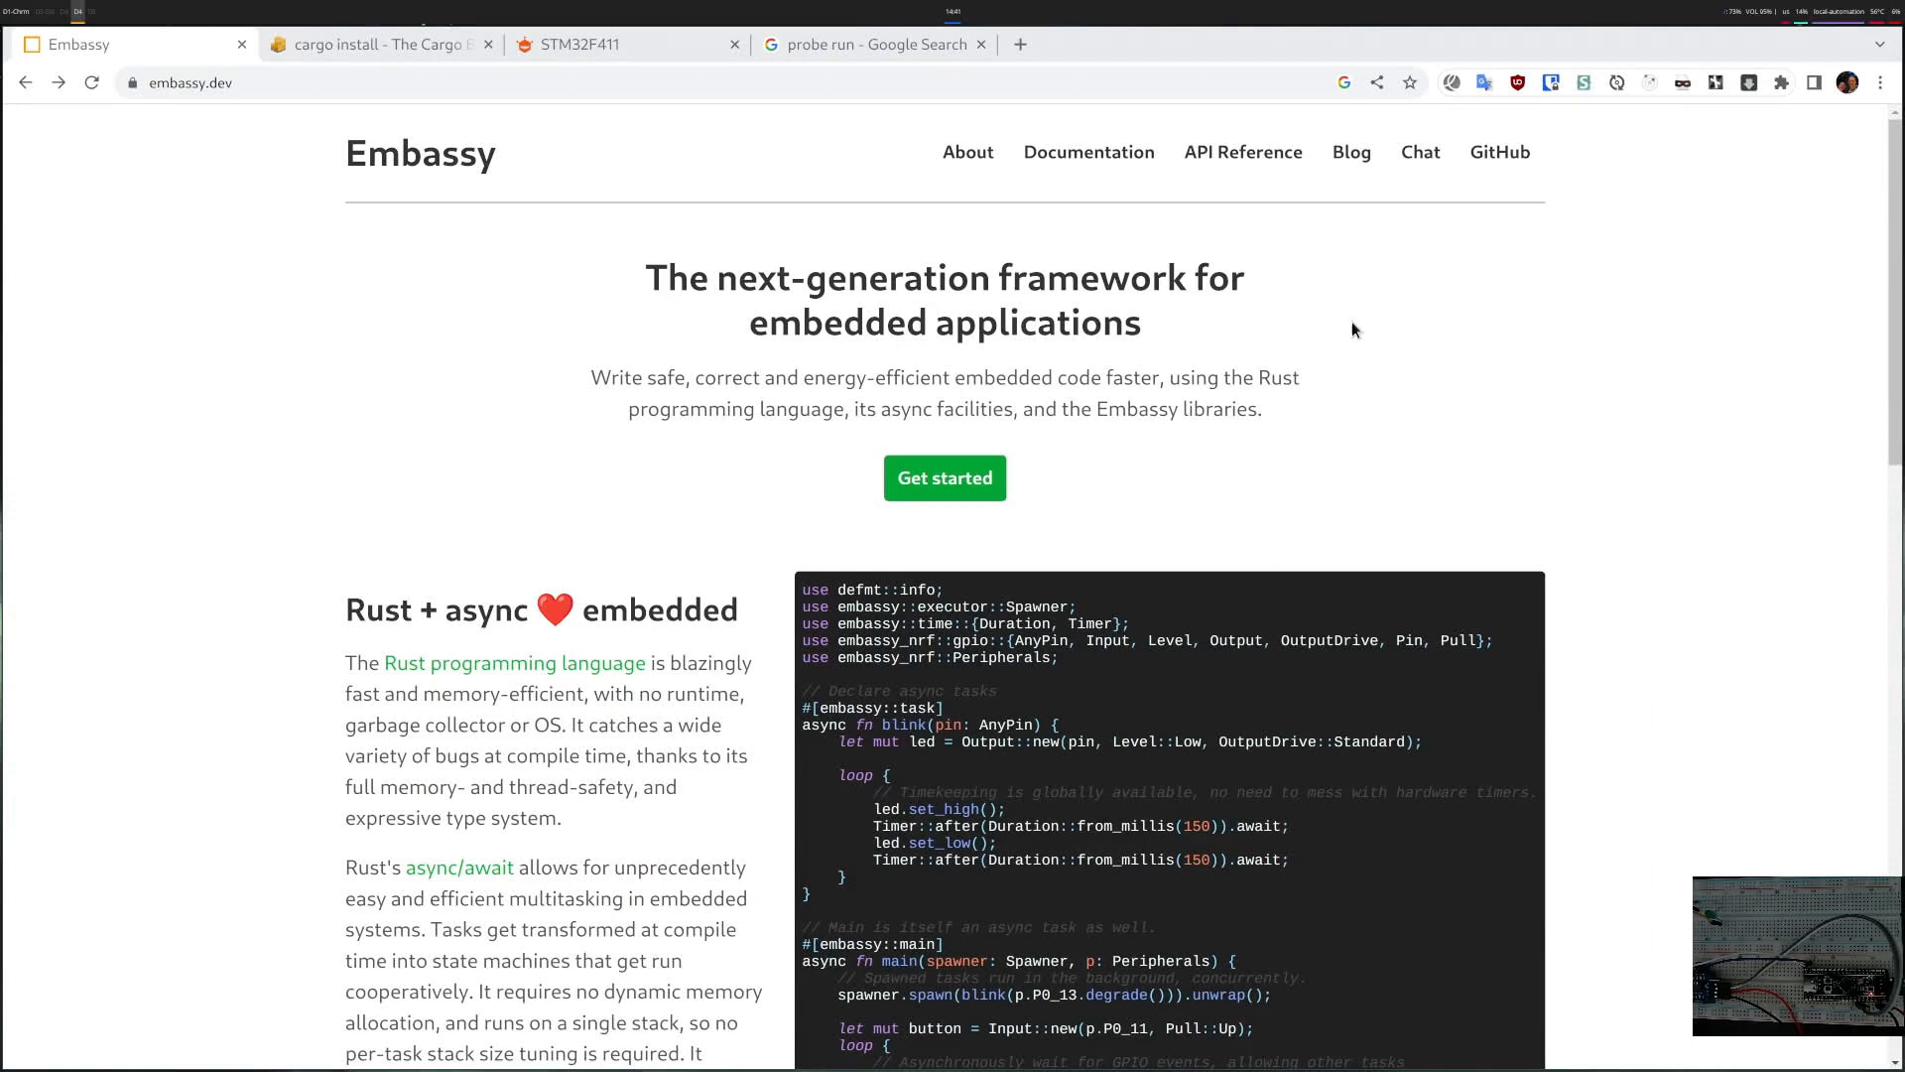
mouse_move(899, 344)
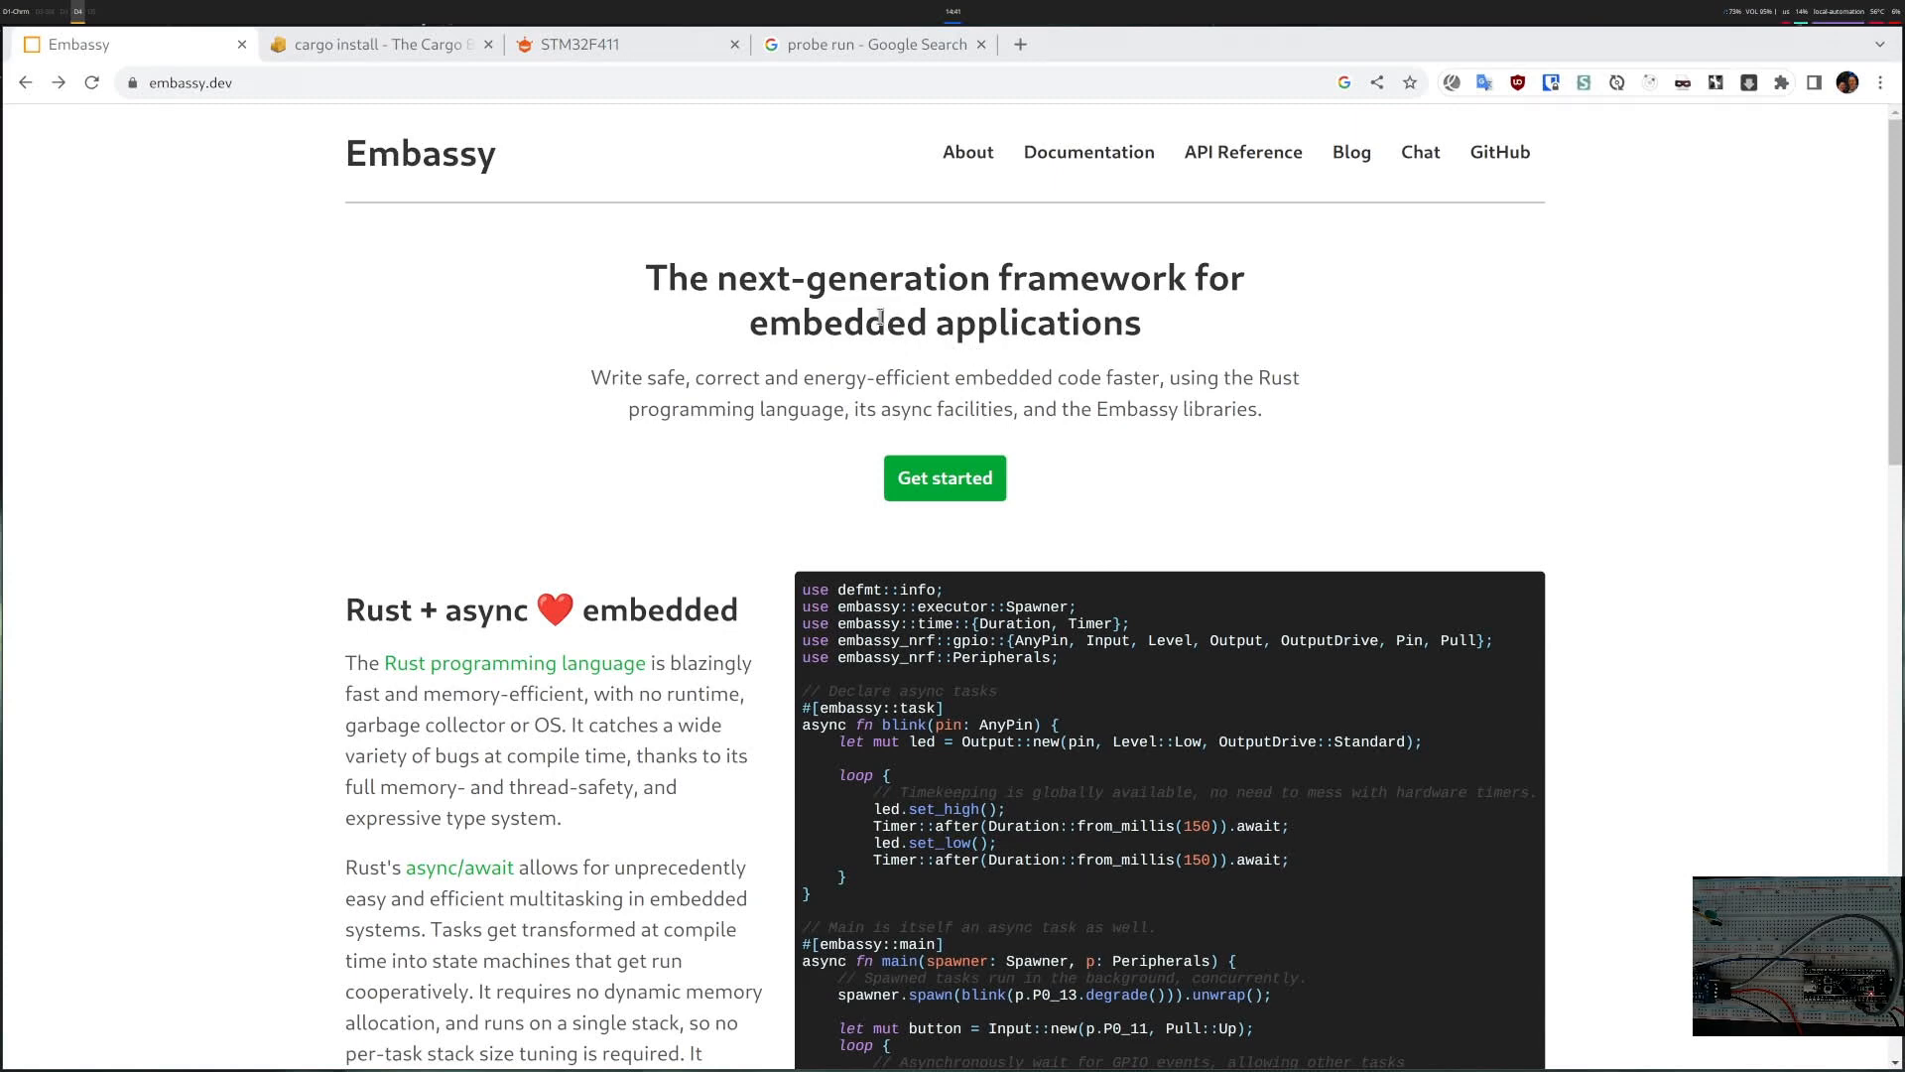
- Go to the Getting started guide and scroll to the git clone and submodule commands under 'Running an example'
scroll("down", 3)
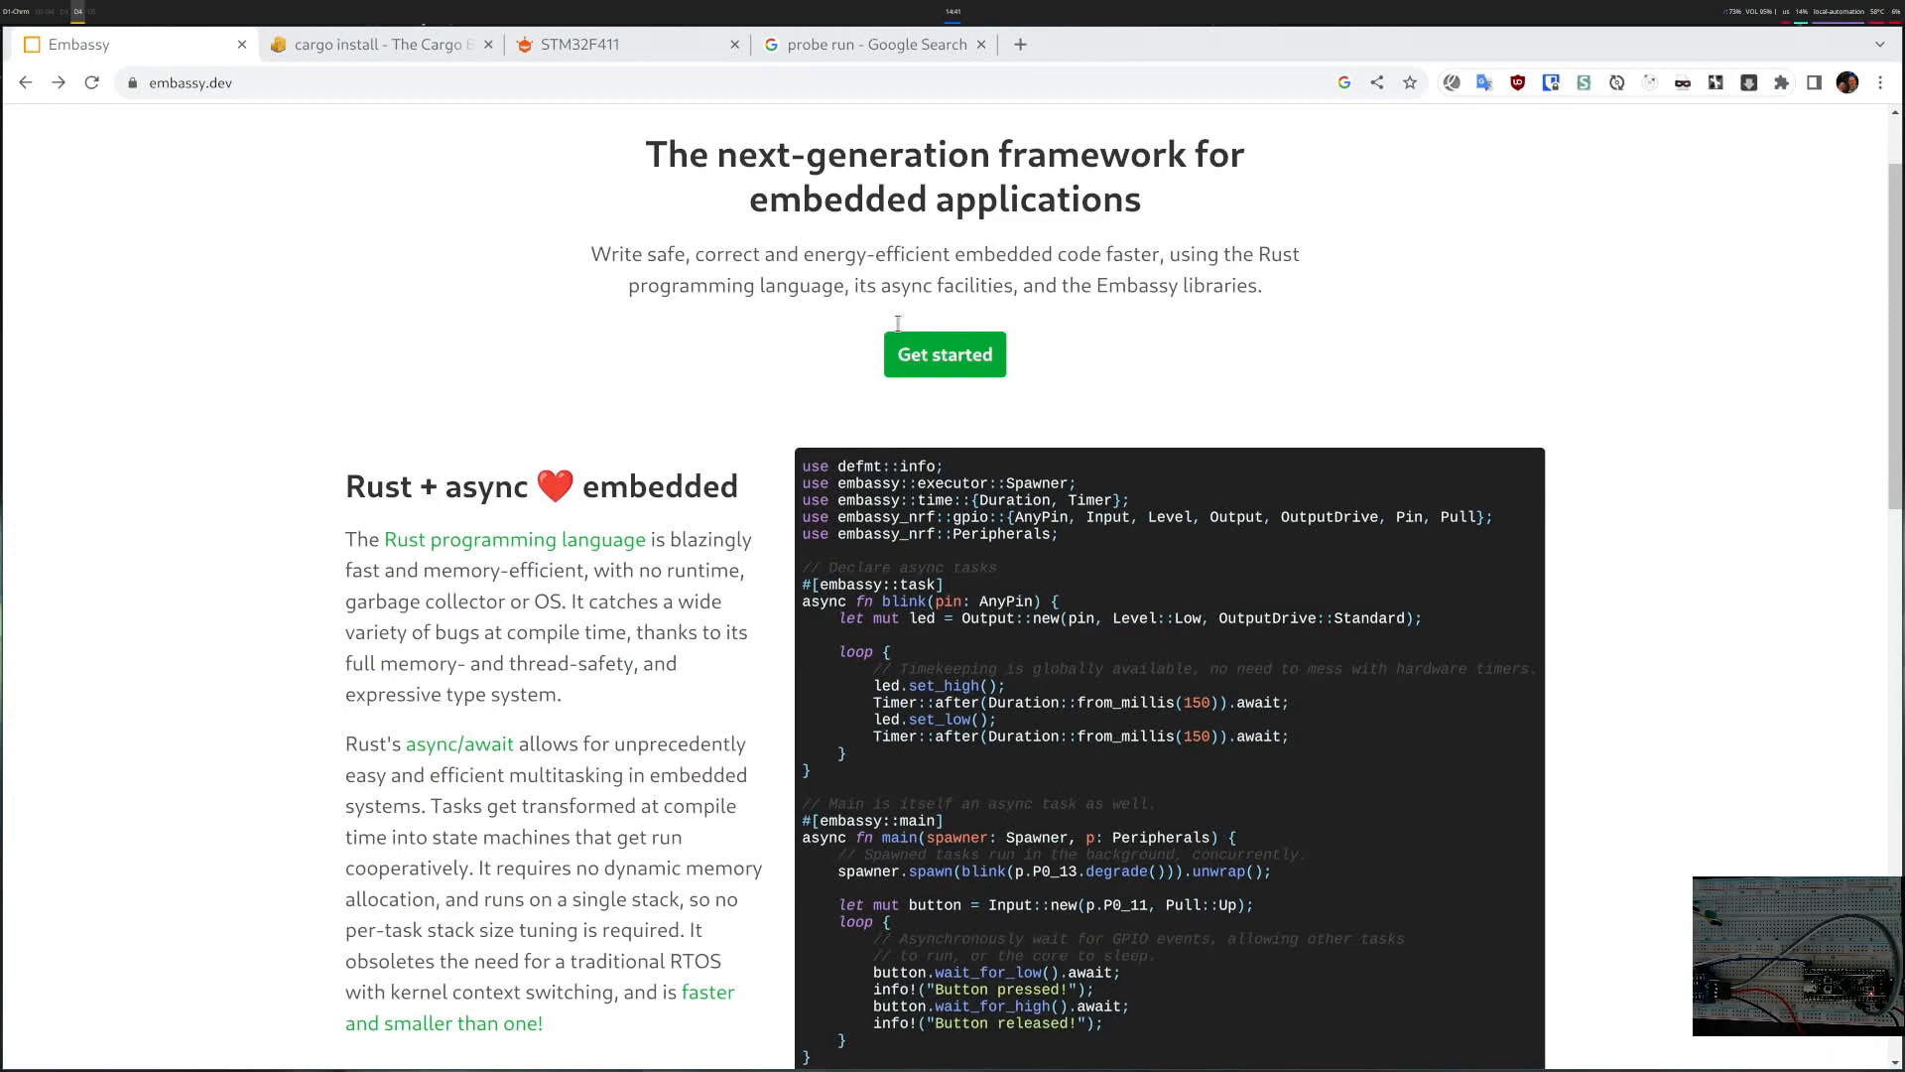
left_click(945, 353)
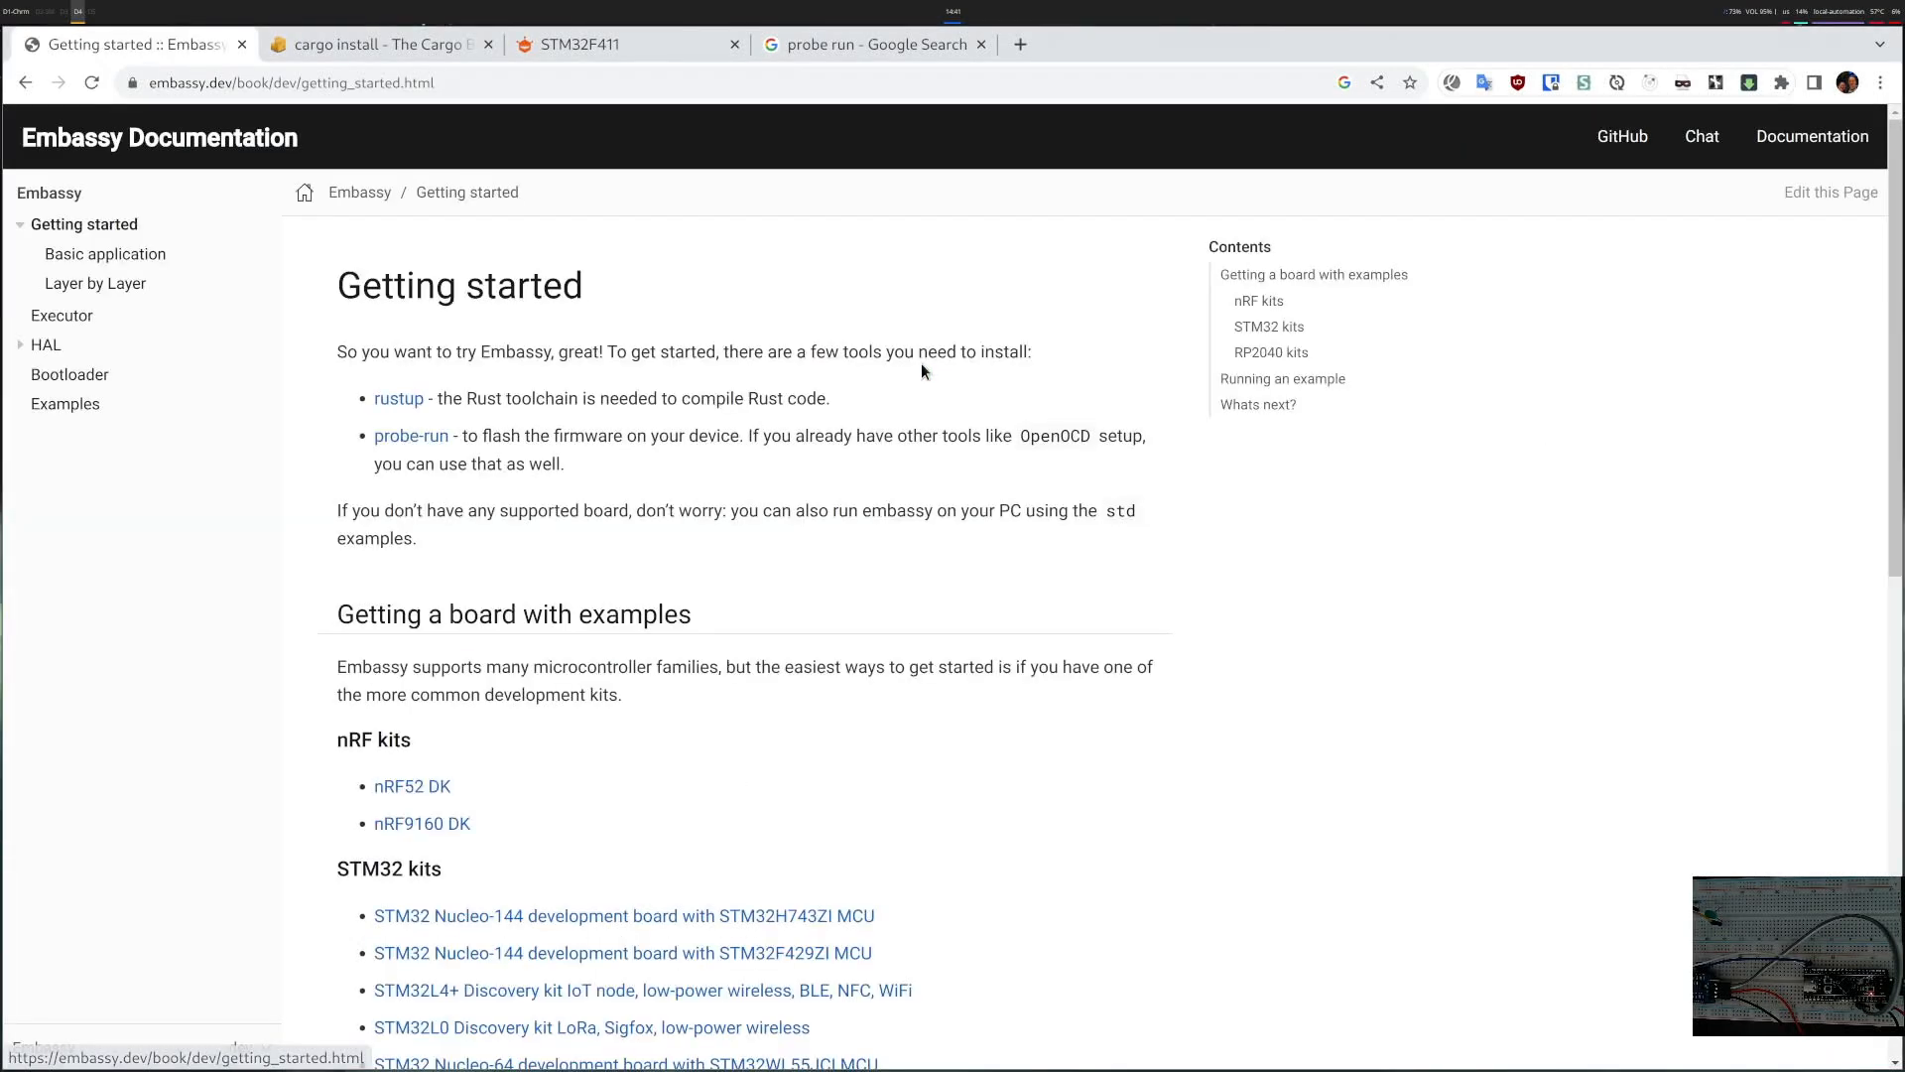
scroll("down", 3)
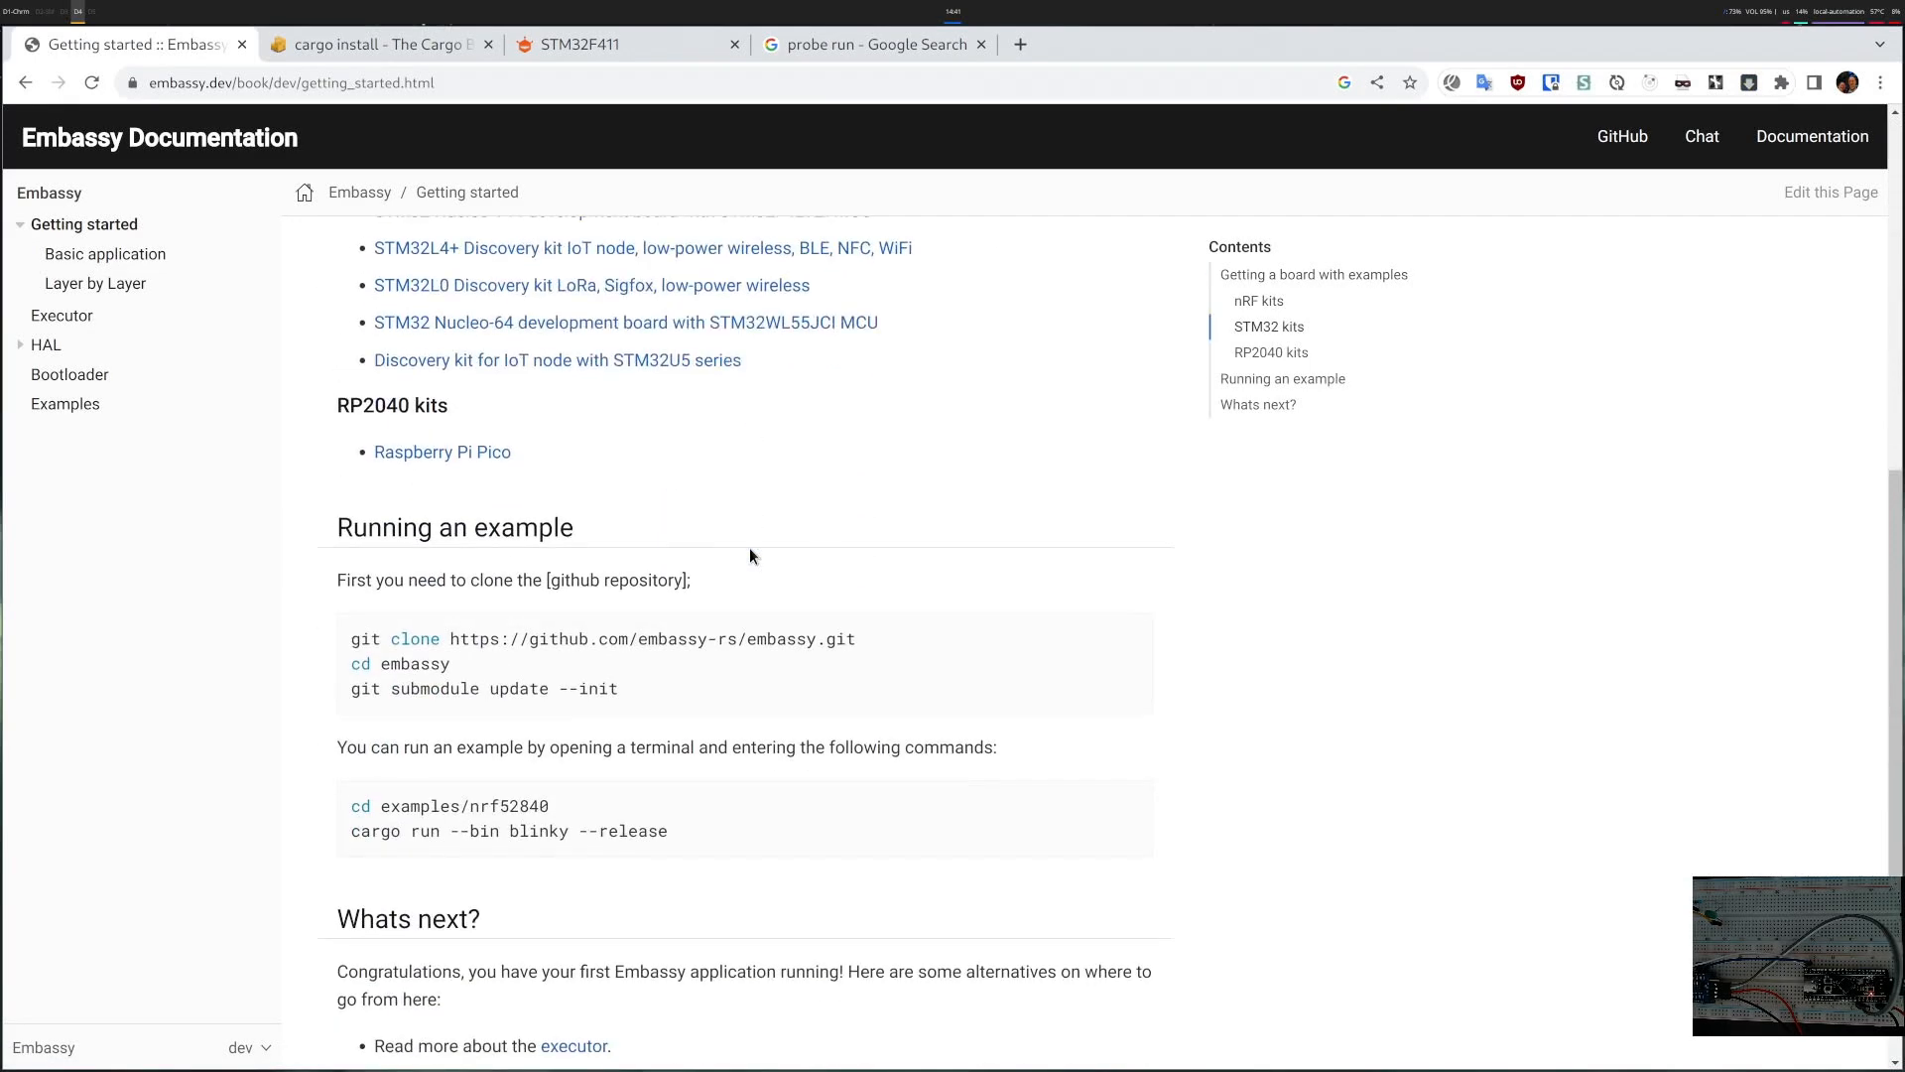
scroll("down", 3)
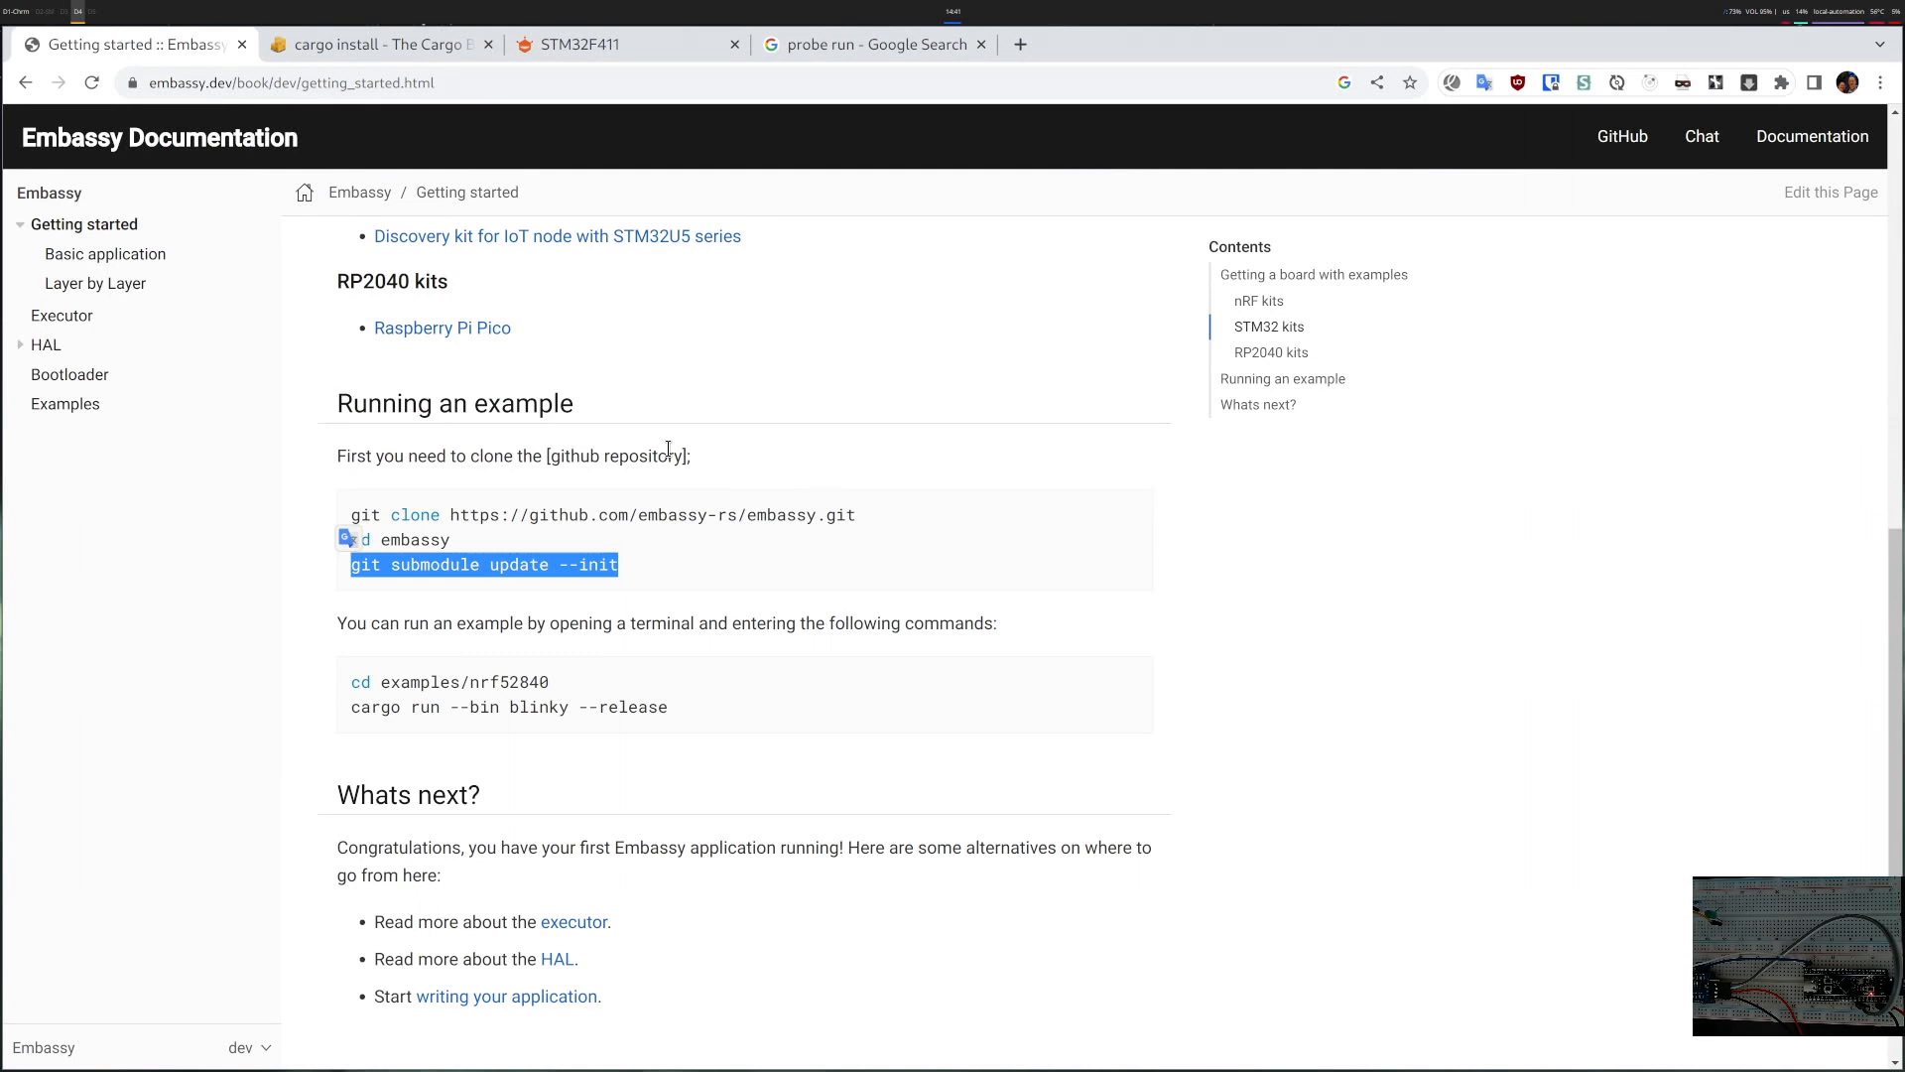
scroll("down", 3)
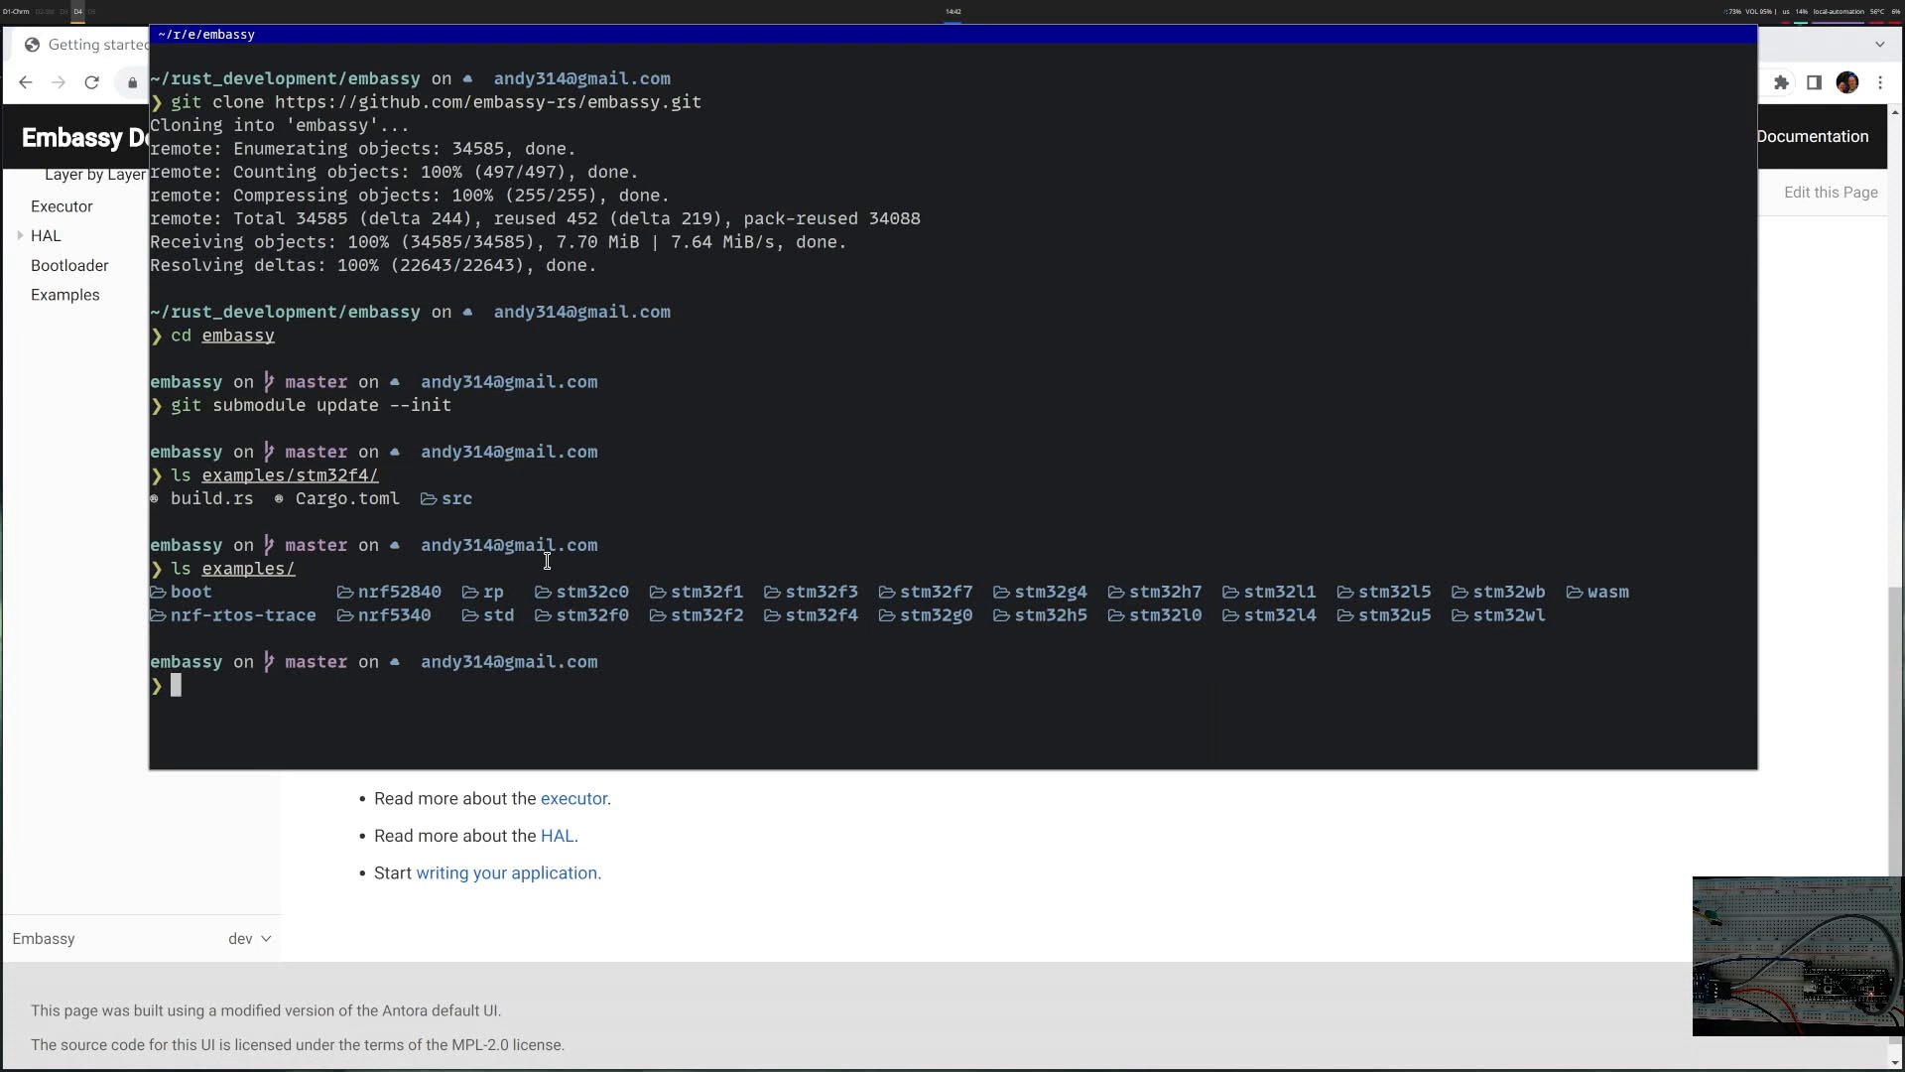
mouse_move(584, 597)
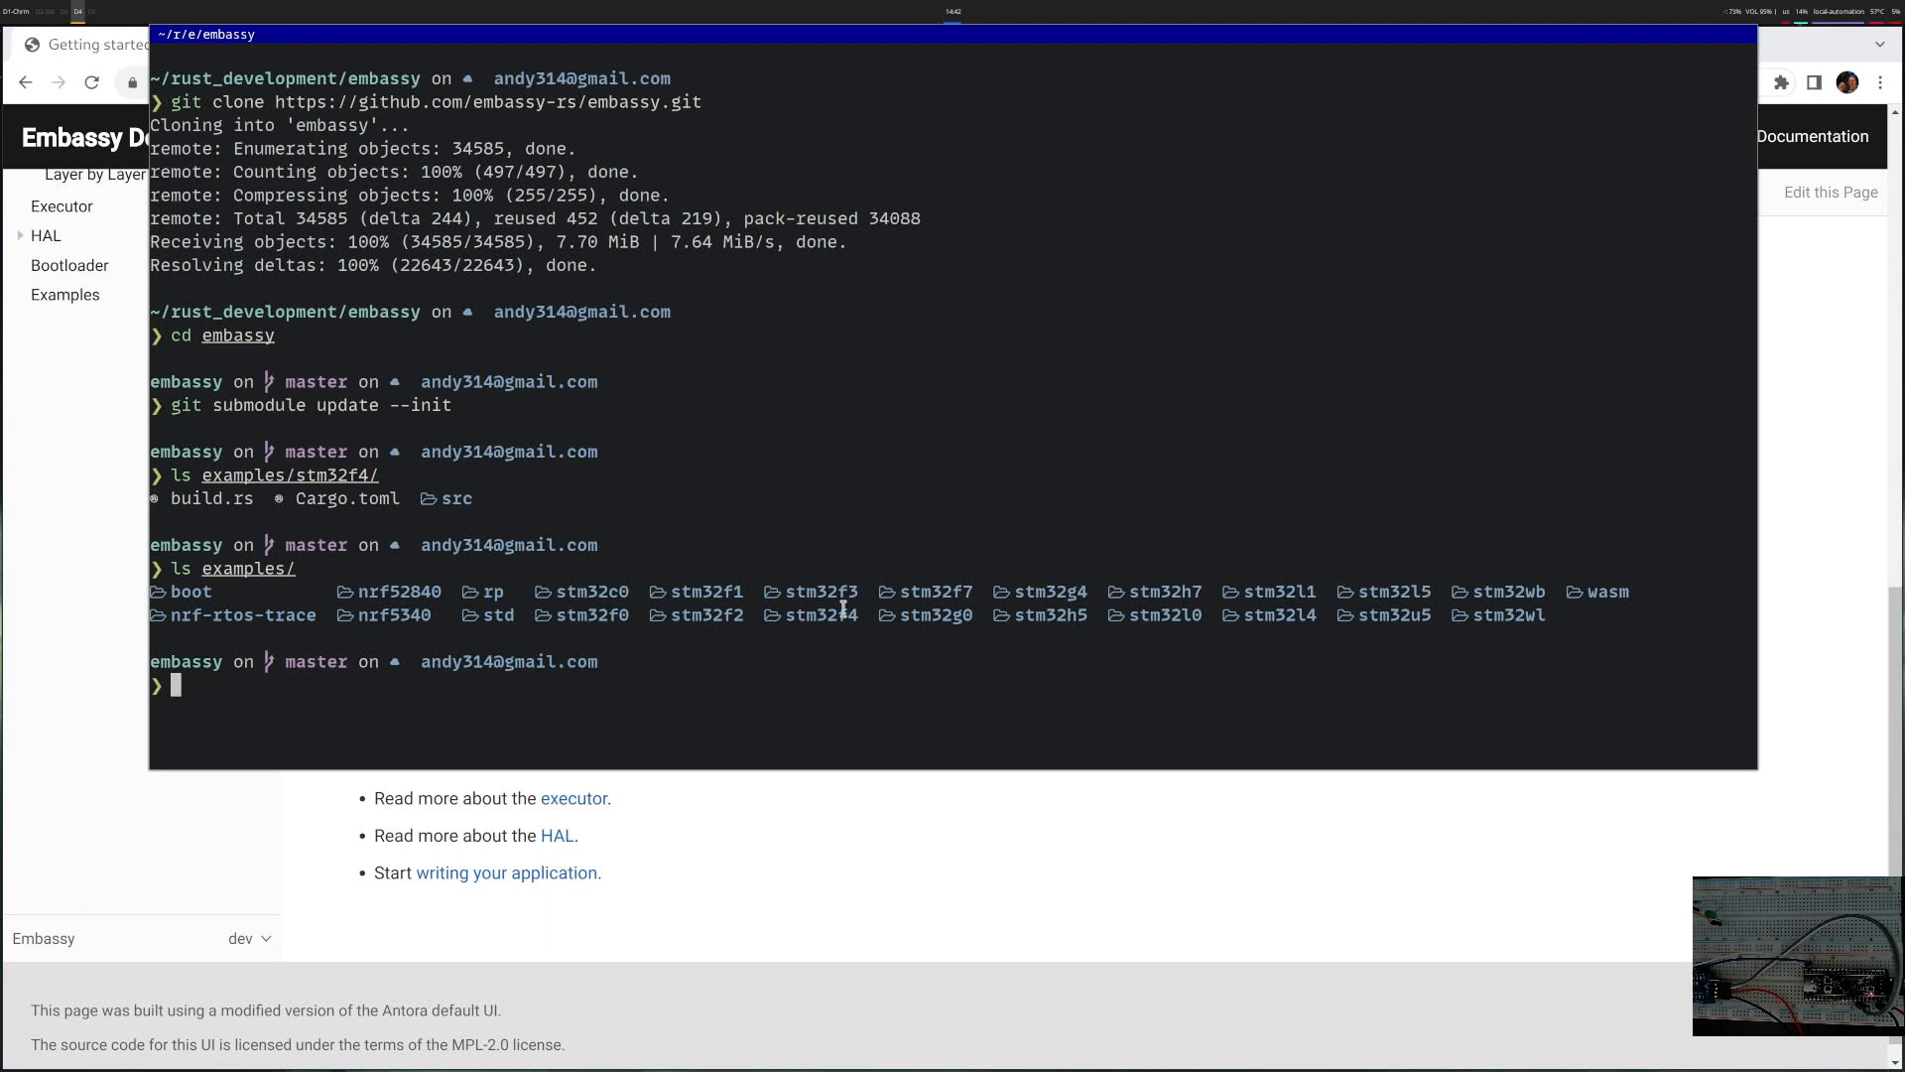
- Clear the terminal and change into examples/stm32f4/ in the cloned repository
type("clear")
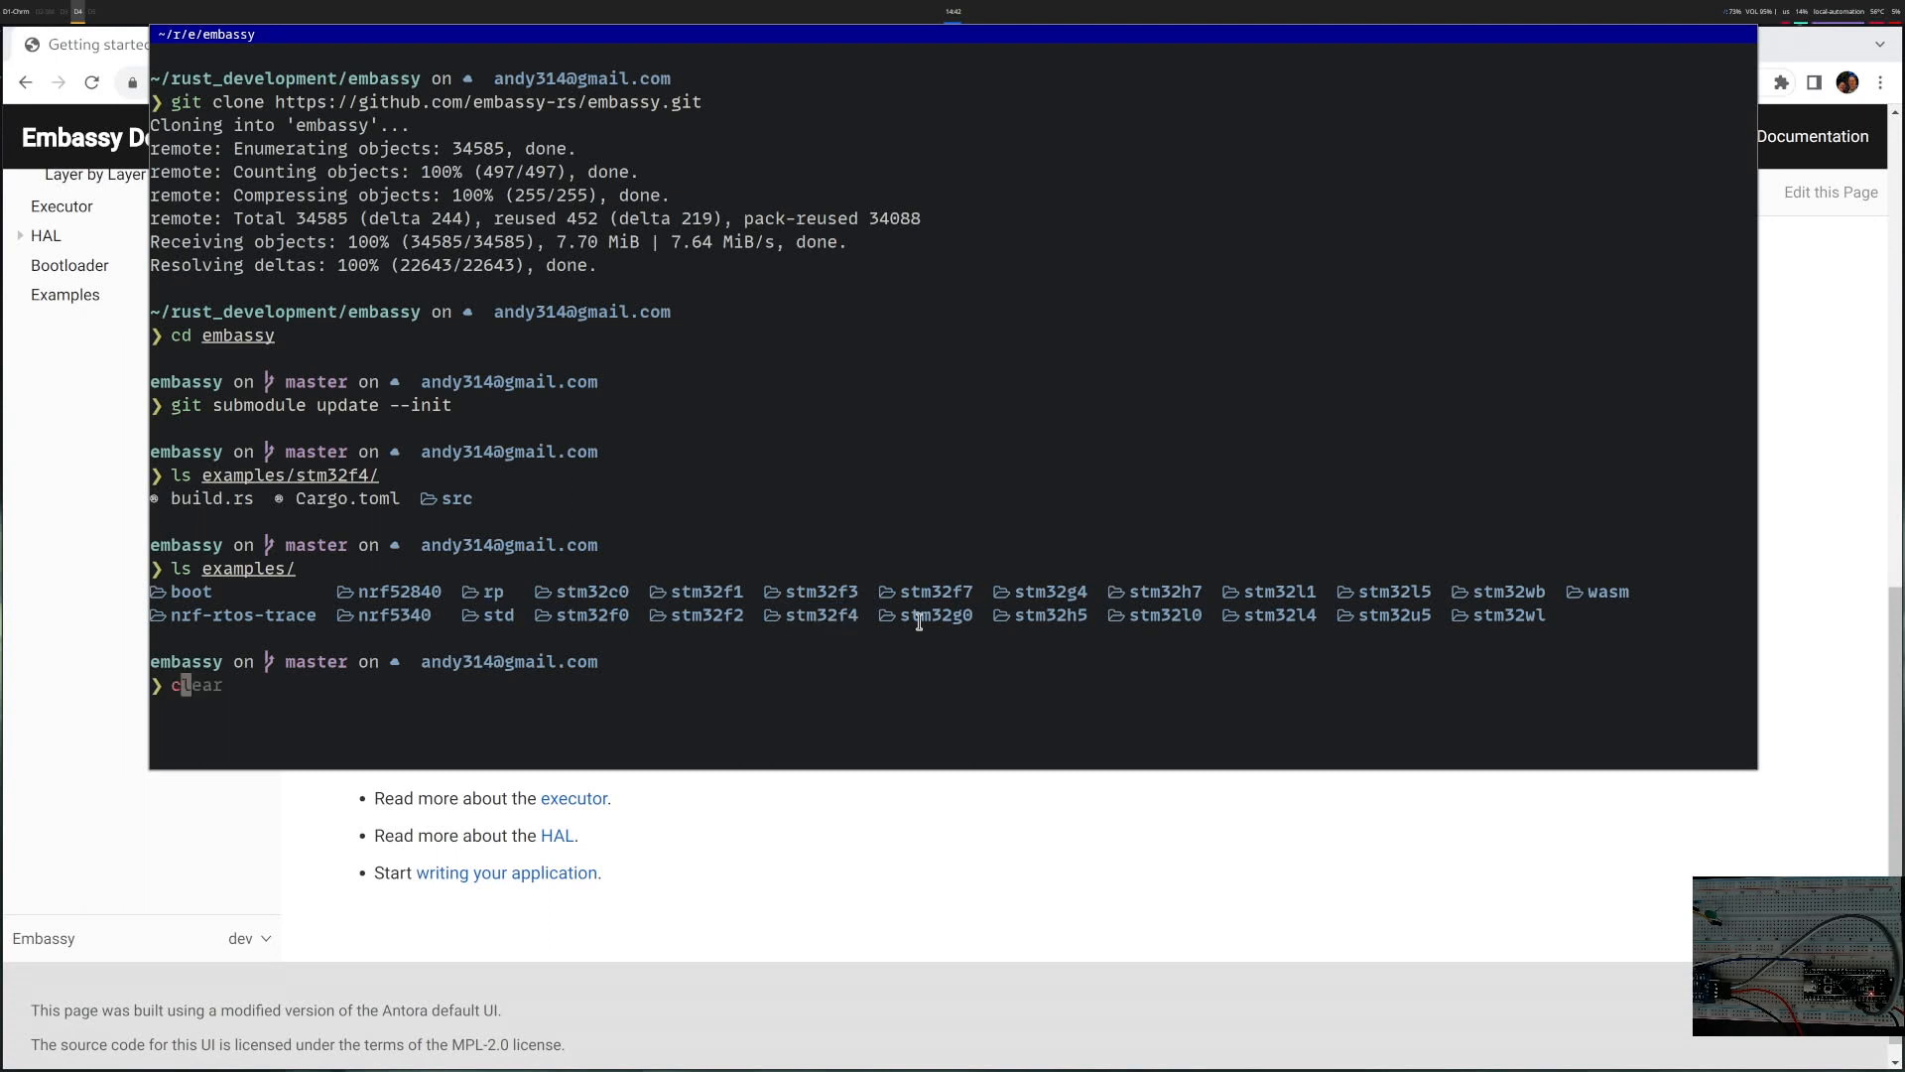
type("cd examples/stm32f4/")
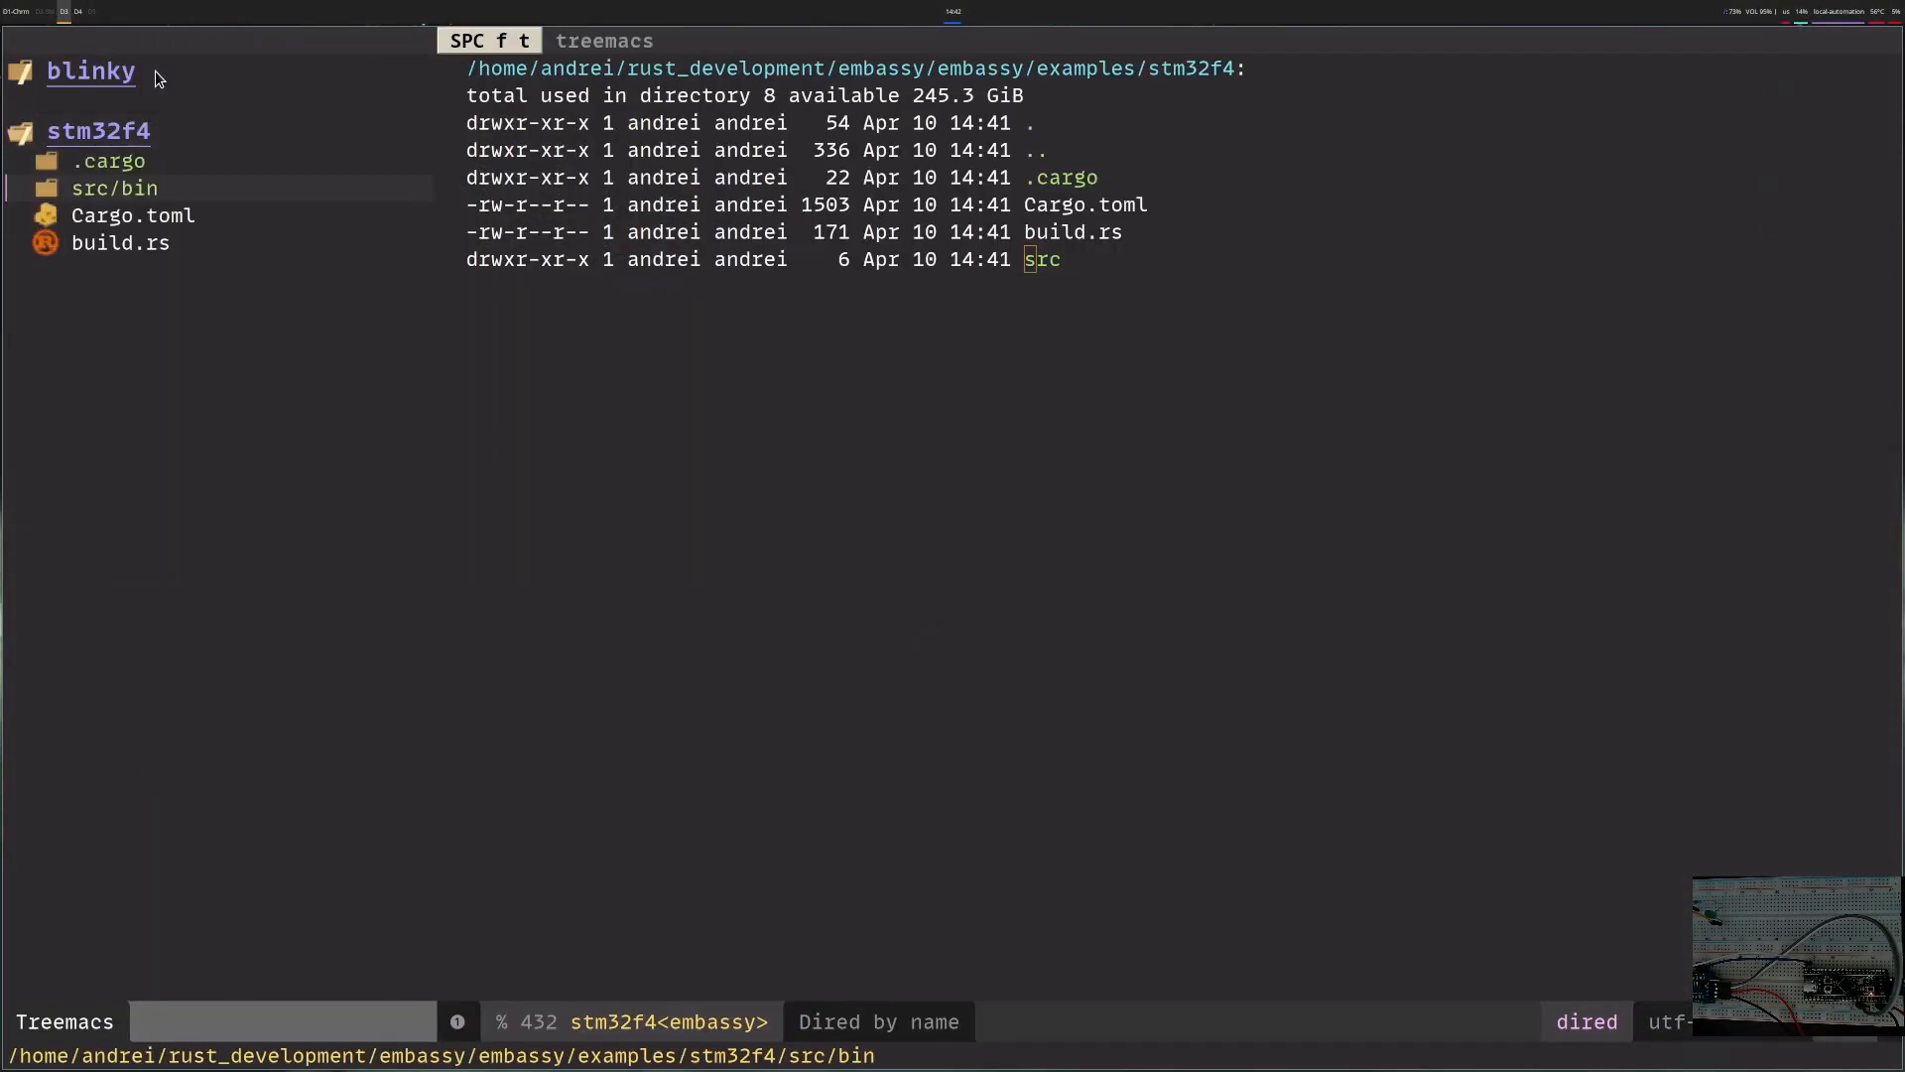
- Expand src/bin in the sidebar and load blinky.rs, the PB7 LED example
left_click(113, 187)
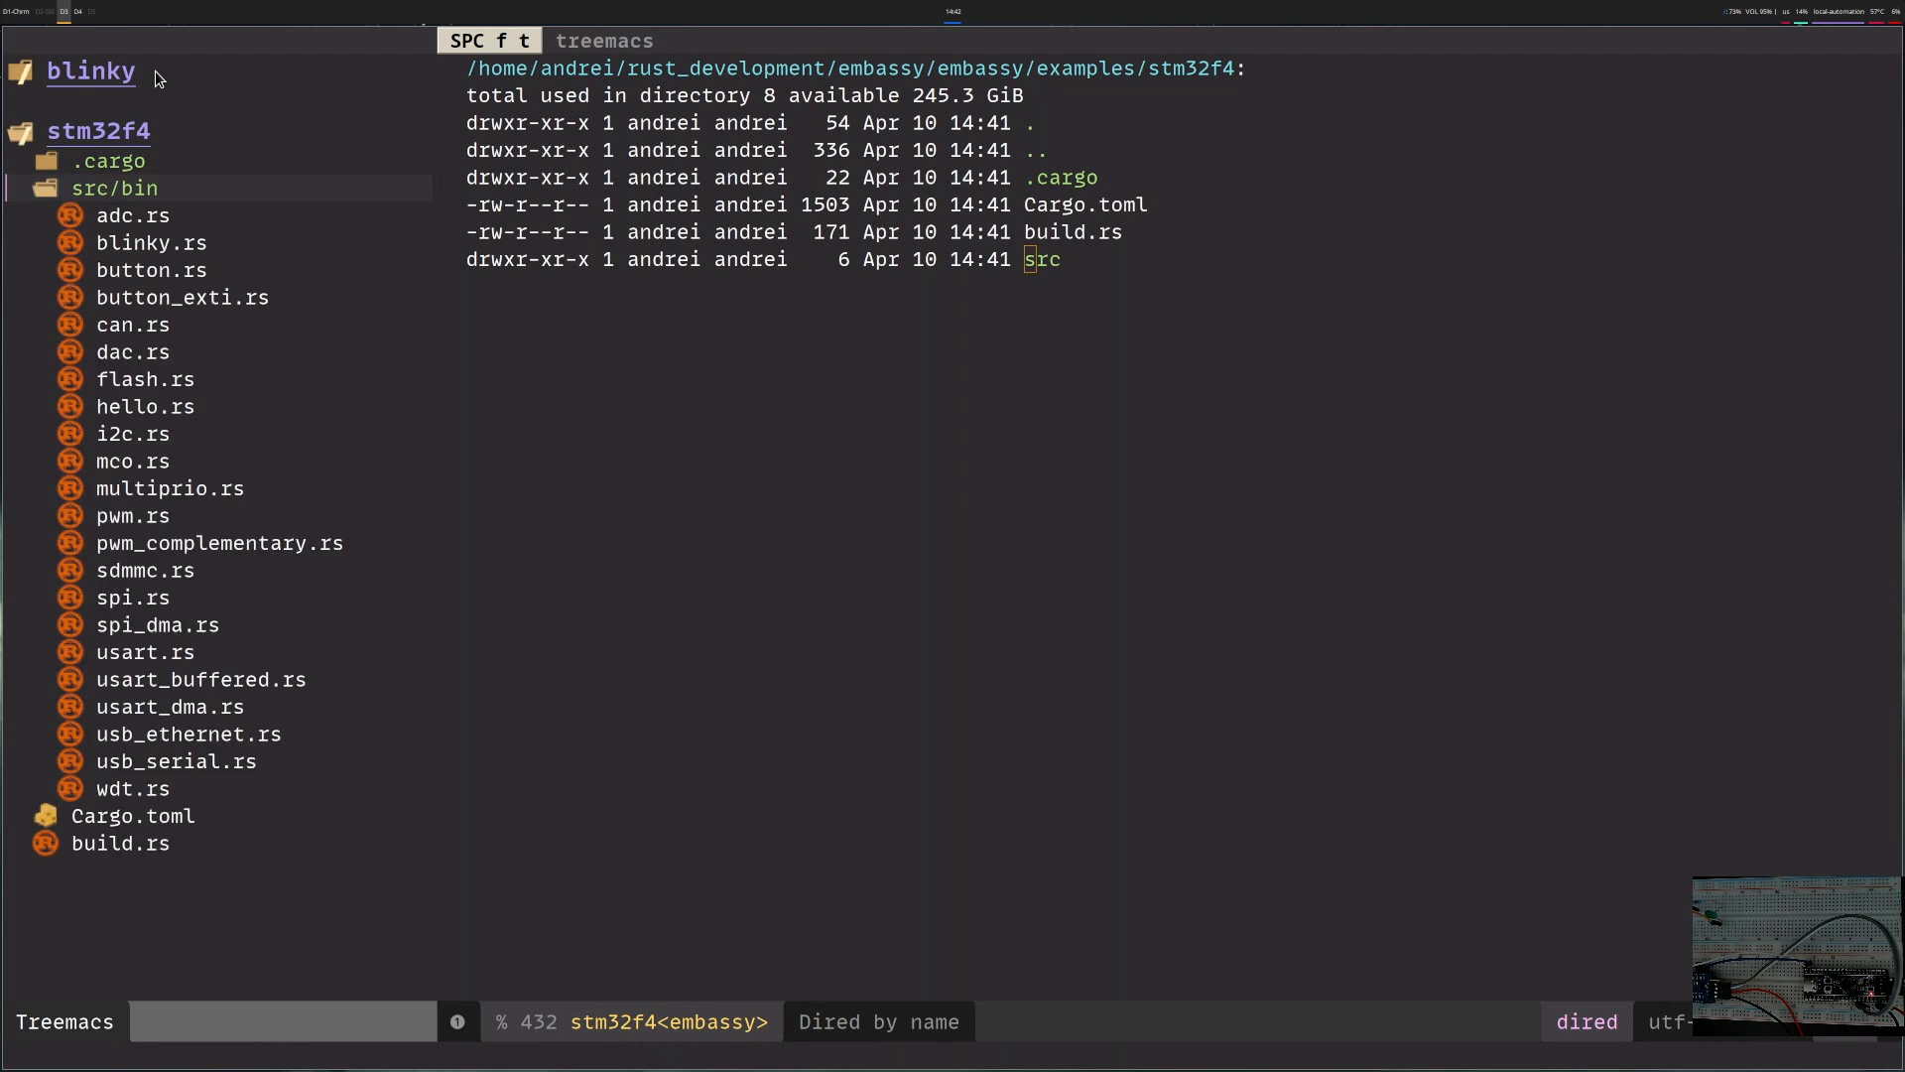
left_click(153, 242)
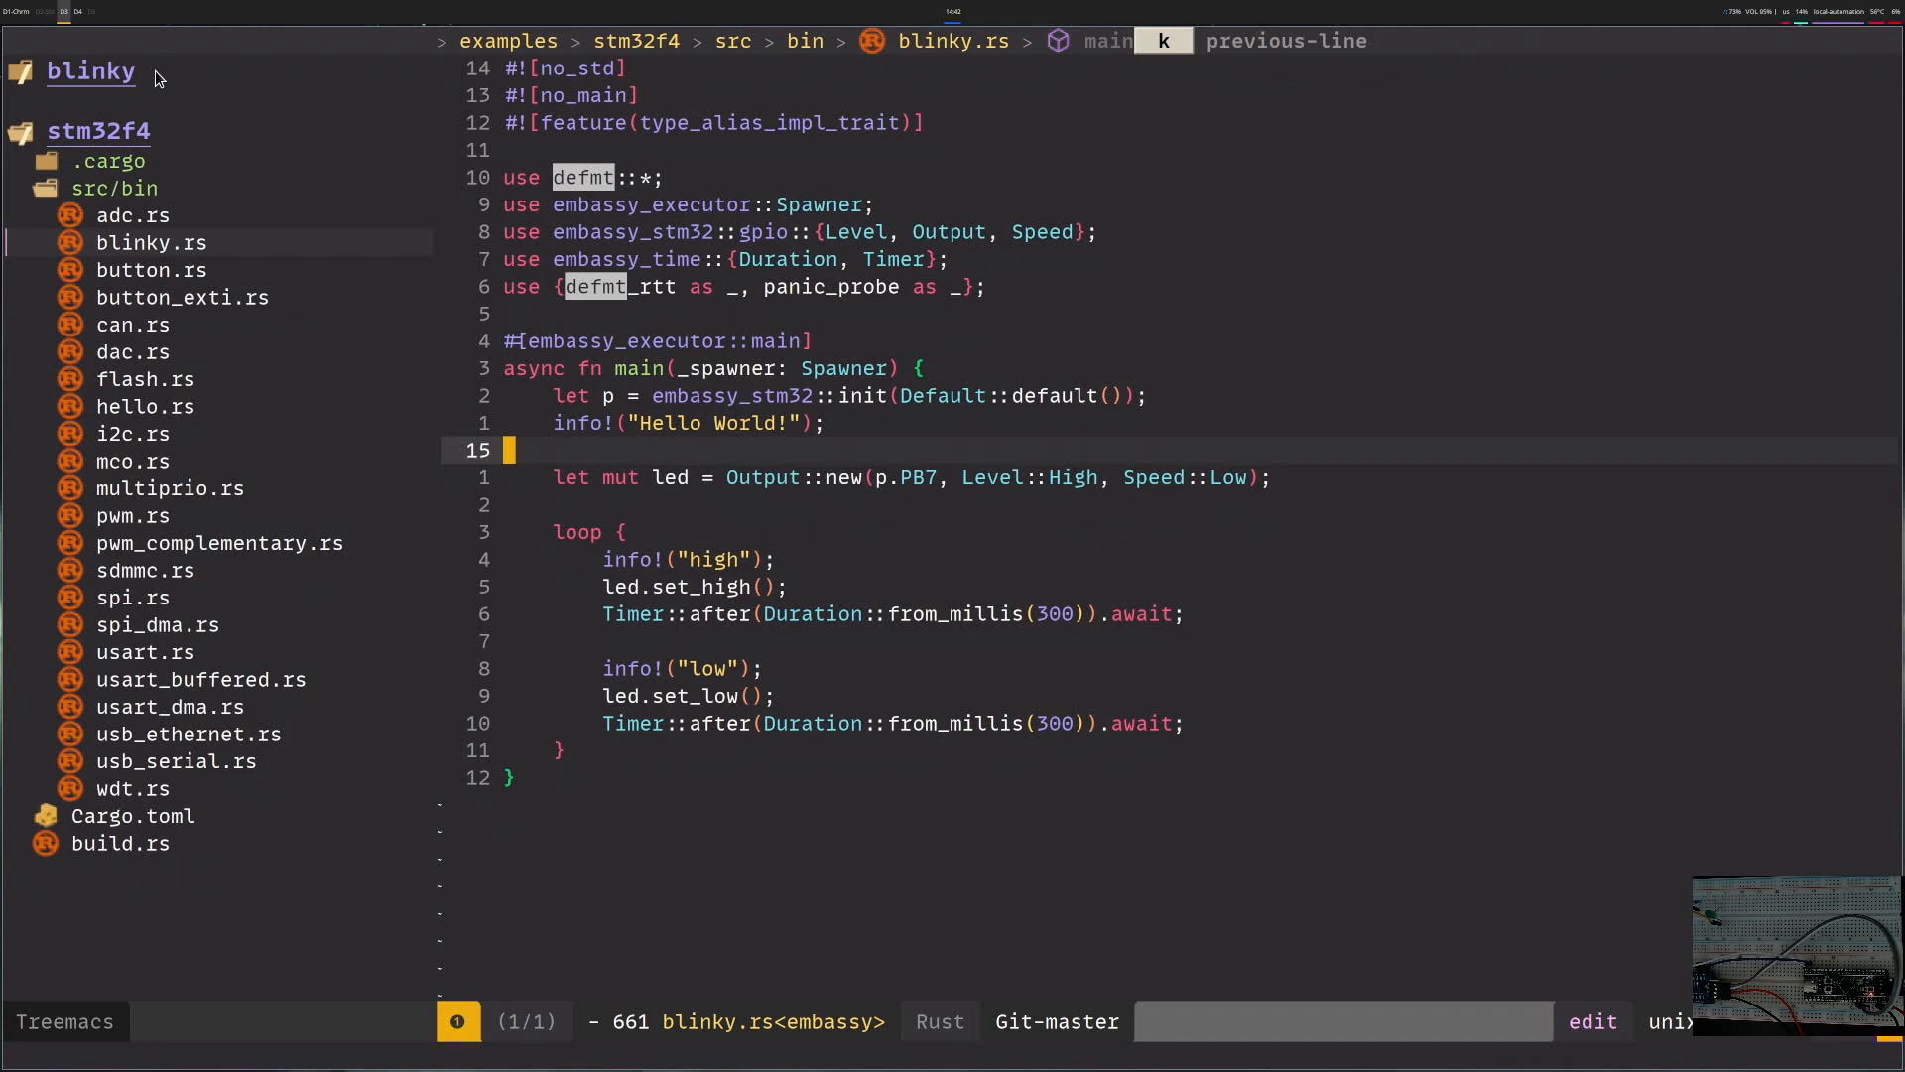
mouse_move(833, 468)
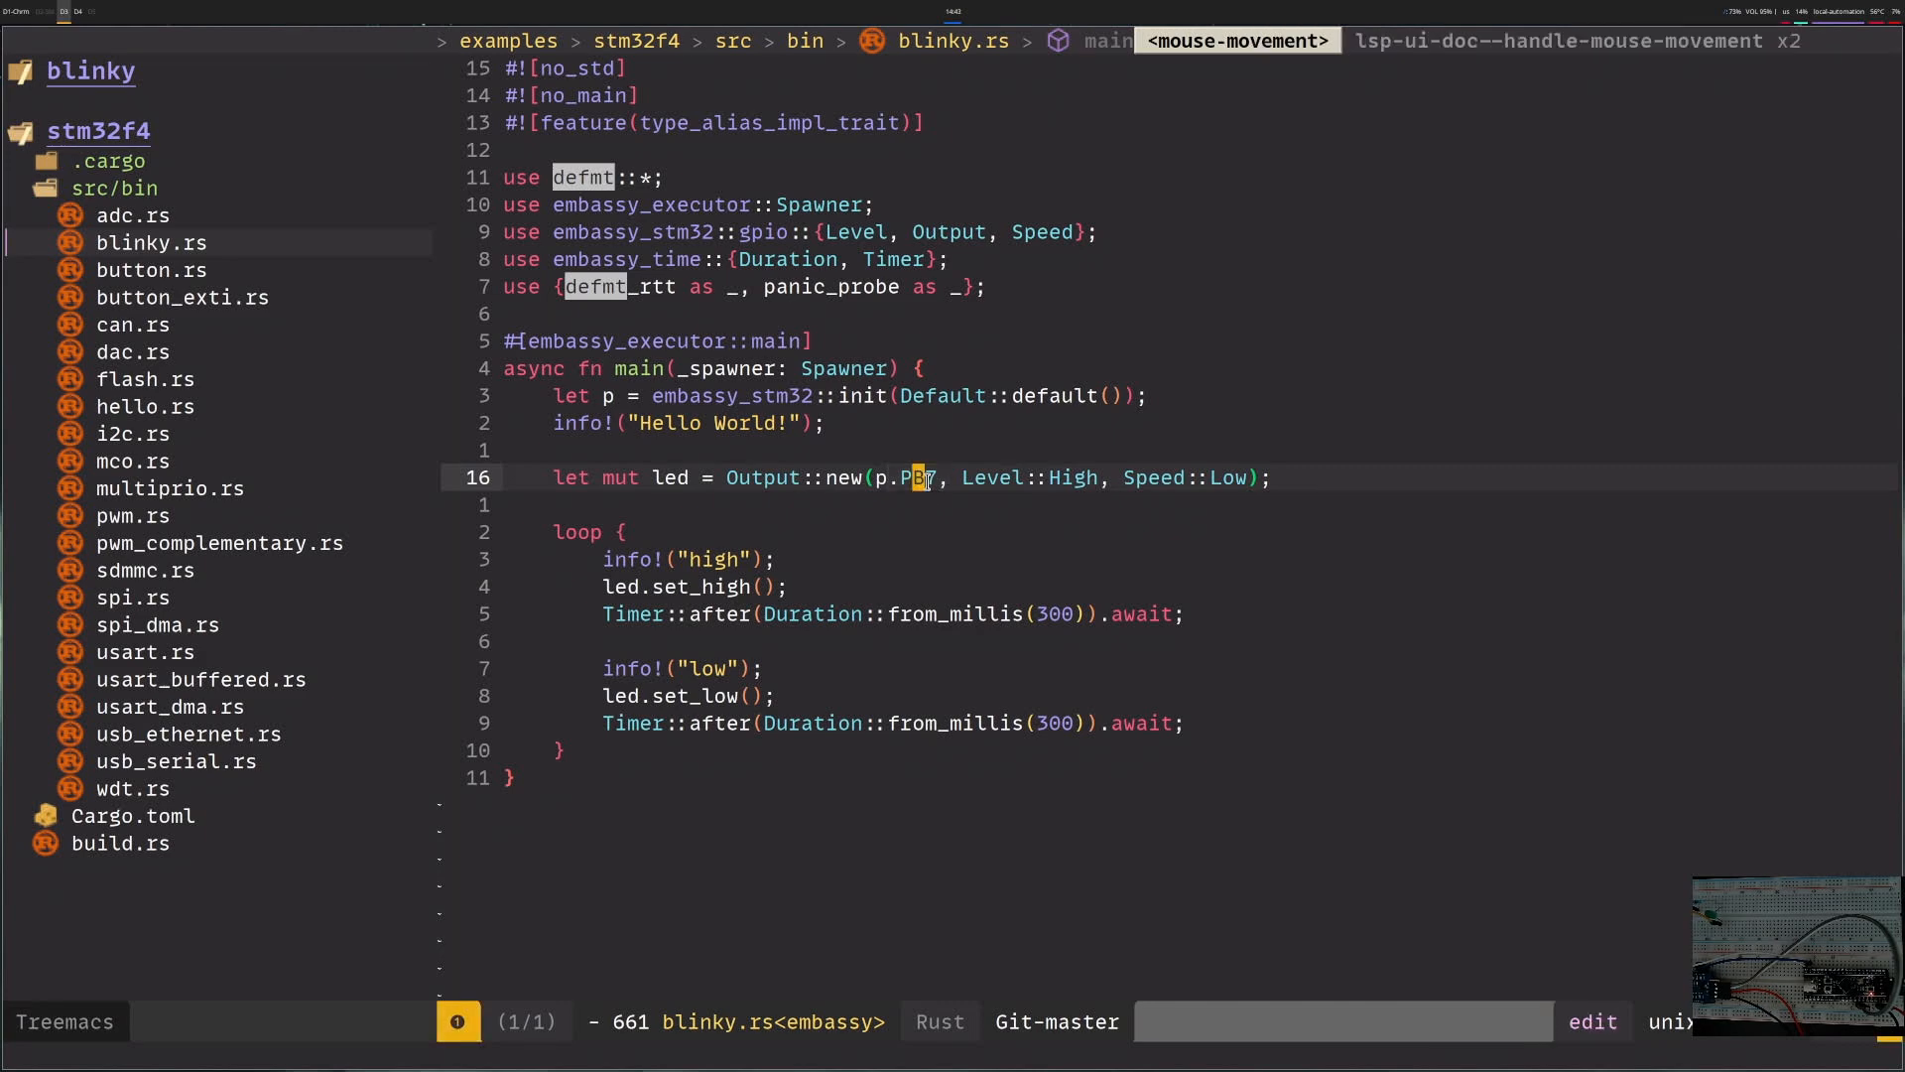
mouse_move(966, 468)
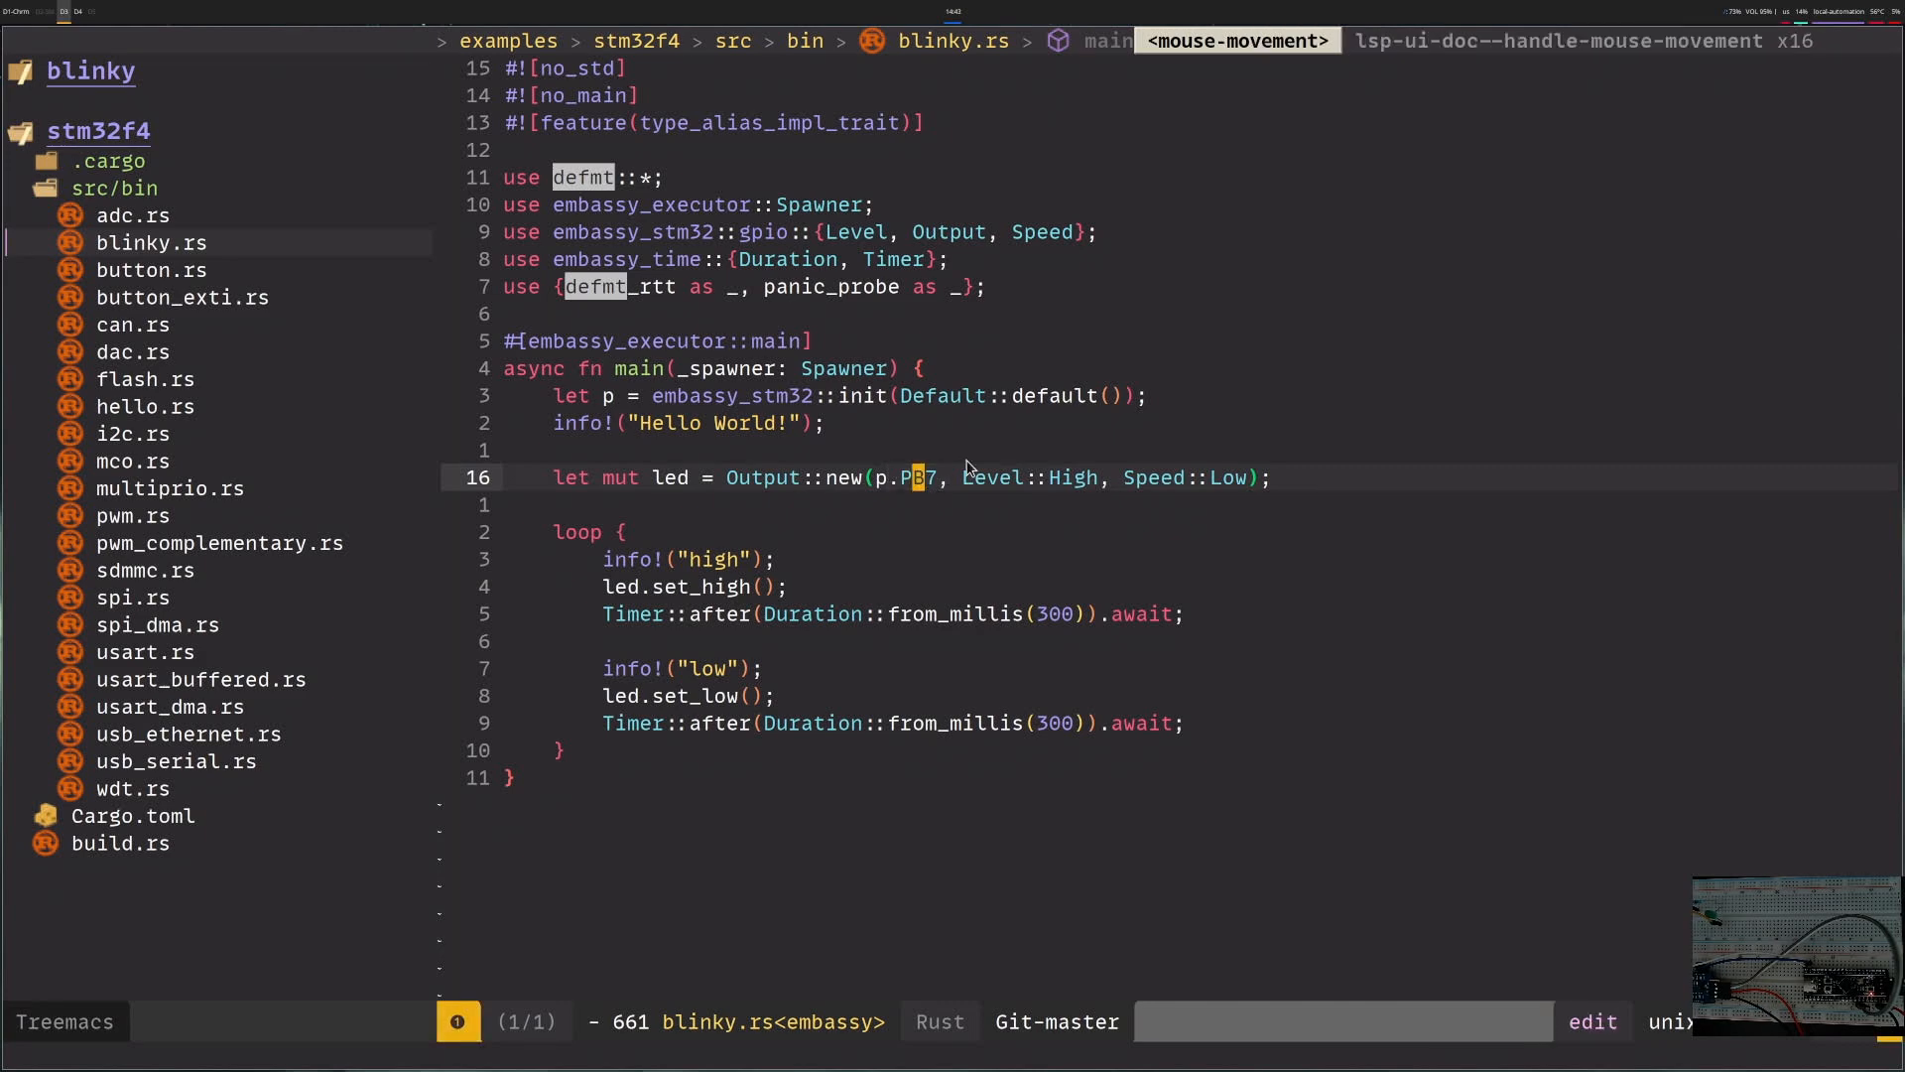
mouse_move(863, 504)
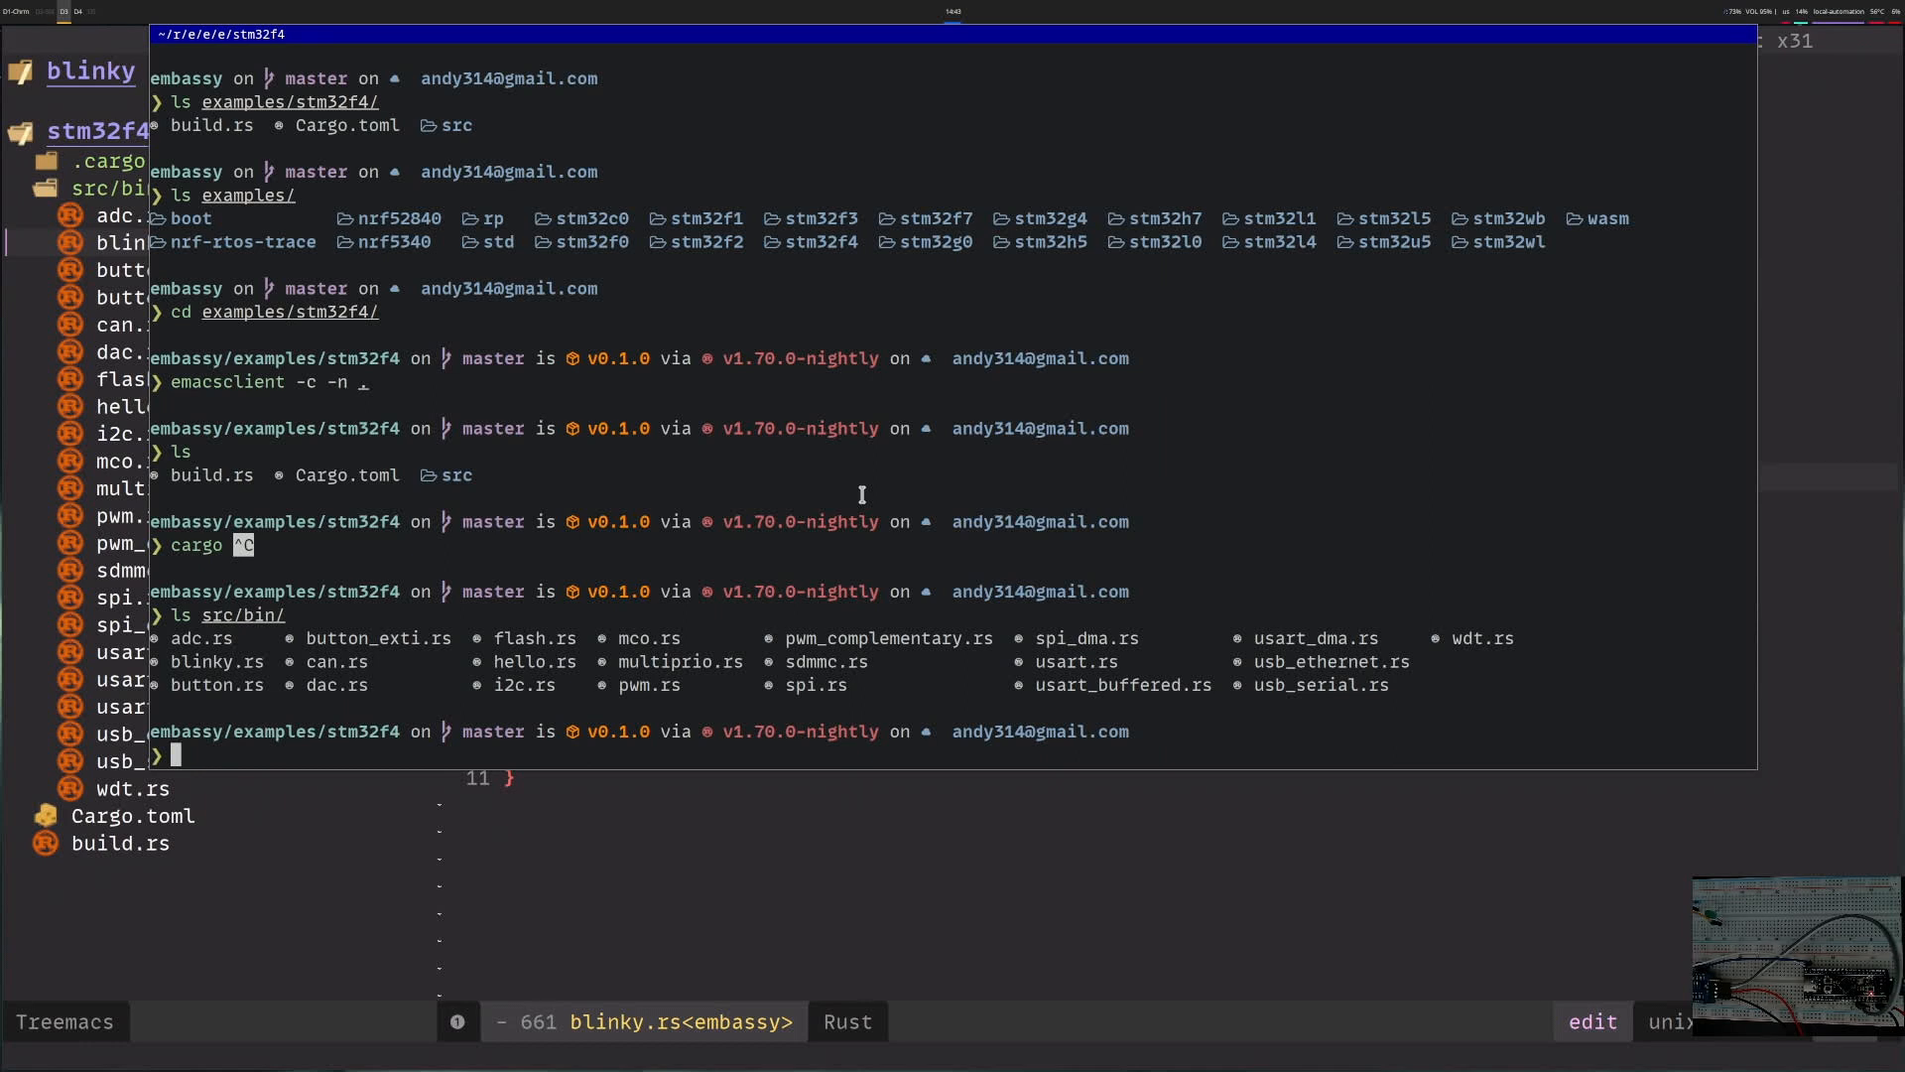
- Run cargo run --bin blinky --release to build and flash the example
type("cargo run --bin blinky --release")
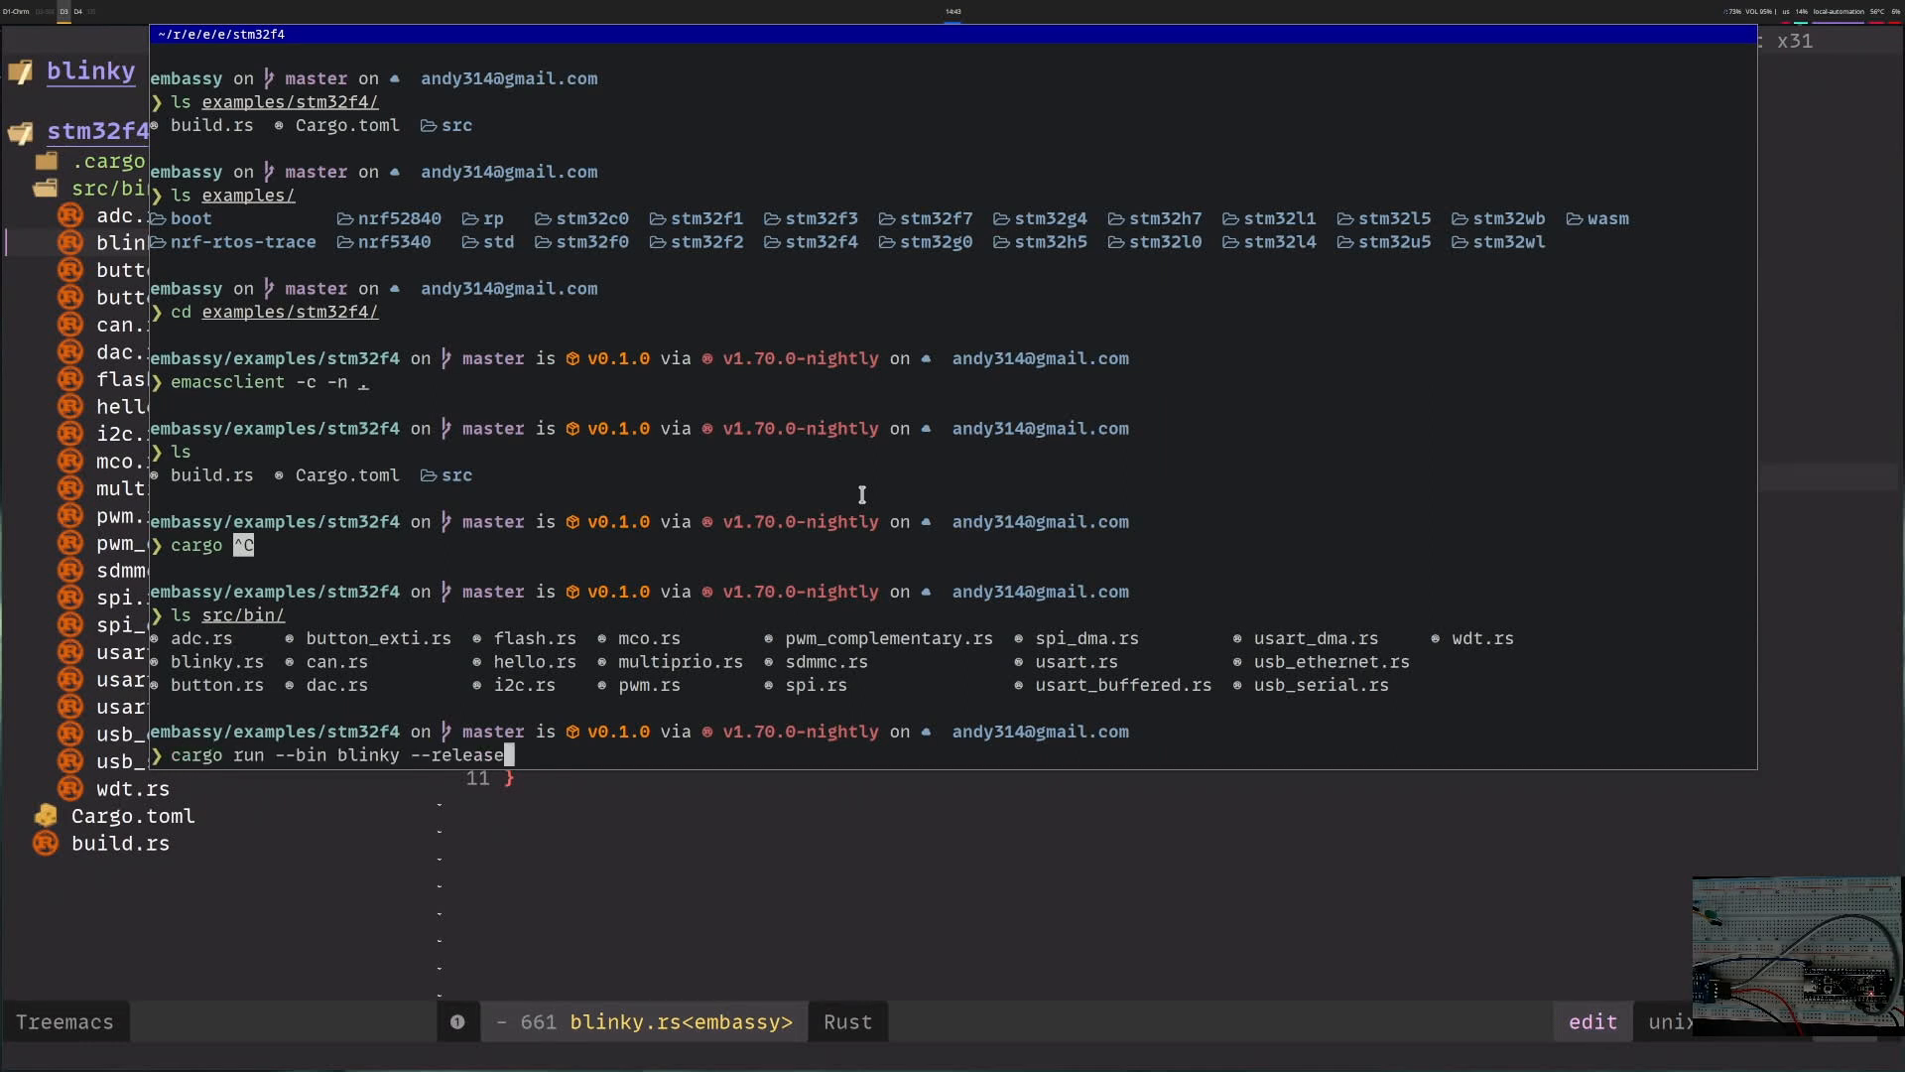
mouse_move(736, 459)
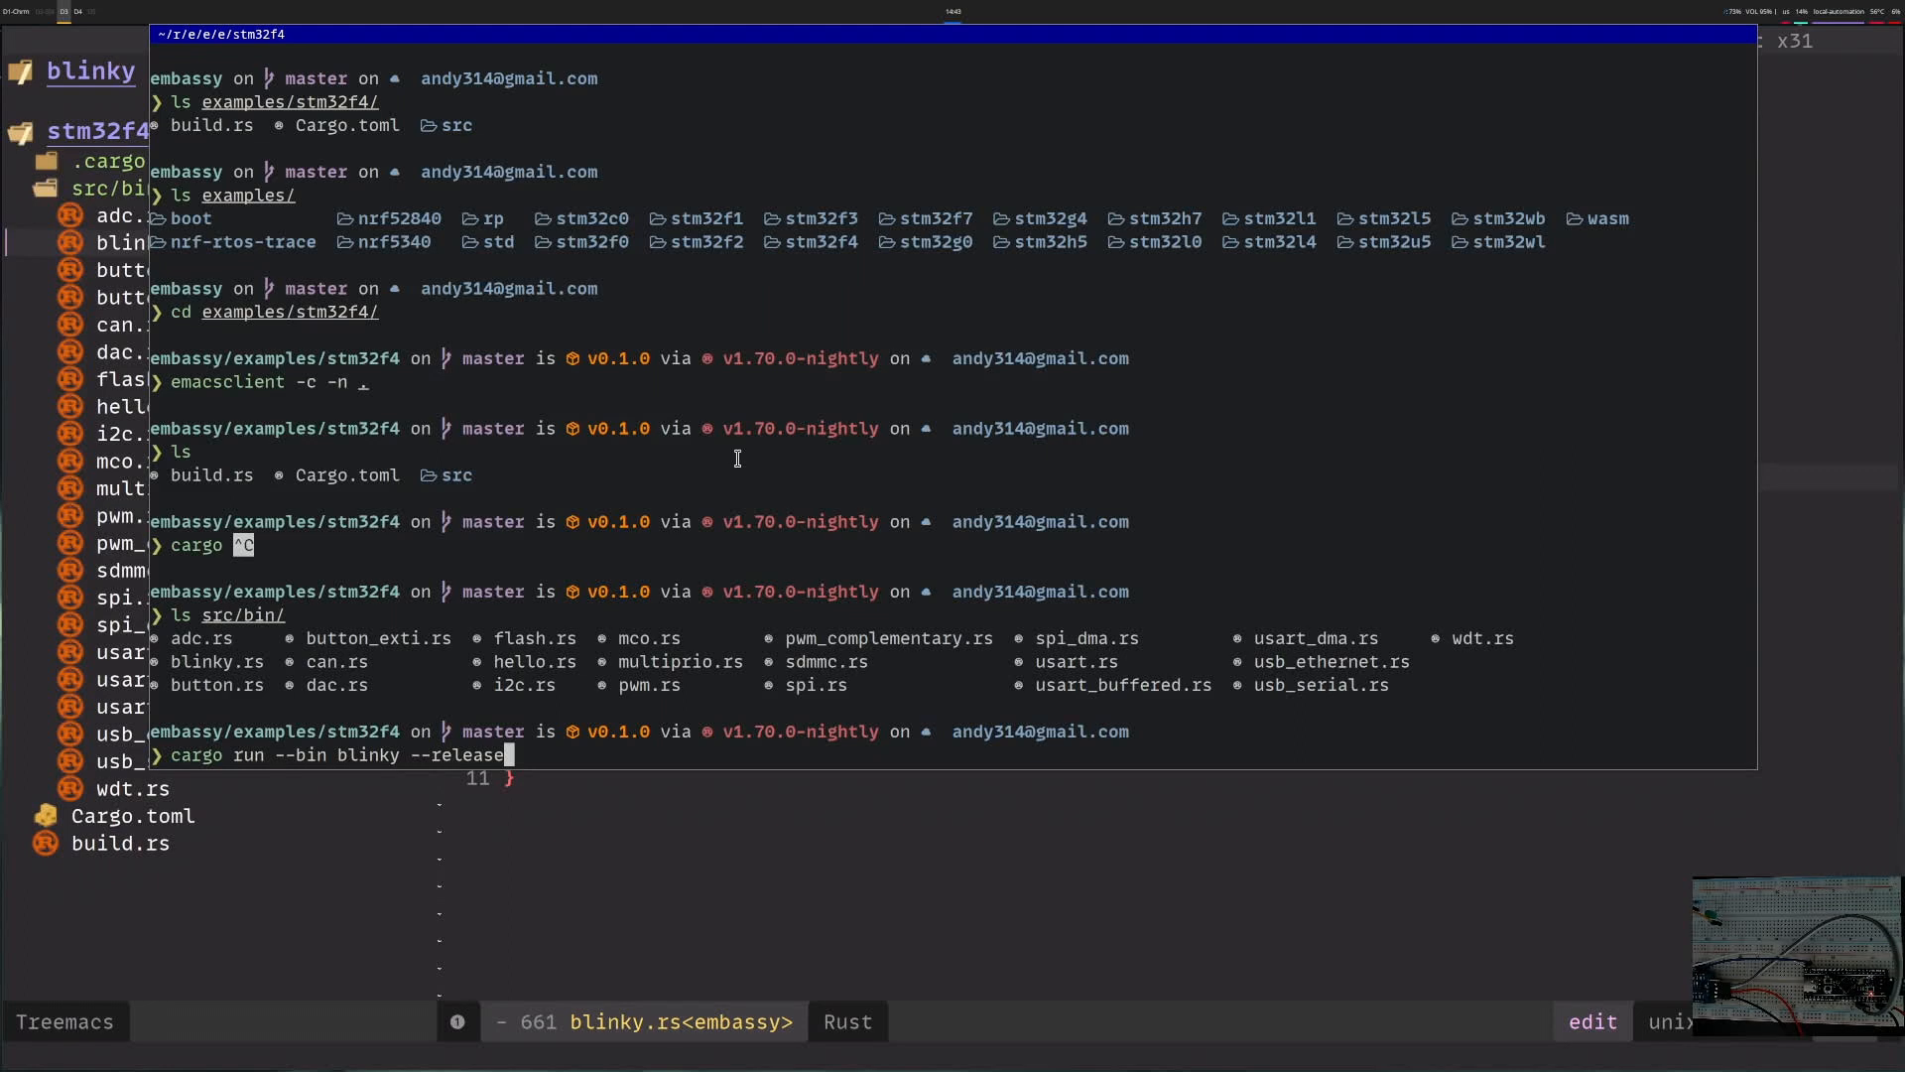
mouse_move(502, 702)
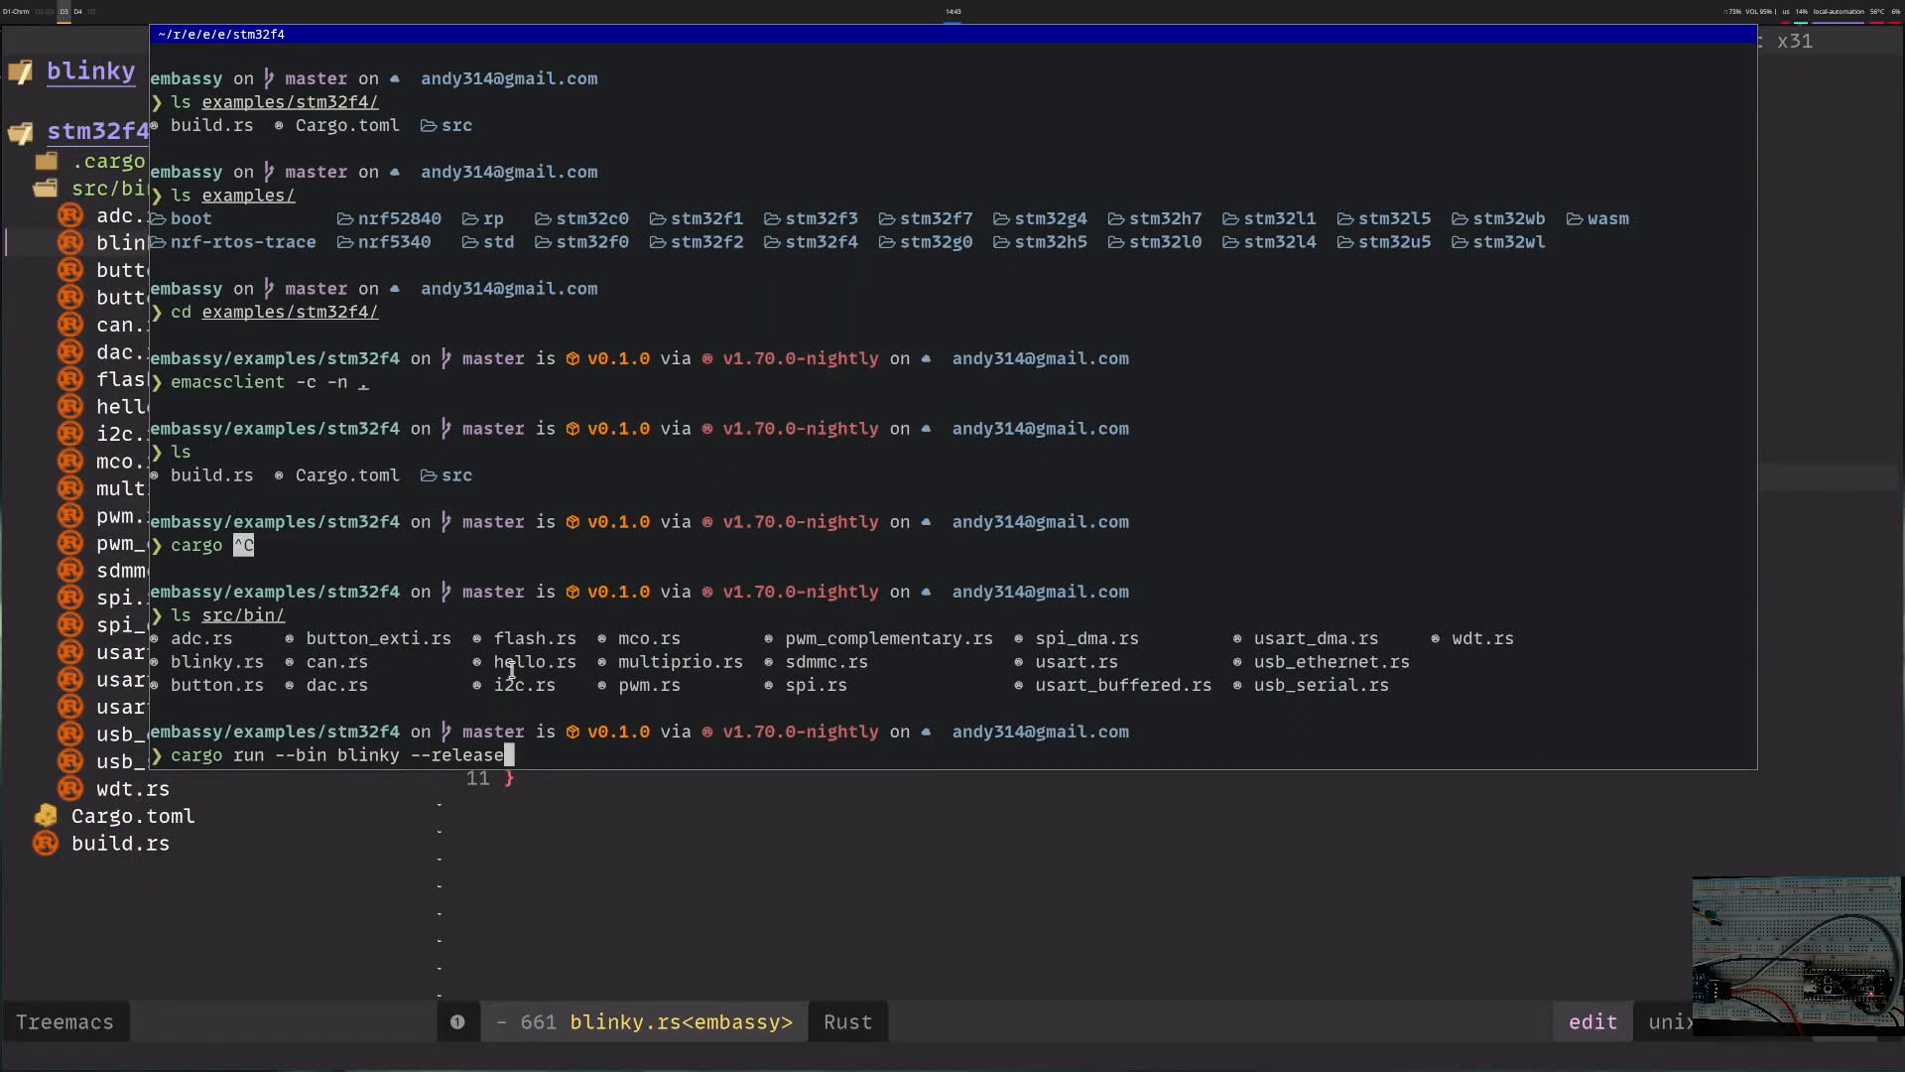
key("Return")
type("probe-run --version")
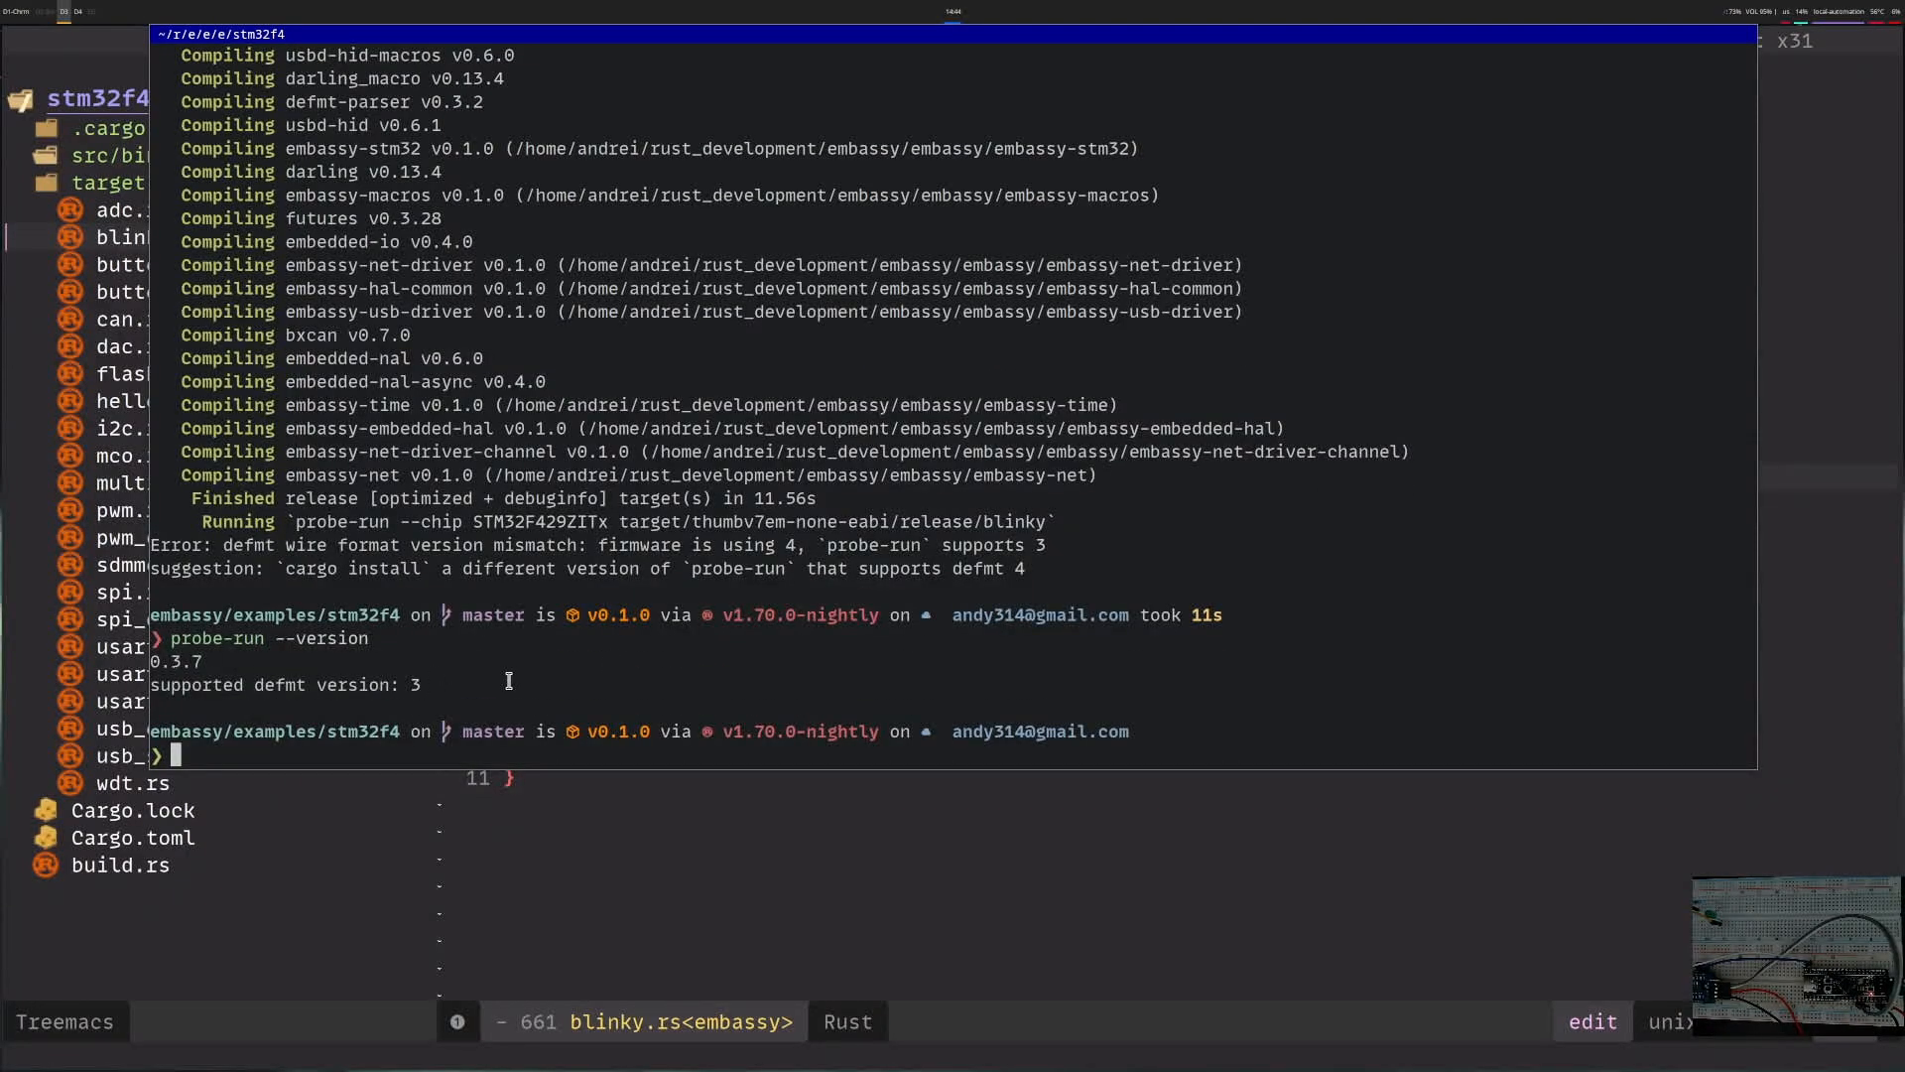
- Rerun blinky, attempt cargo install probe-run, and note the missing defmt-decoder 0.3.5
type("cargo run --bin blinky --release")
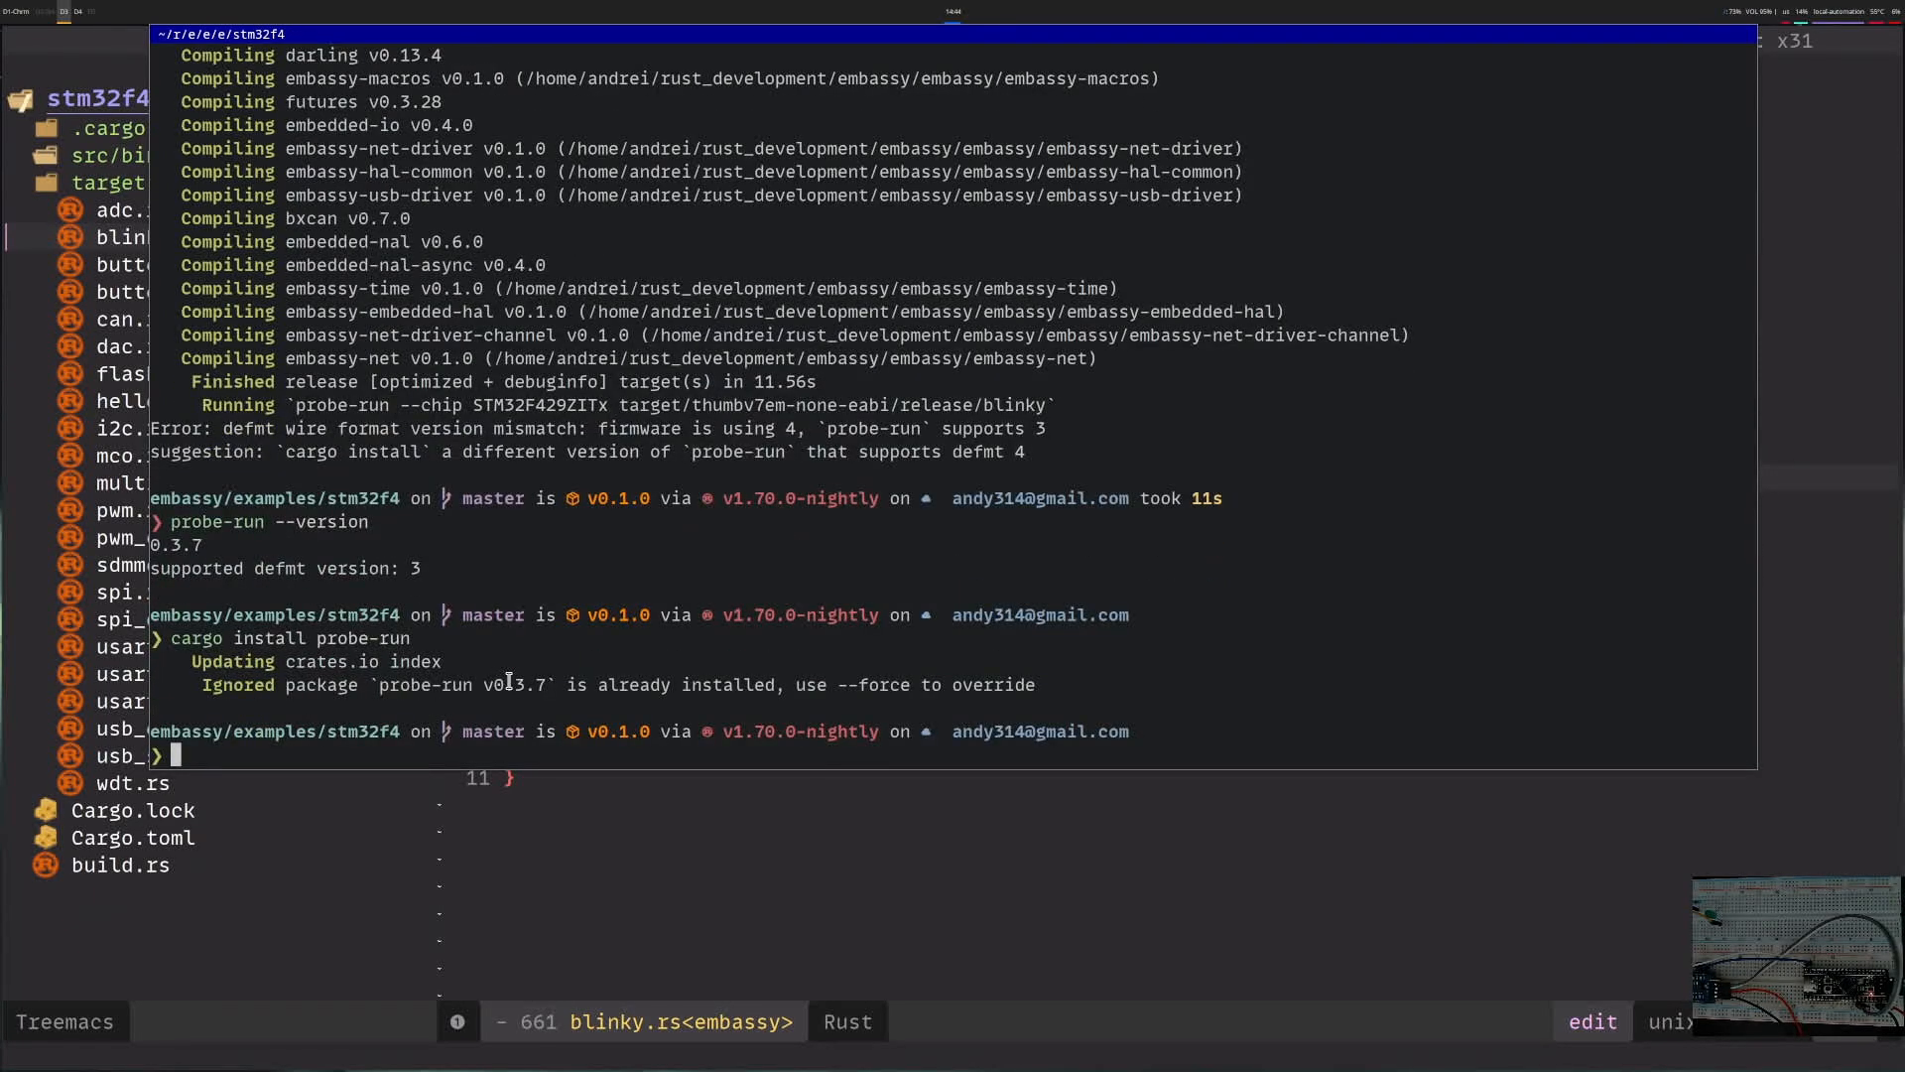
type("cargo install probe-run")
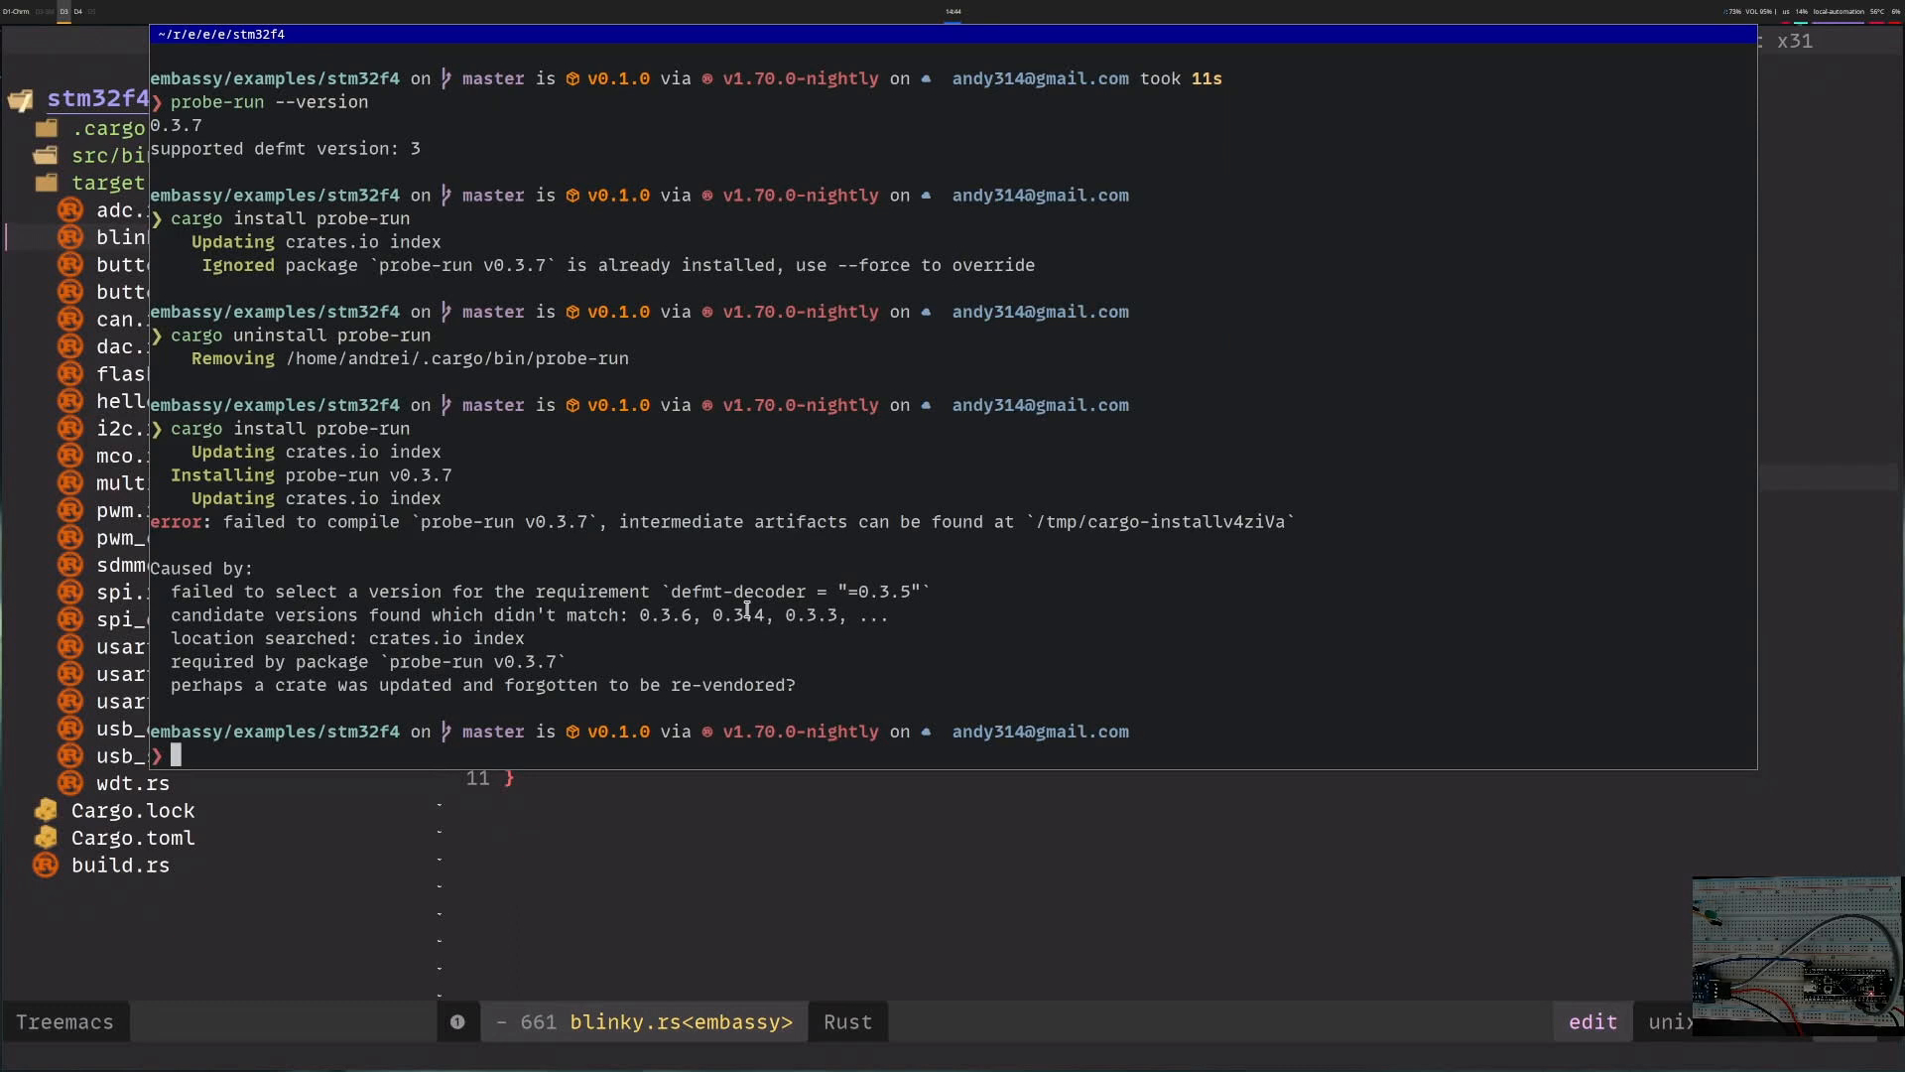
double_click(734, 592)
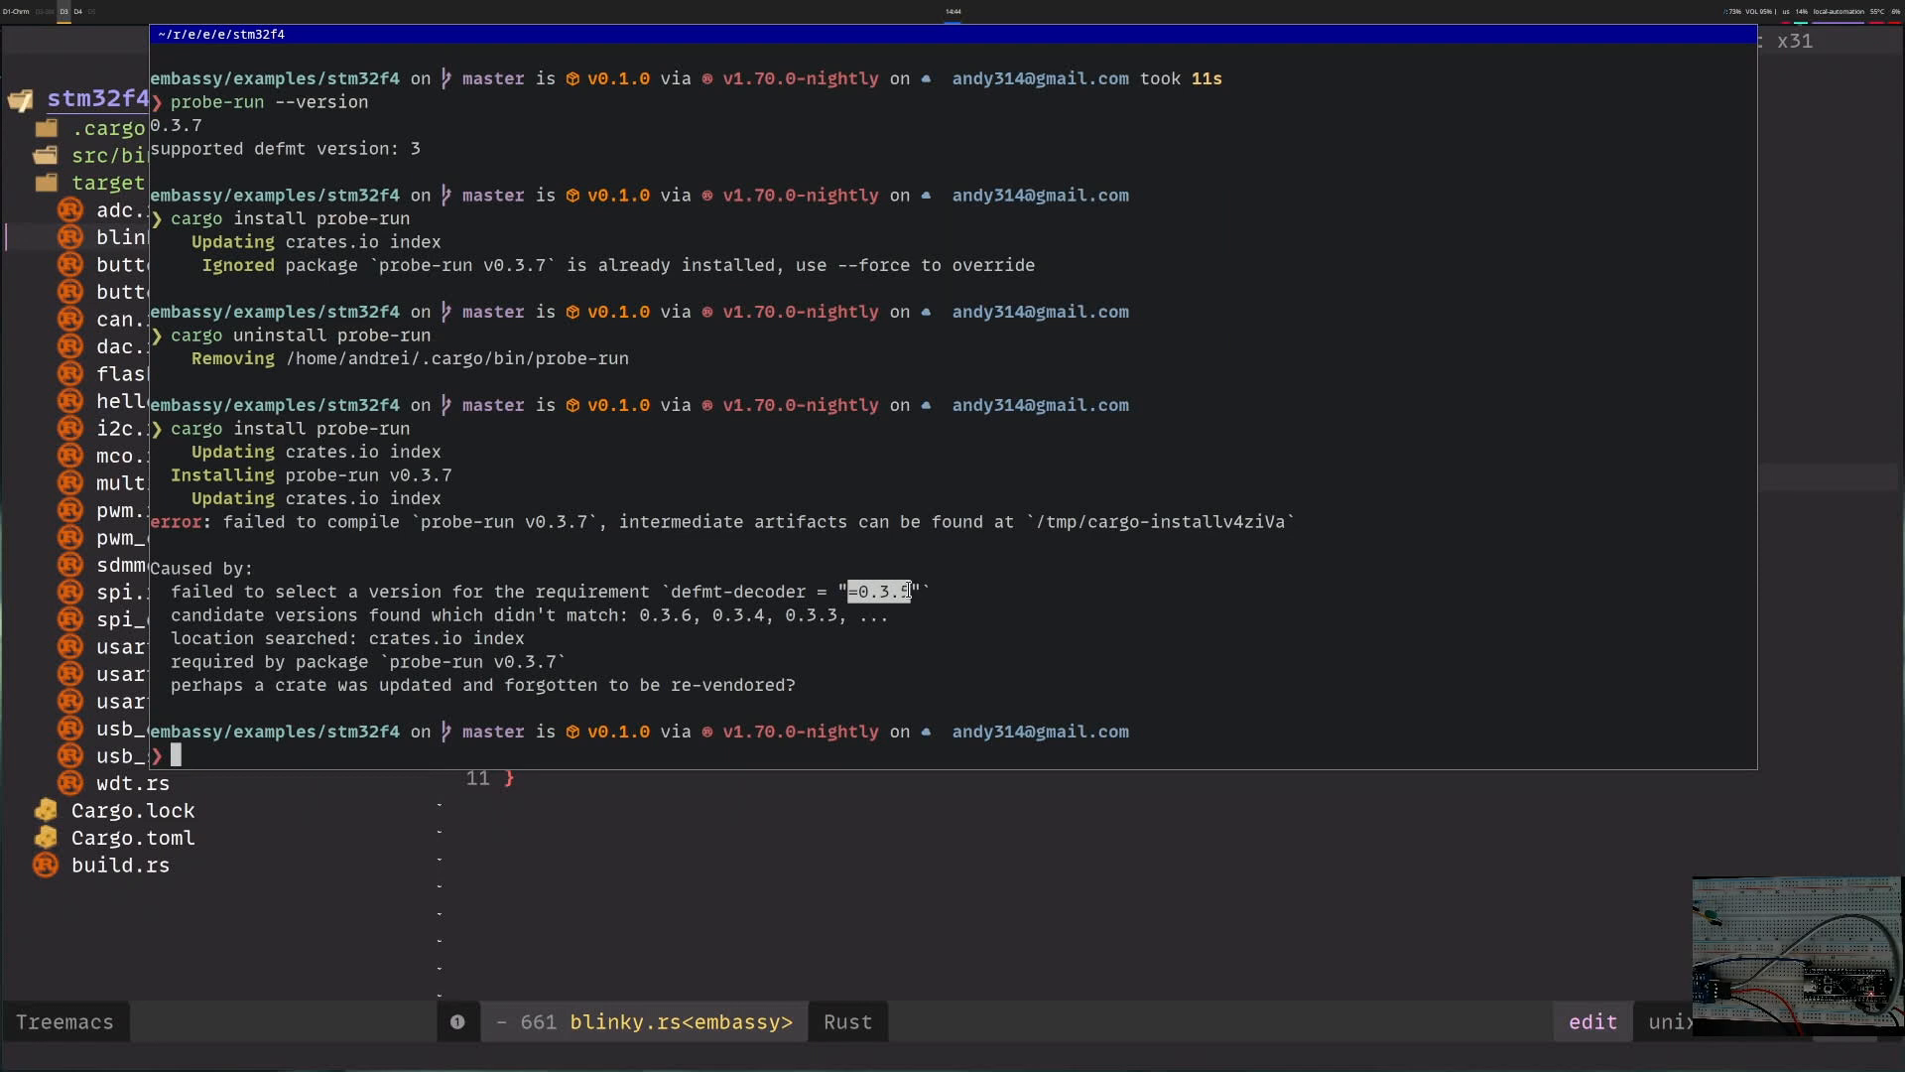
mouse_move(721, 611)
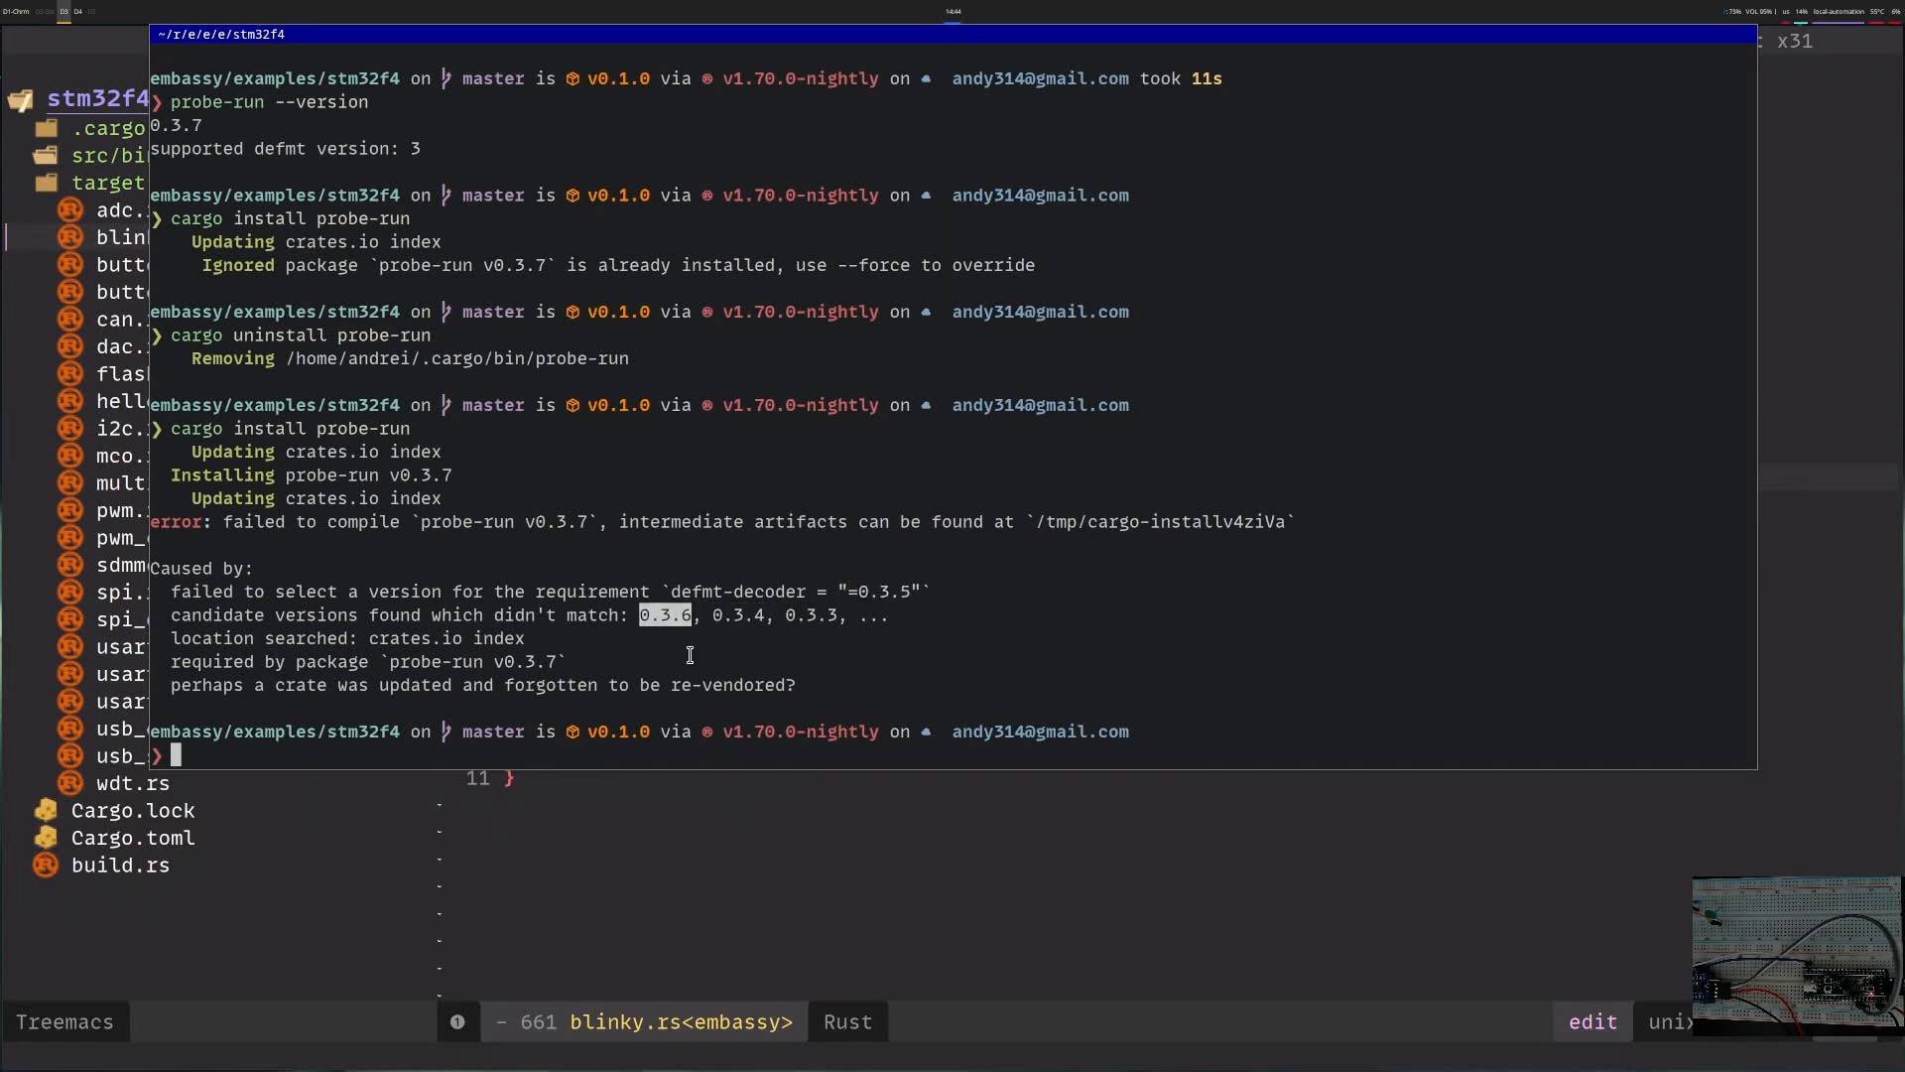
- Retry the install as cargo install probe-run --locked
type("cargo install probe-run")
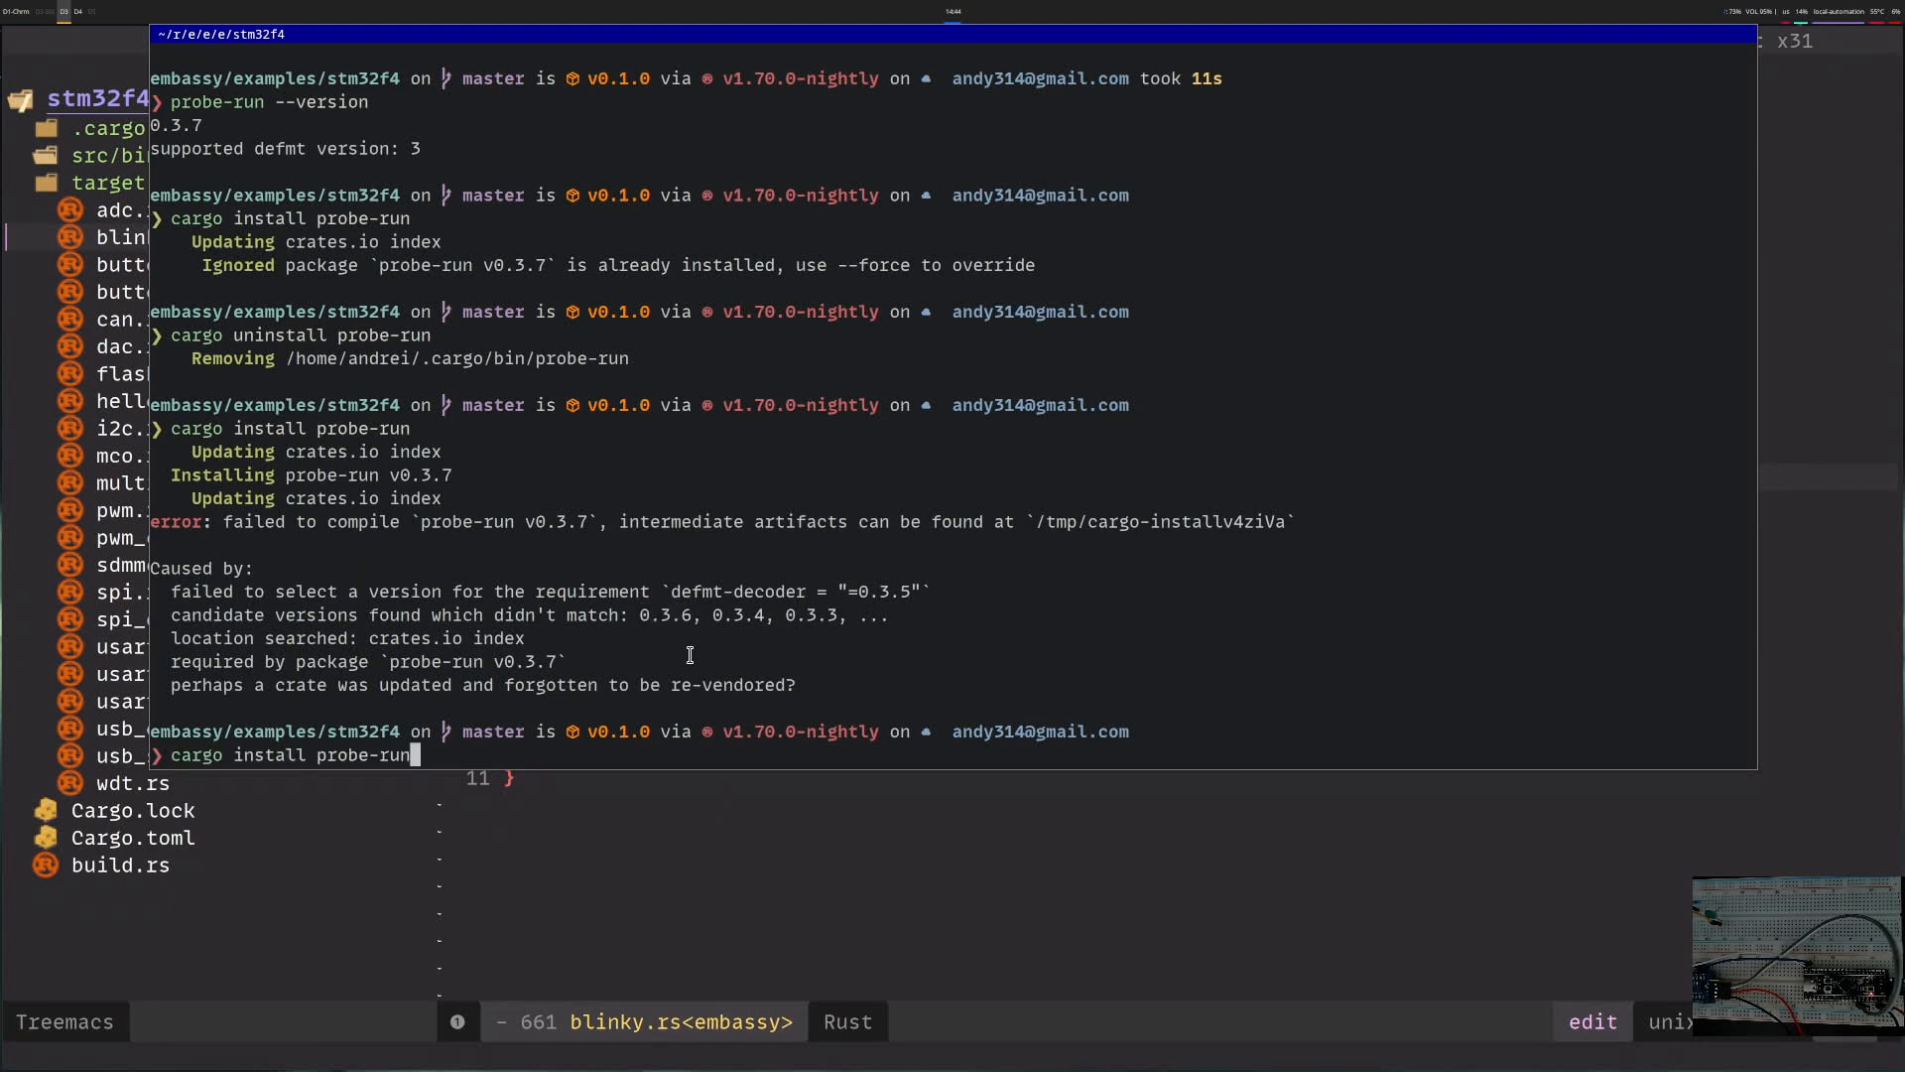
type("--locked")
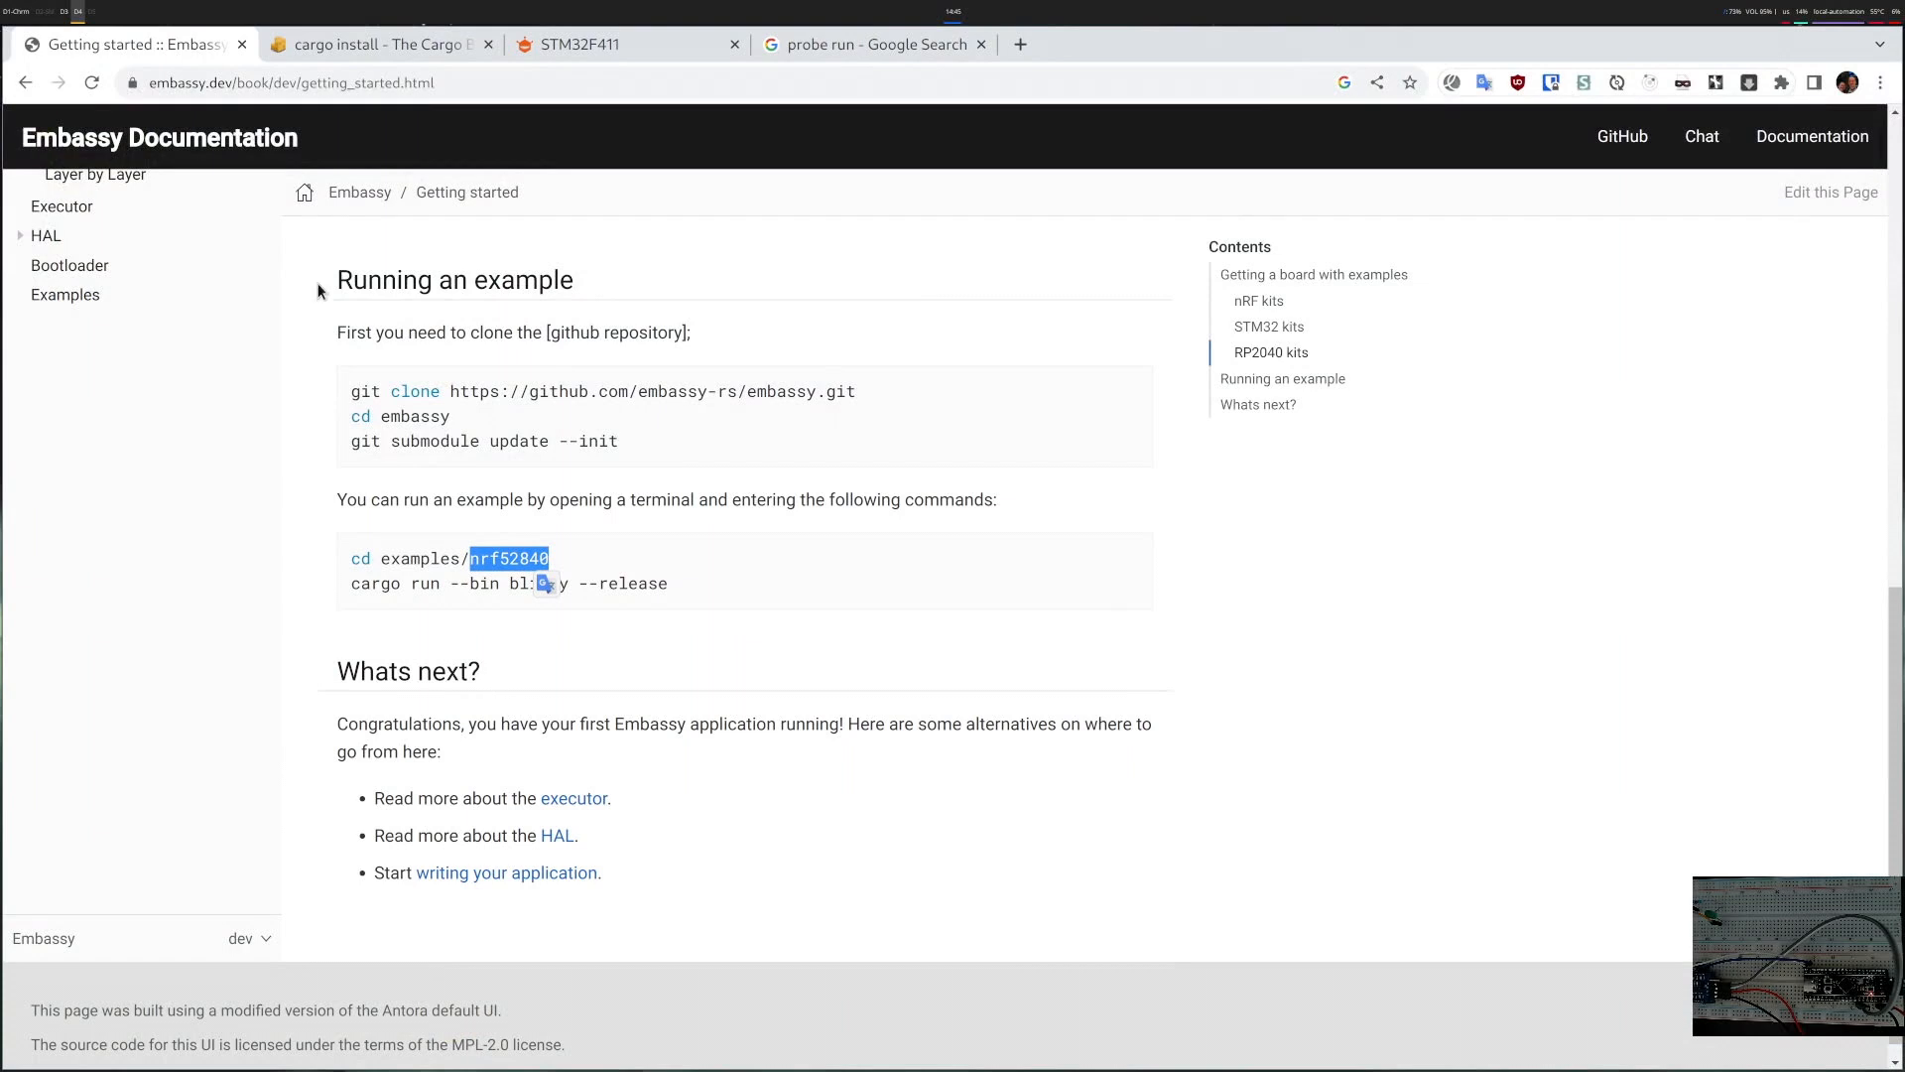
- From the 'probe run' search results, reach the knurling-rs/probe-run GitHub repository
left_click(869, 44)
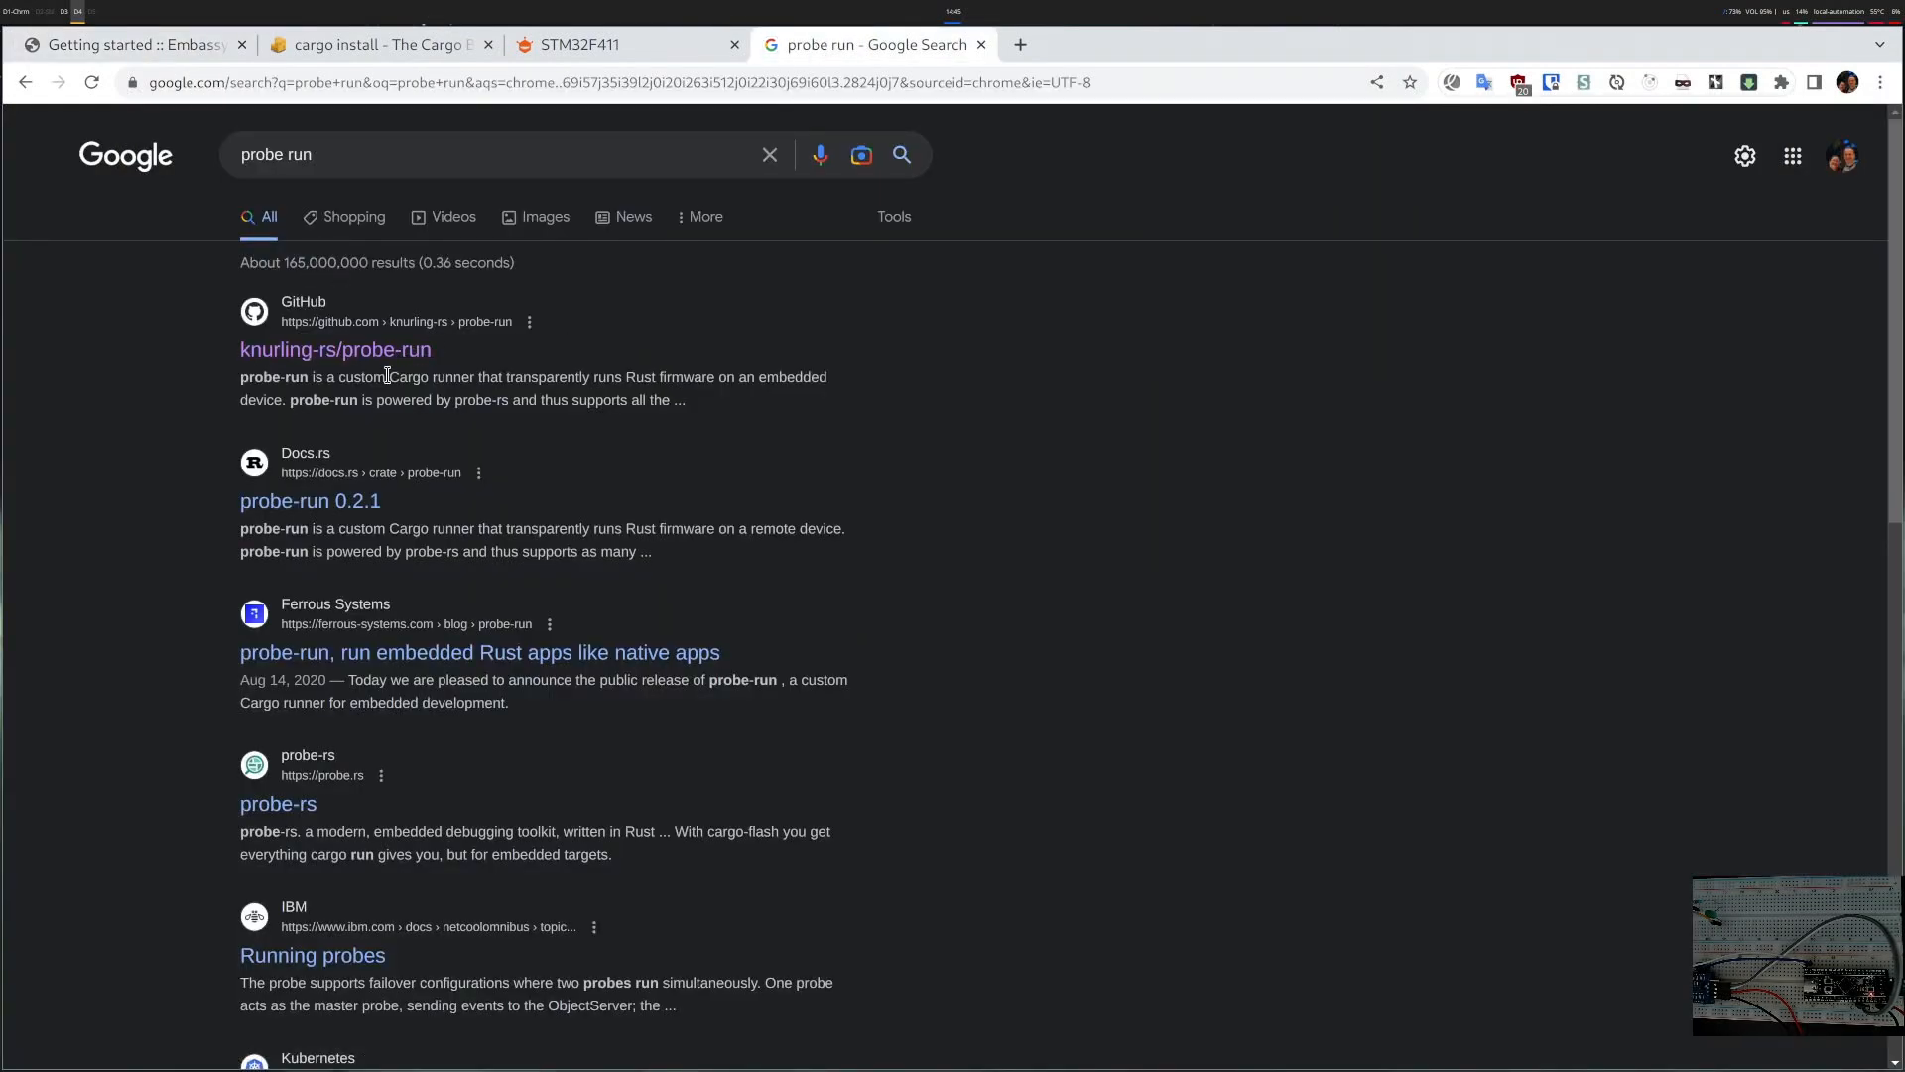
left_click(336, 349)
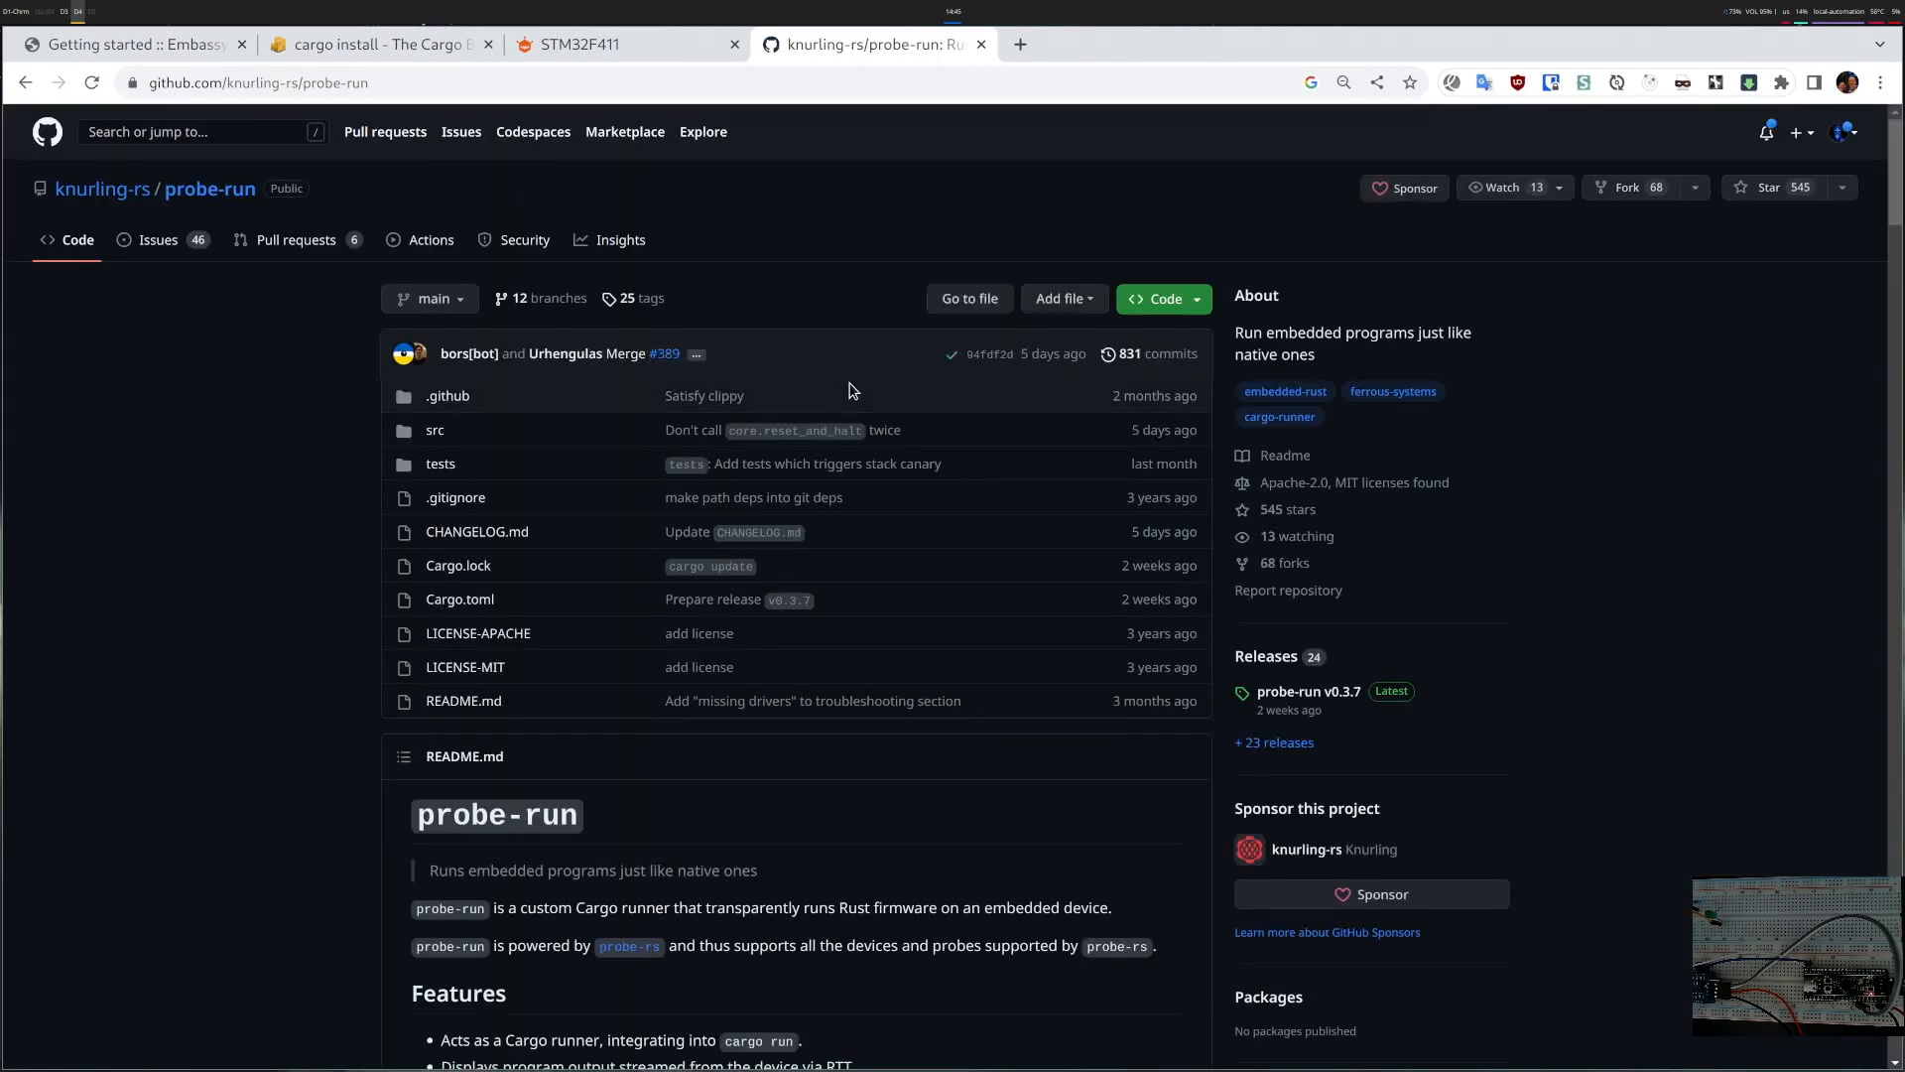
left_click(1161, 297)
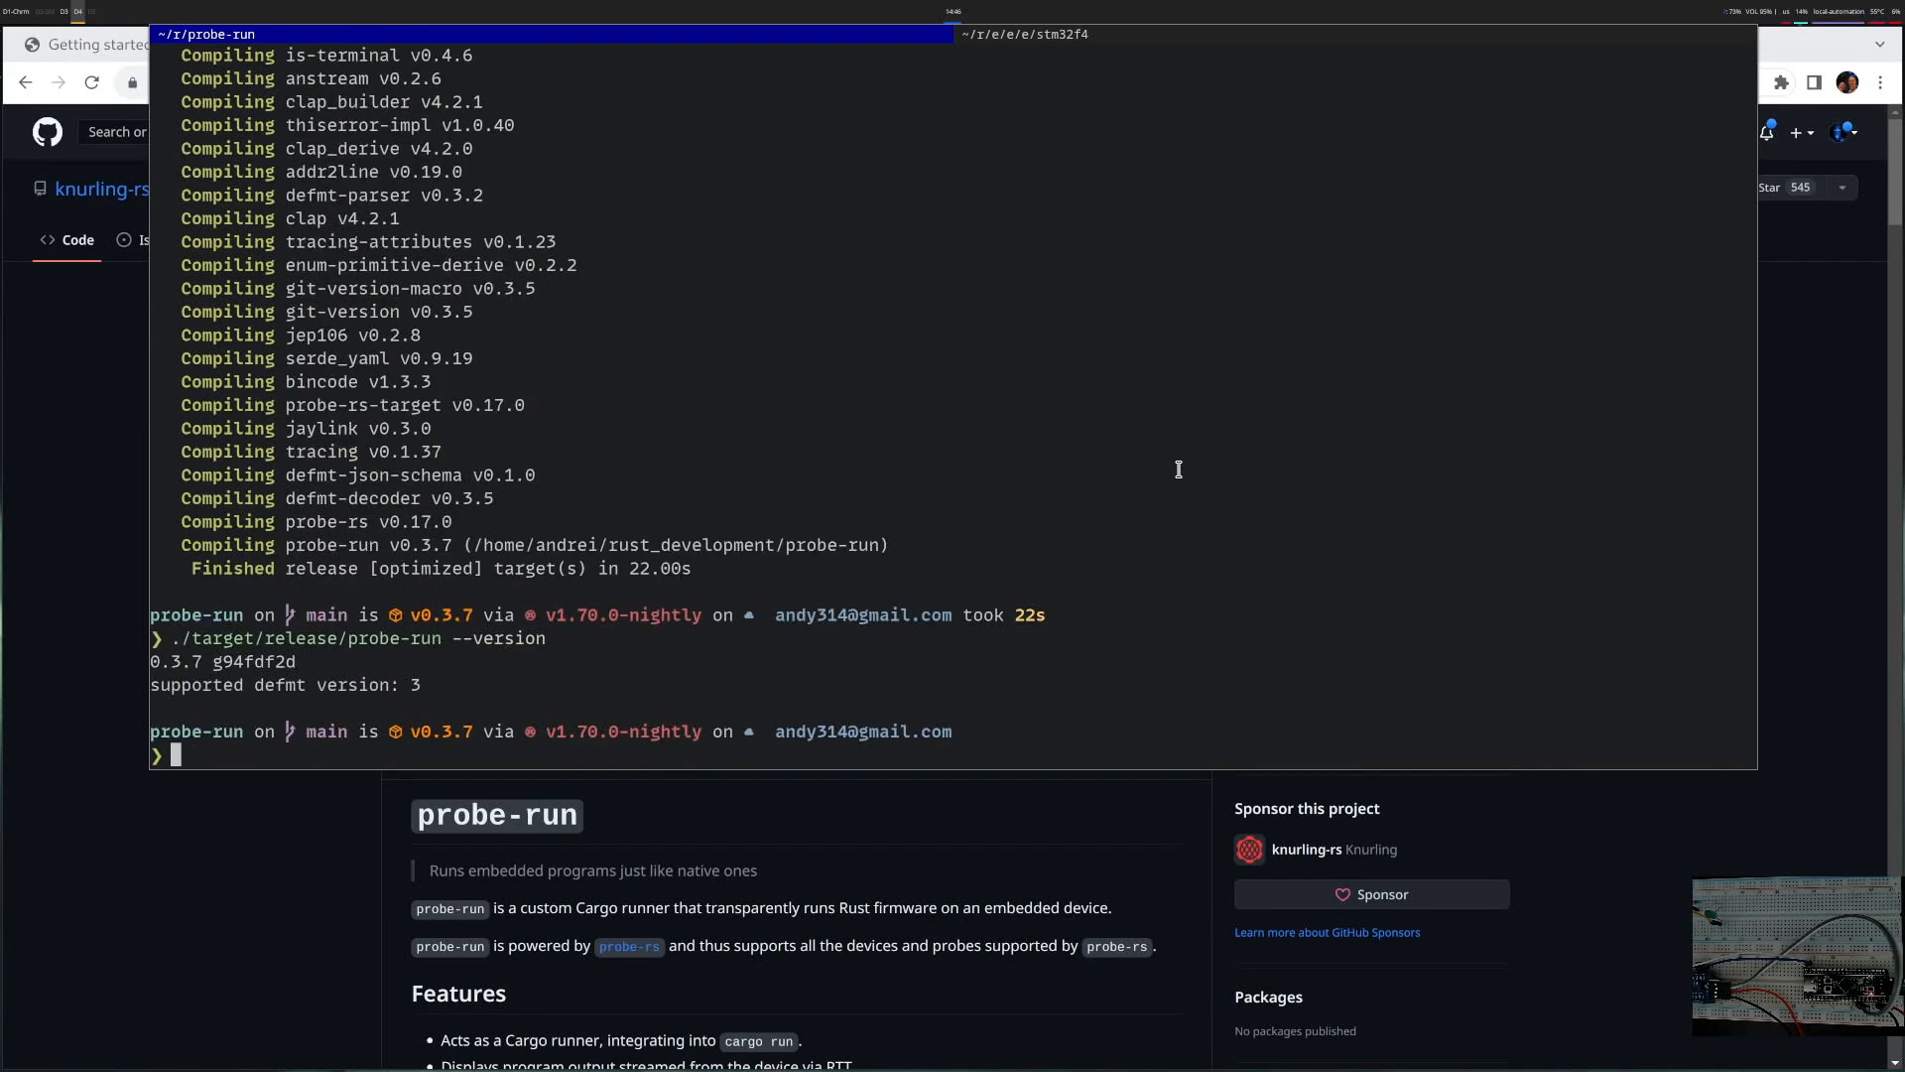
mouse_move(391, 643)
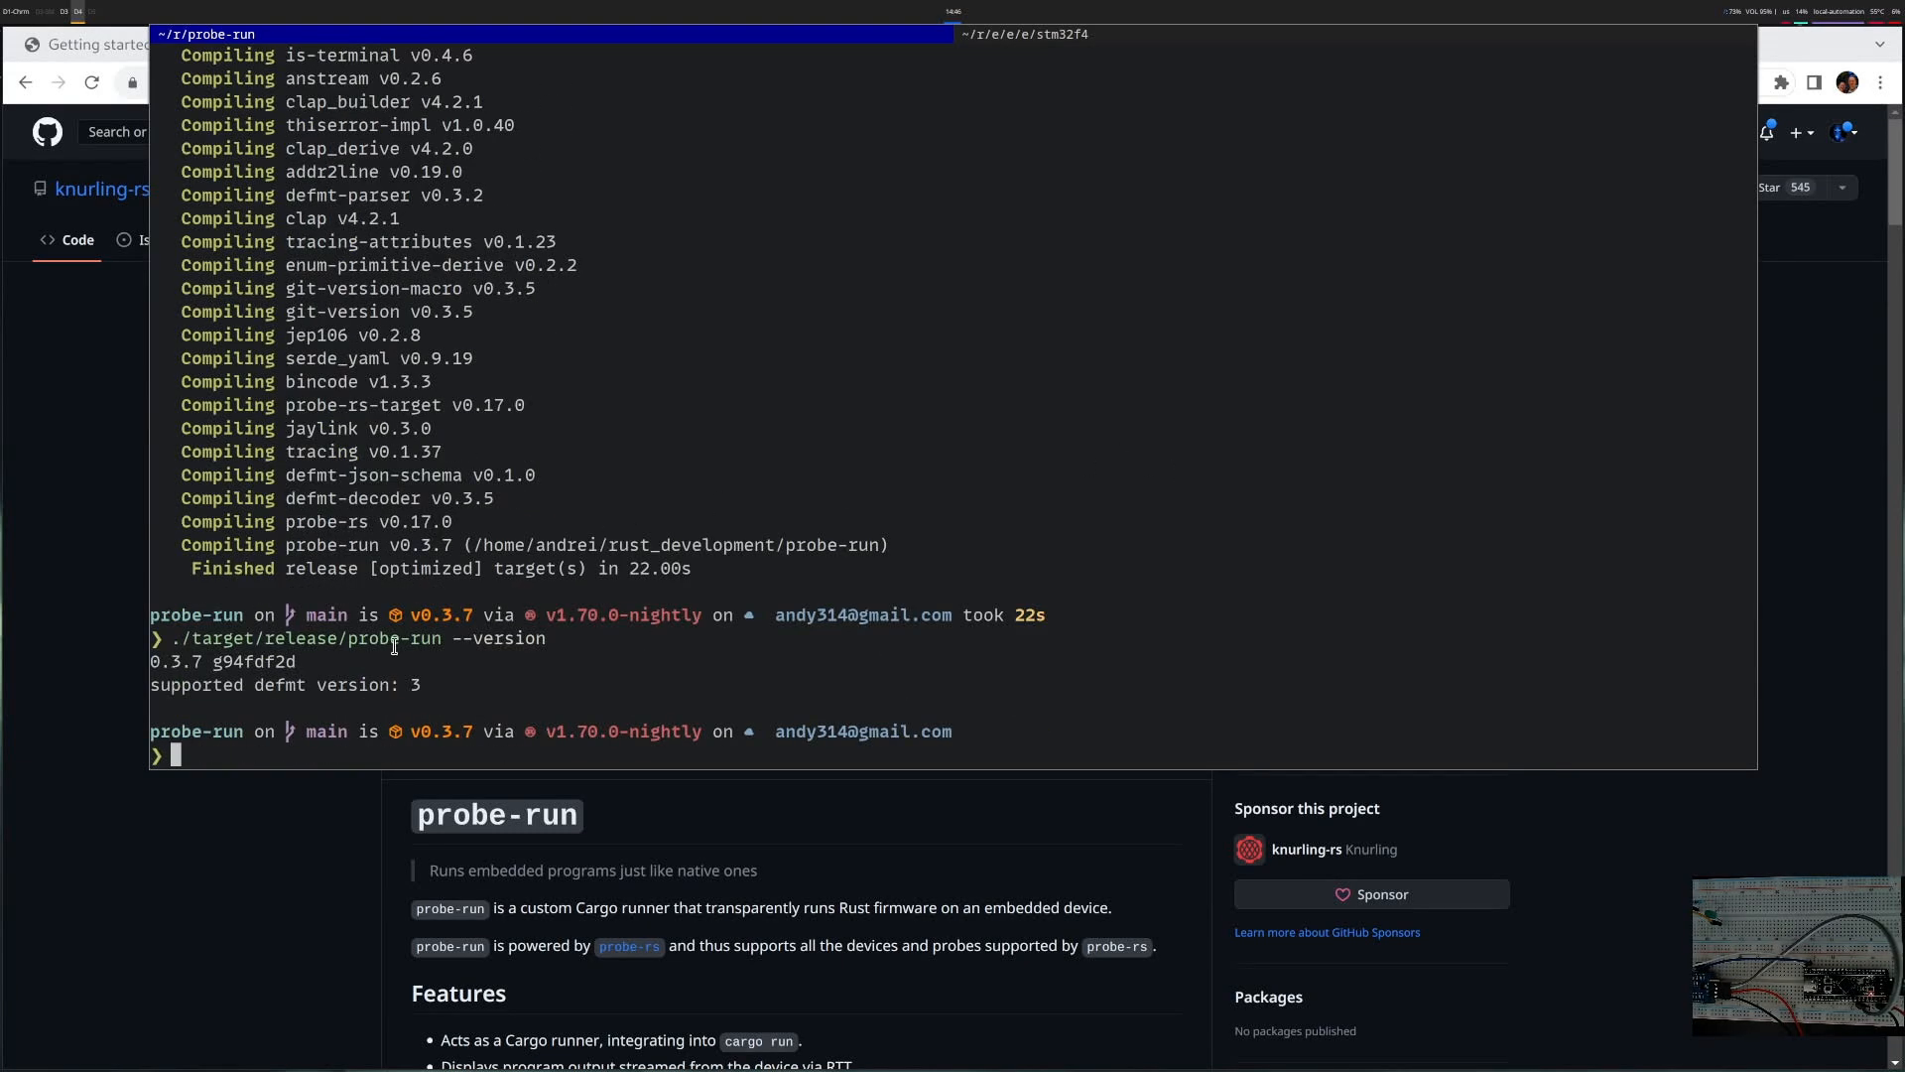
mouse_move(483, 685)
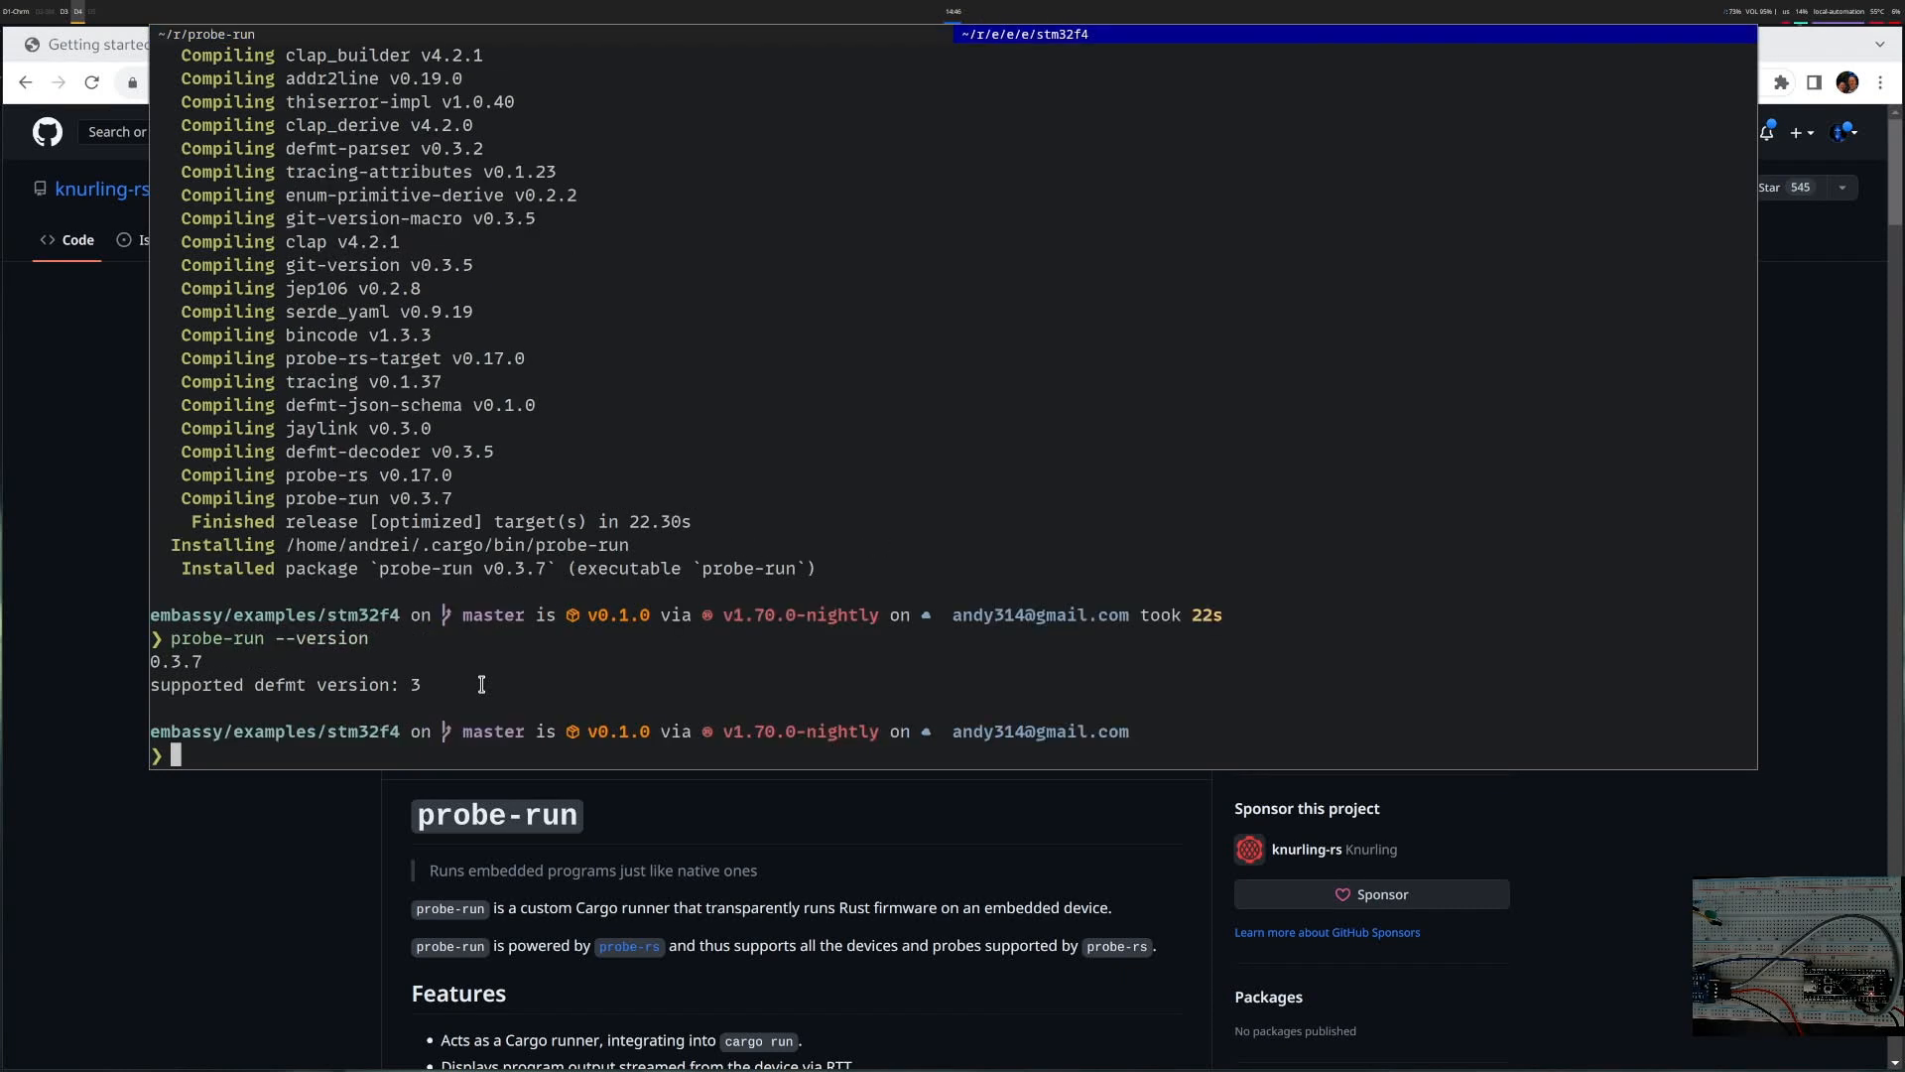
- Rerun cargo run --bin blinky --release and note the remaining defmt 4 vs 3 mismatch
type("cargo run --bin blinky --release")
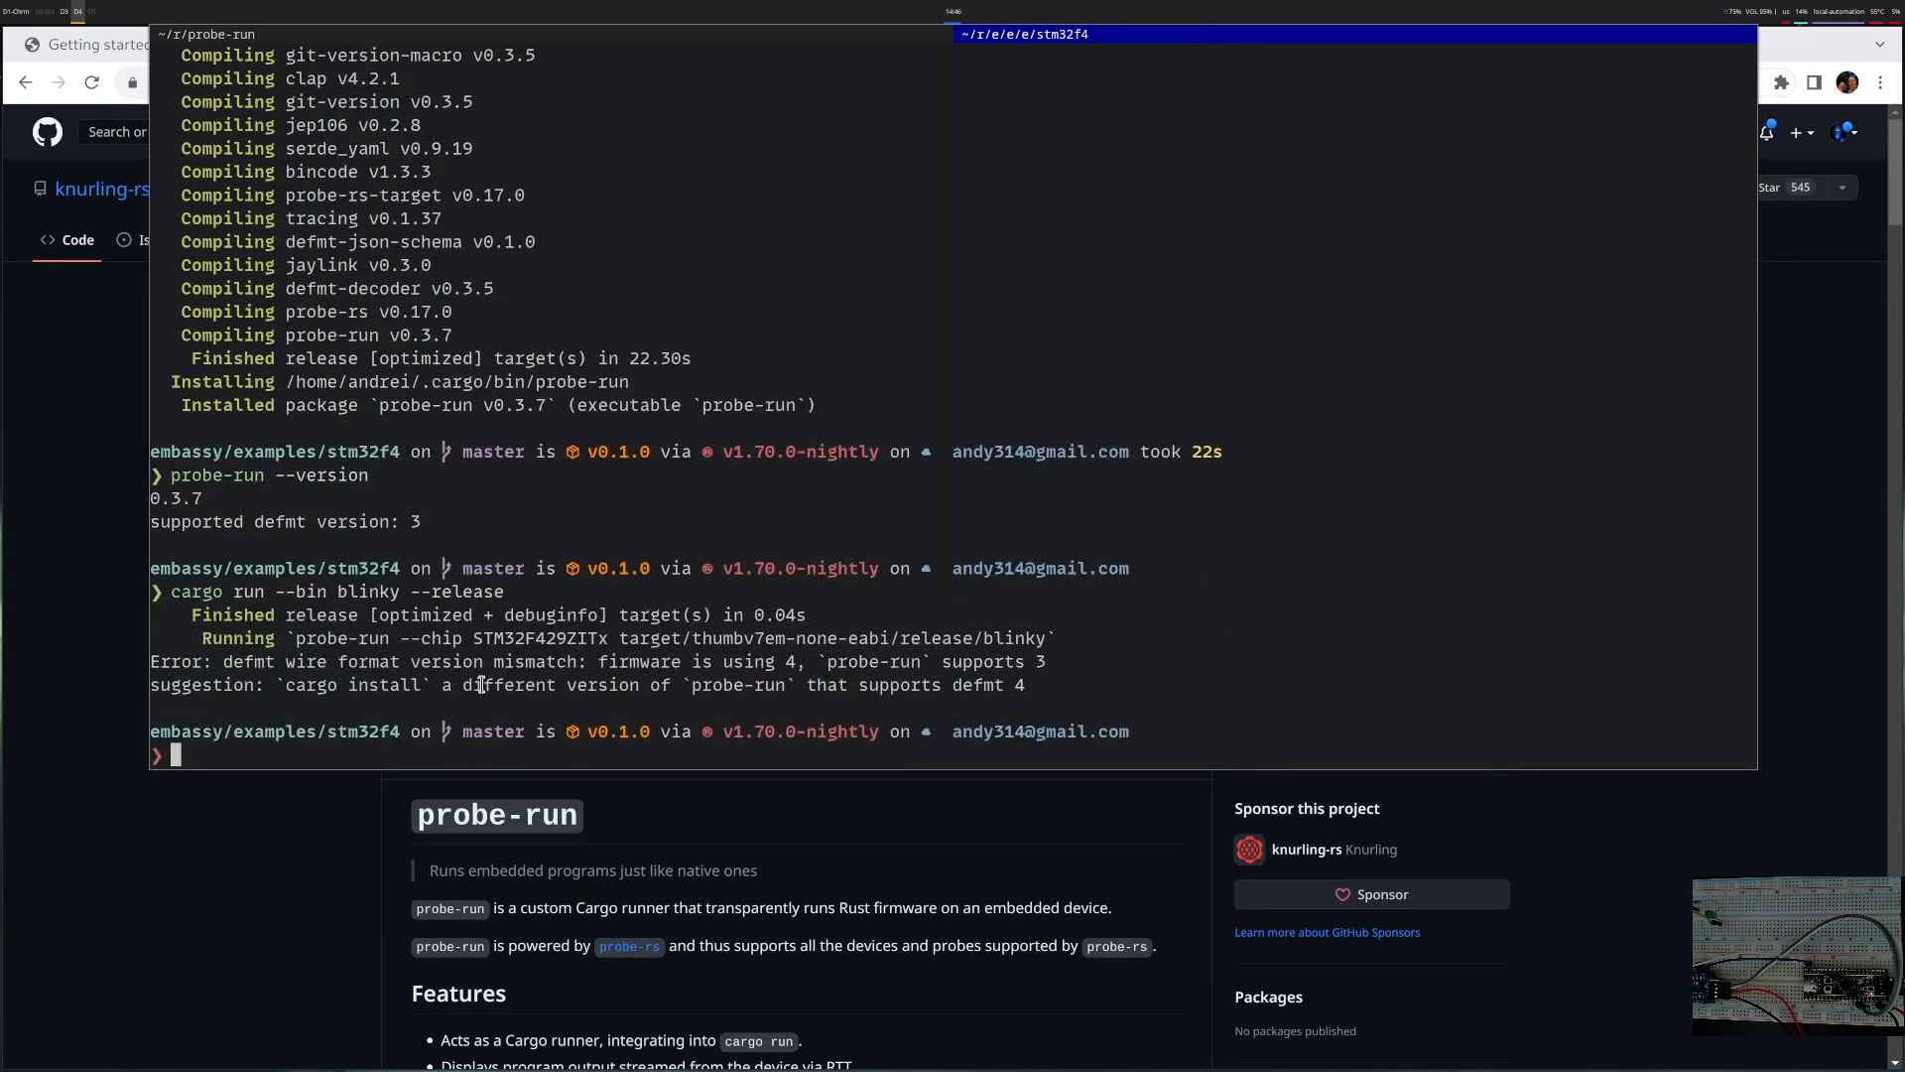
double_click(240, 661)
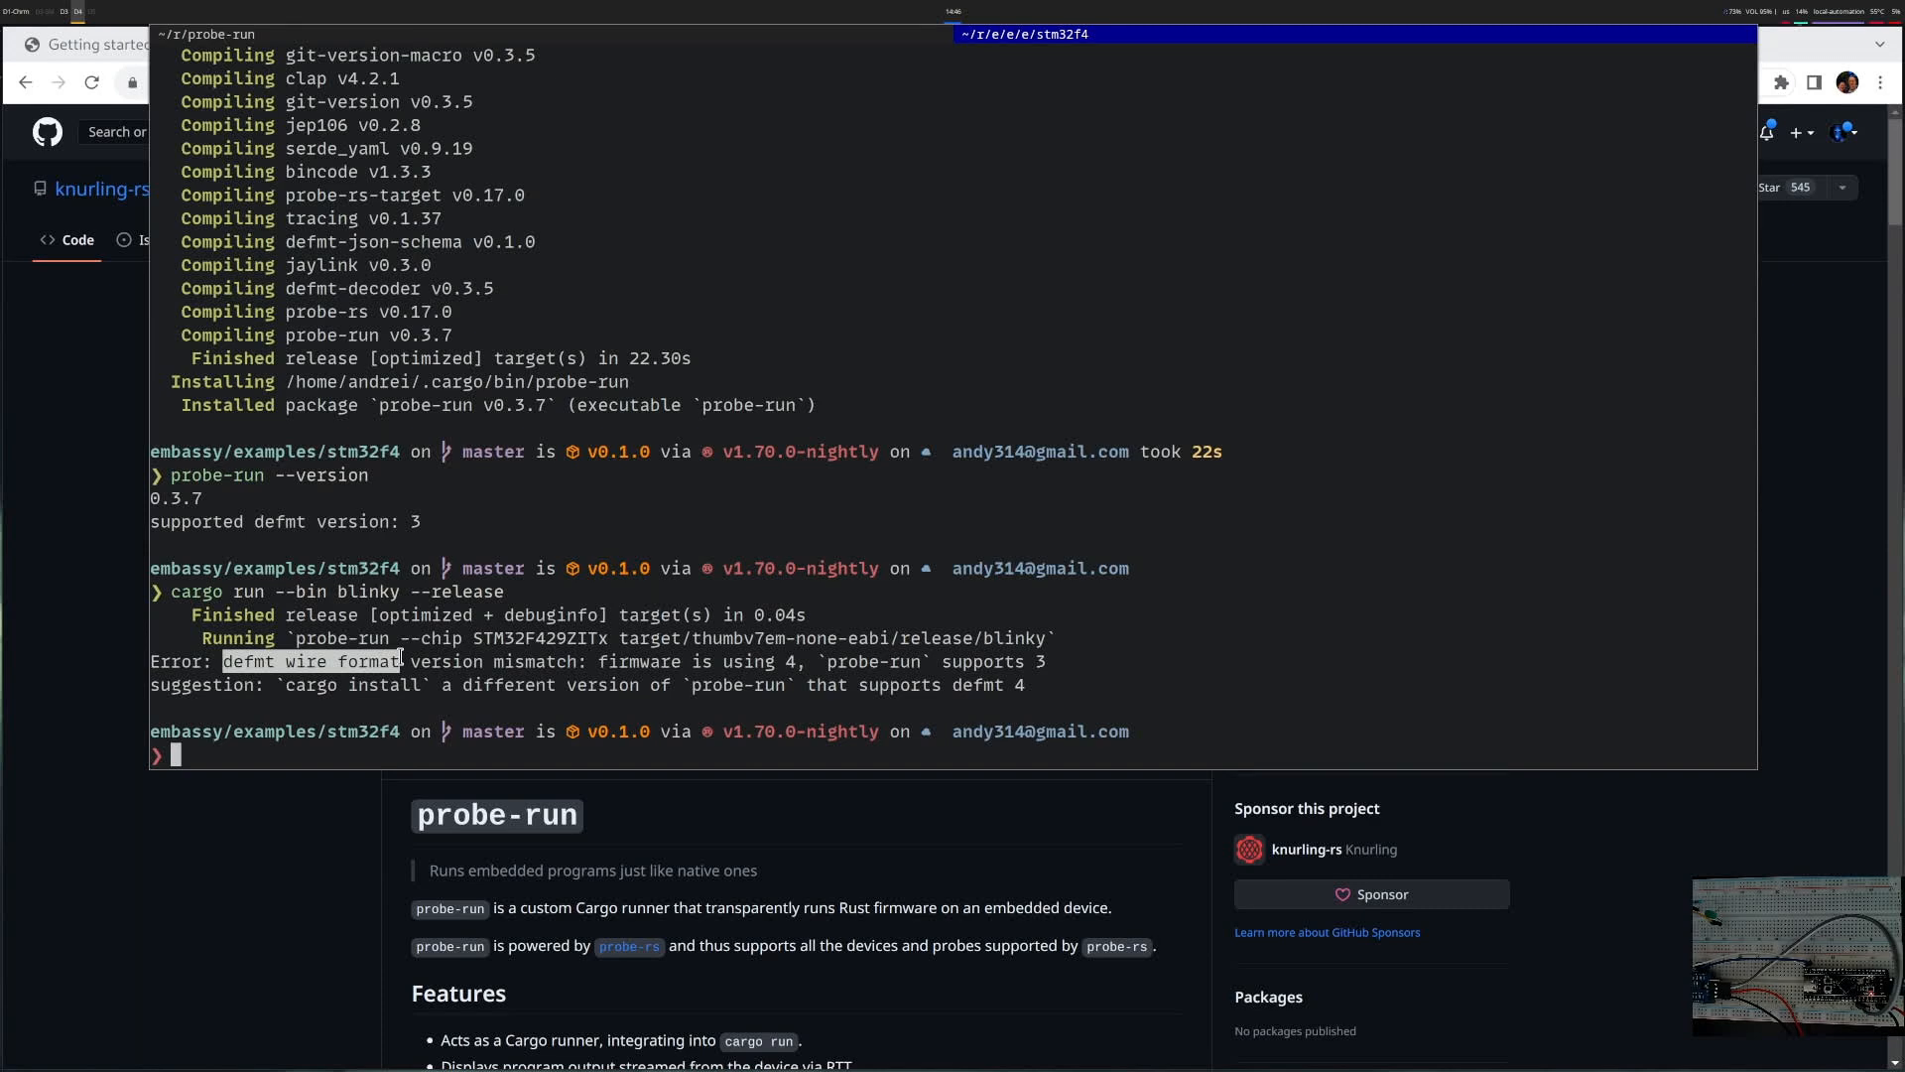
- Search the sources with rg and pick out the defmt-decoder crate name in the results
type("rg stm32f411 ../../embassy-stm32/")
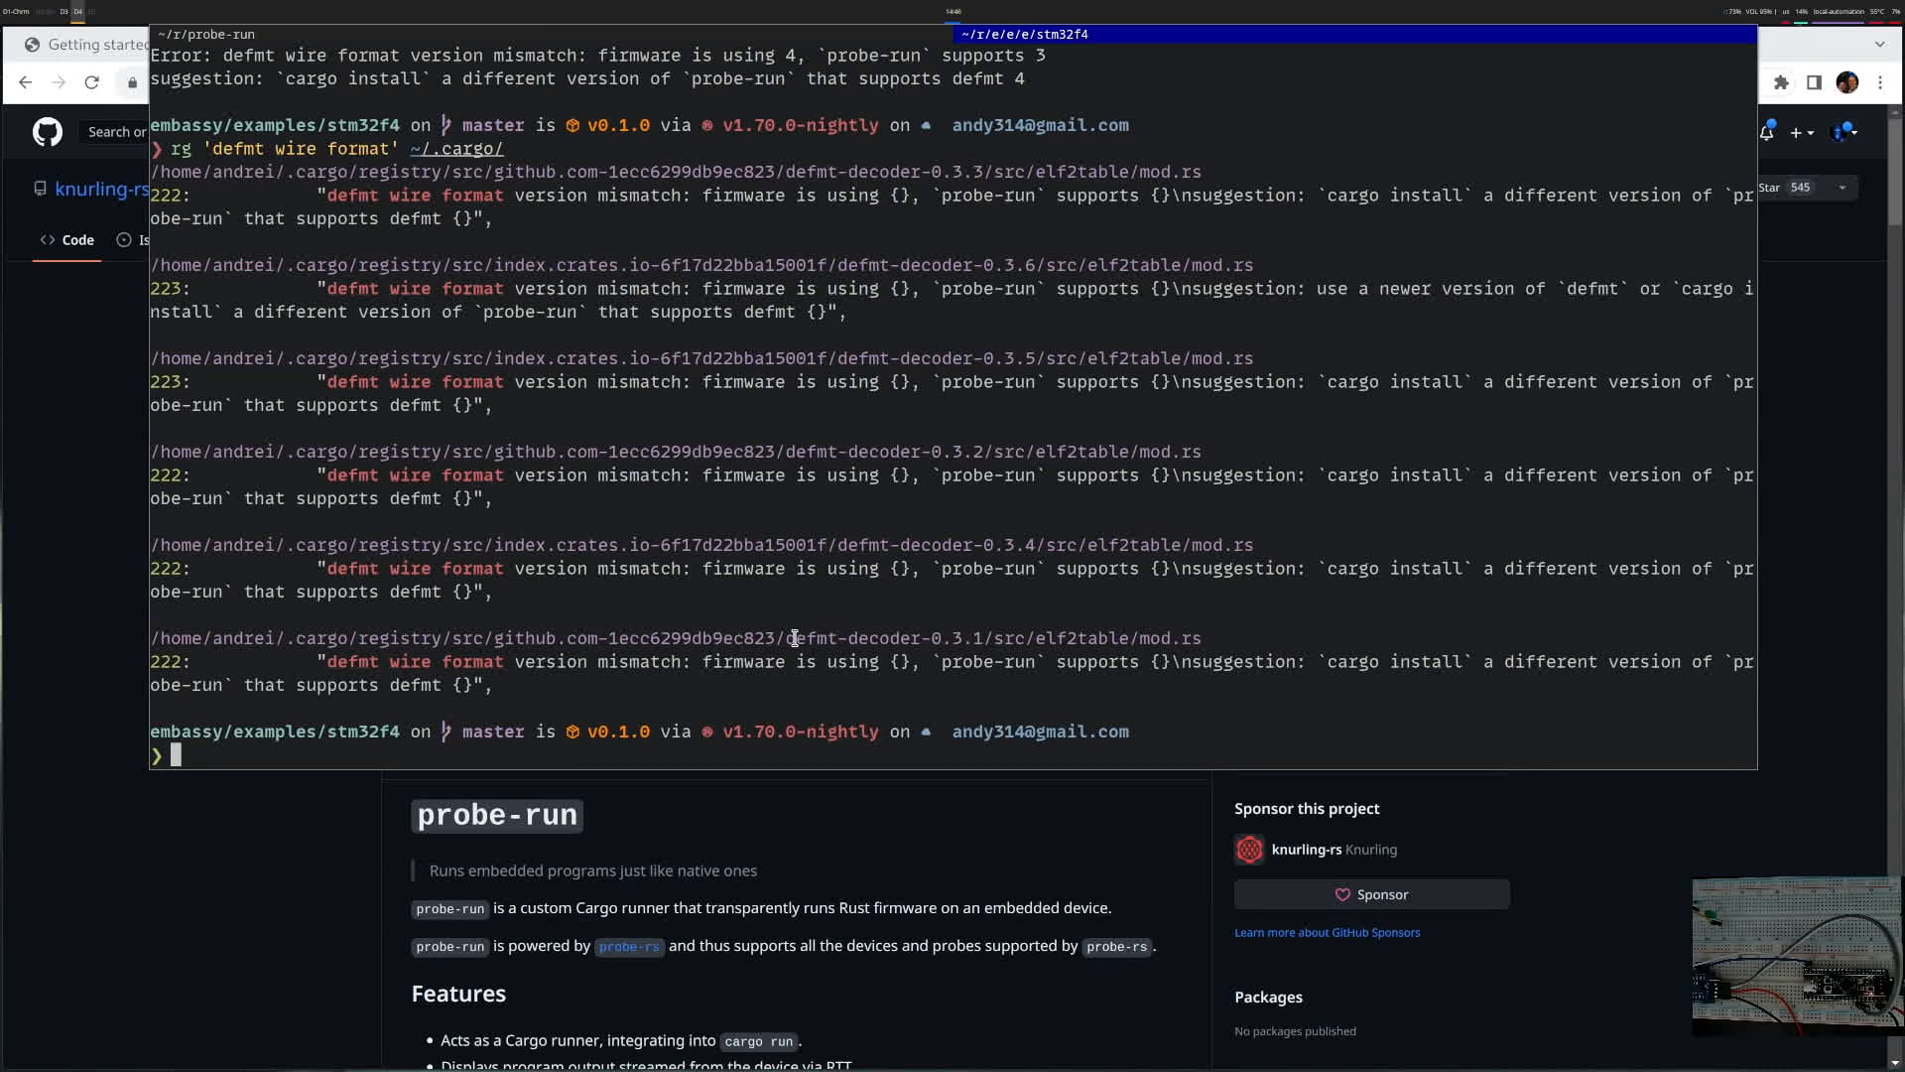
double_click(853, 637)
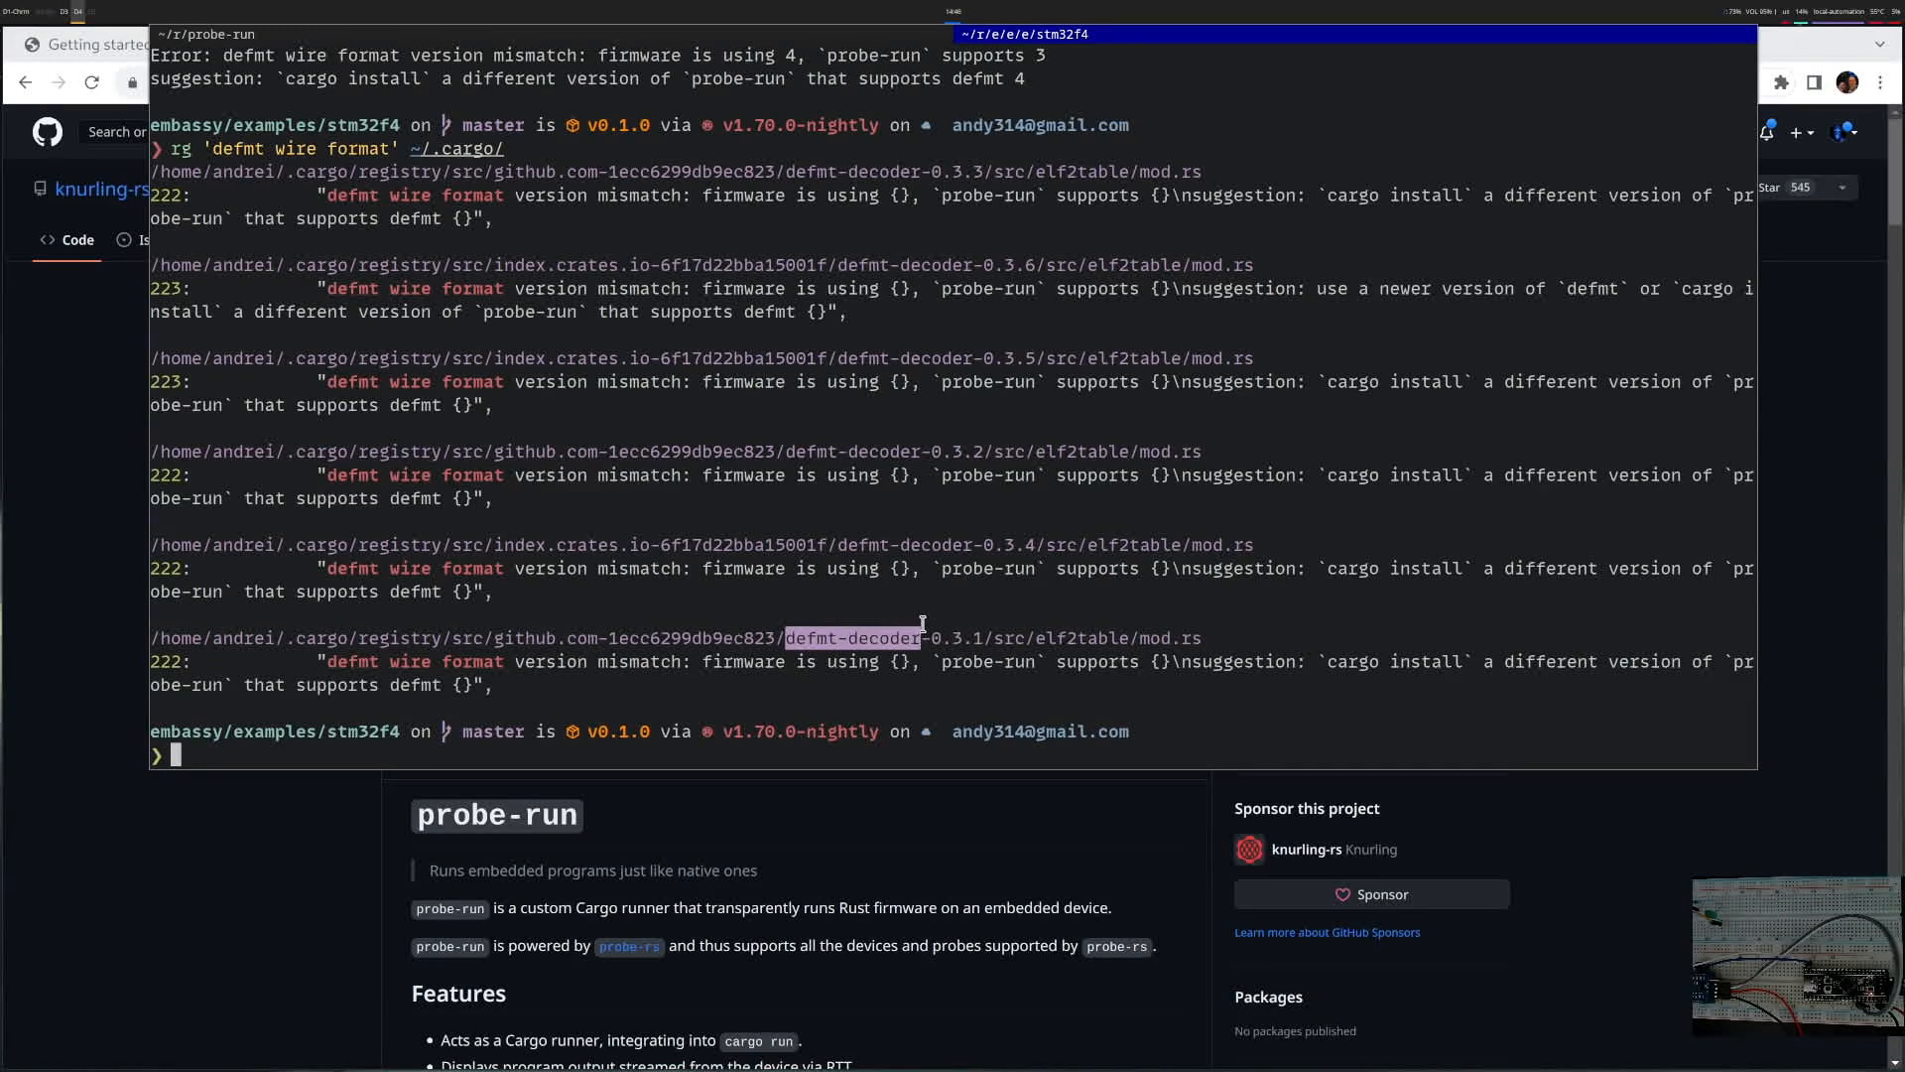
mouse_move(972, 260)
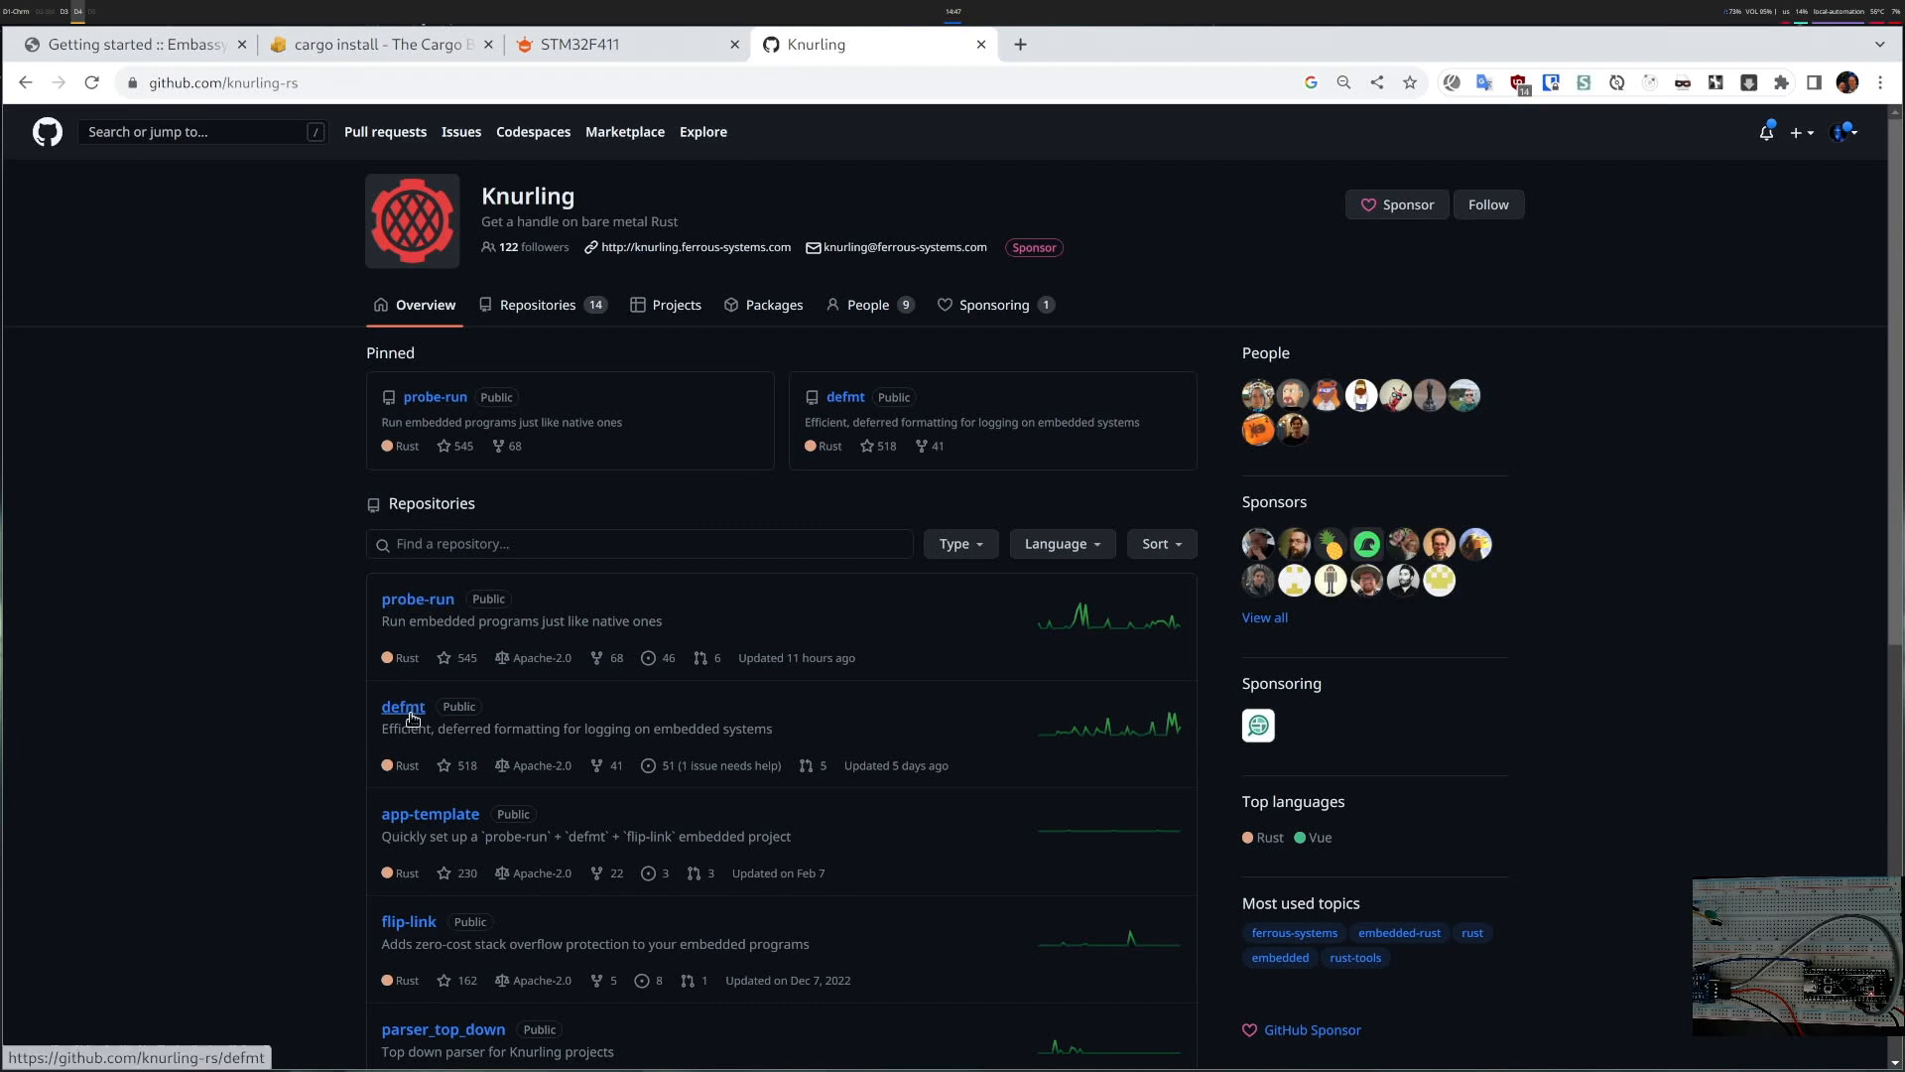
- In the defmt repository's decoder/src/lib.rs, locate DEFMT_VERSION set to "4"
left_click(402, 706)
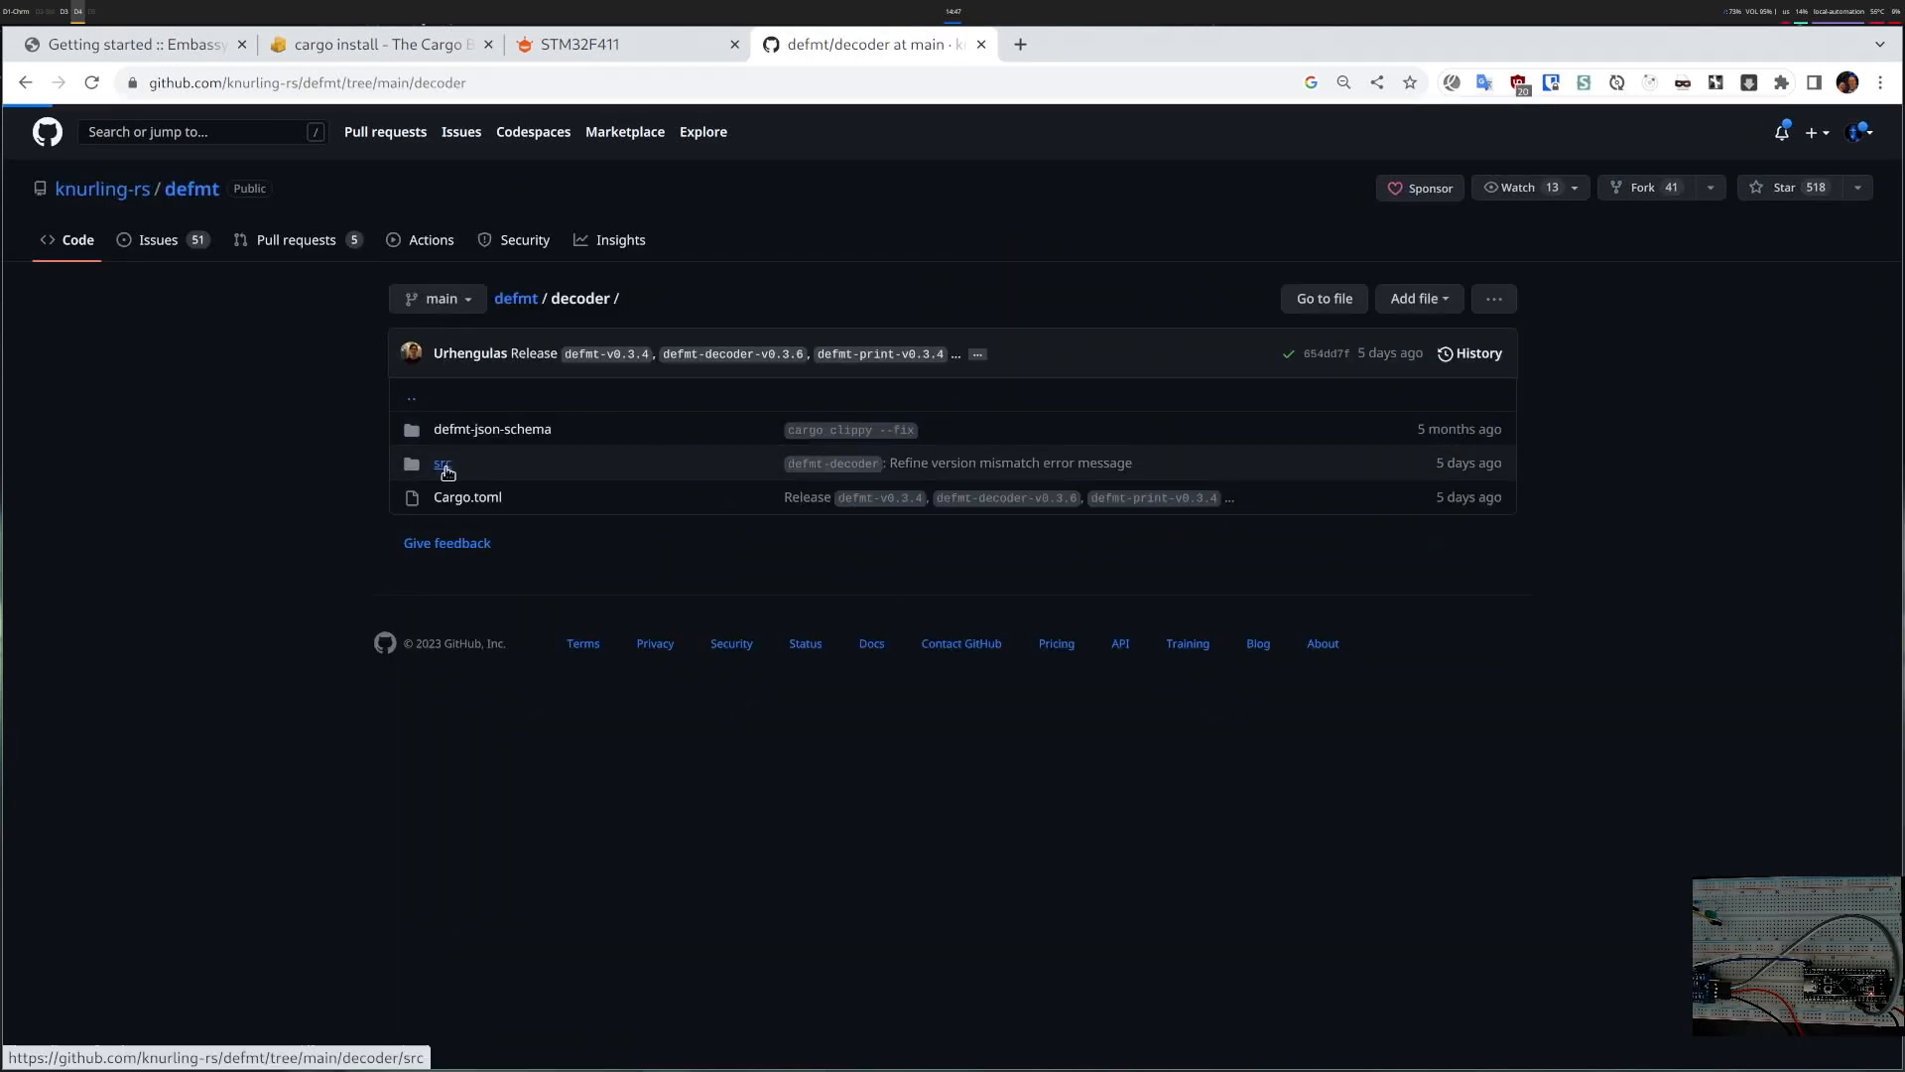
left_click(443, 462)
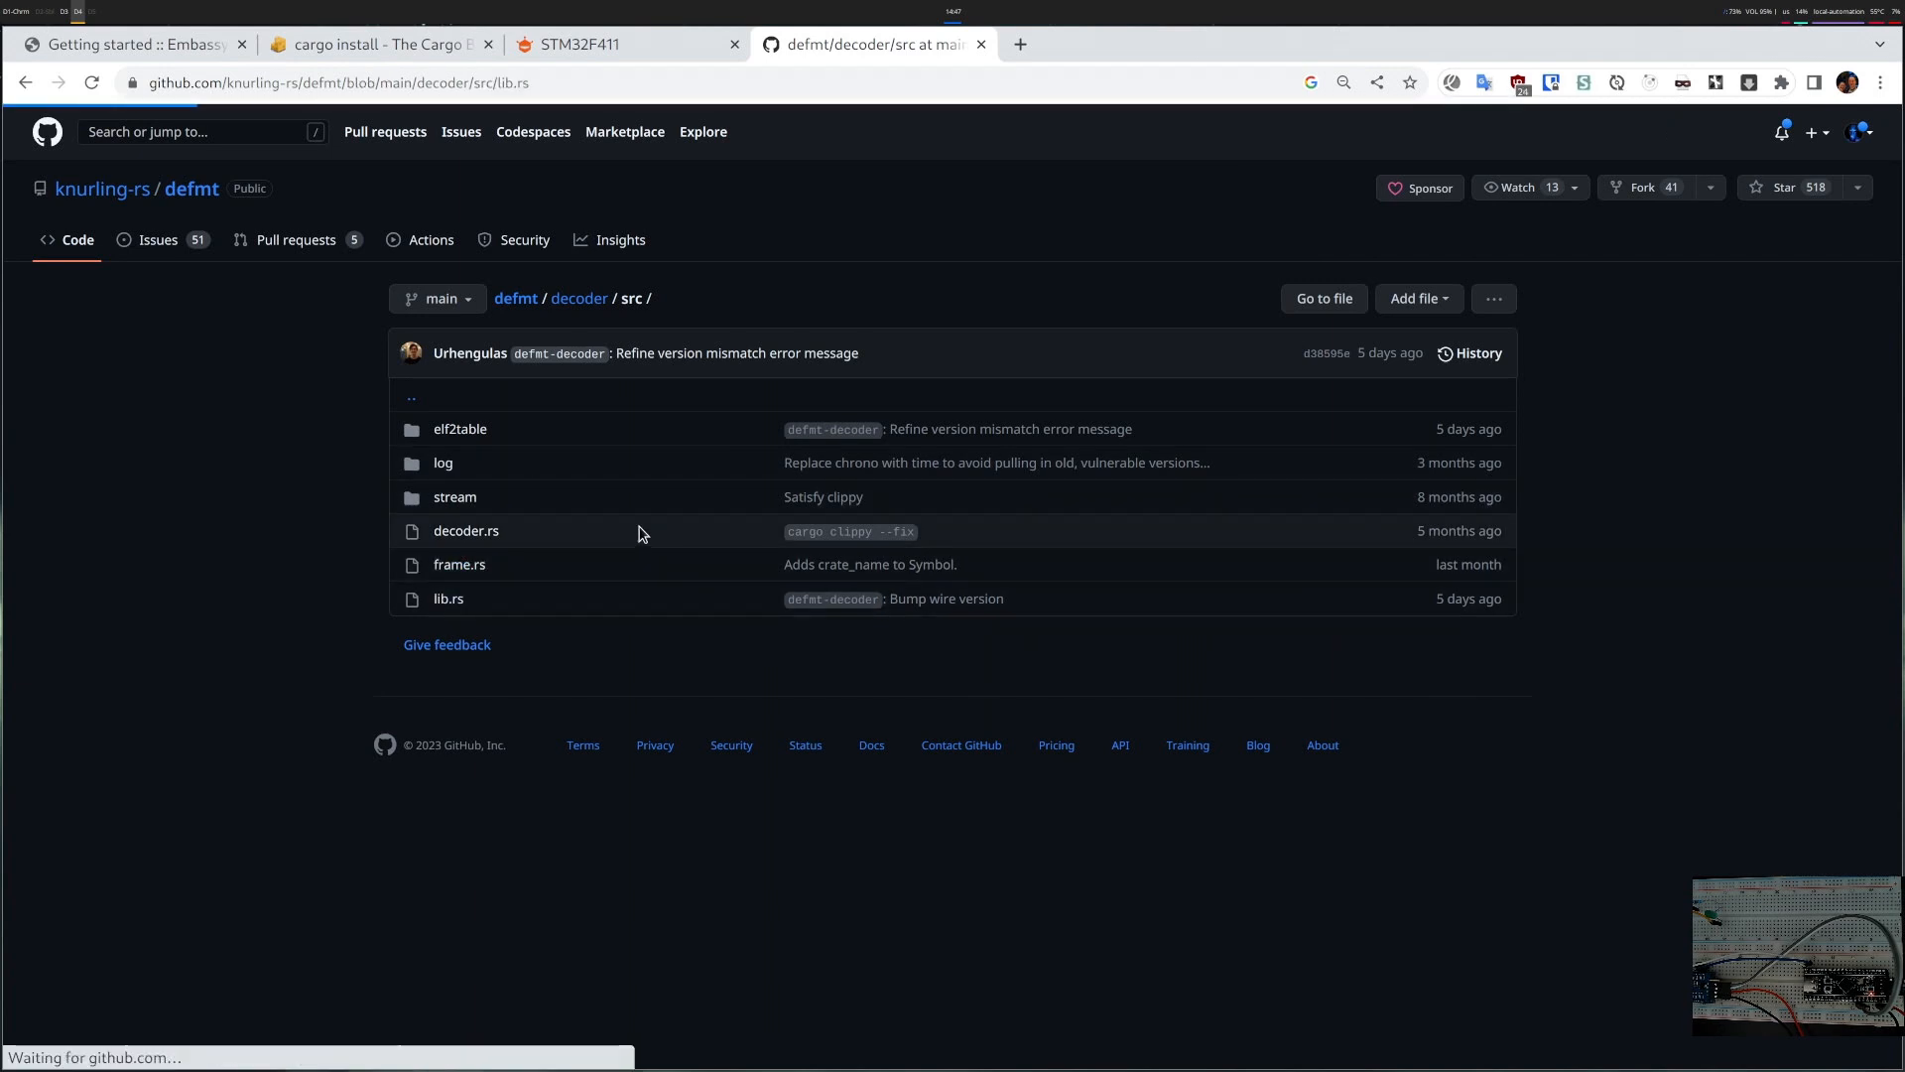
left_click(447, 597)
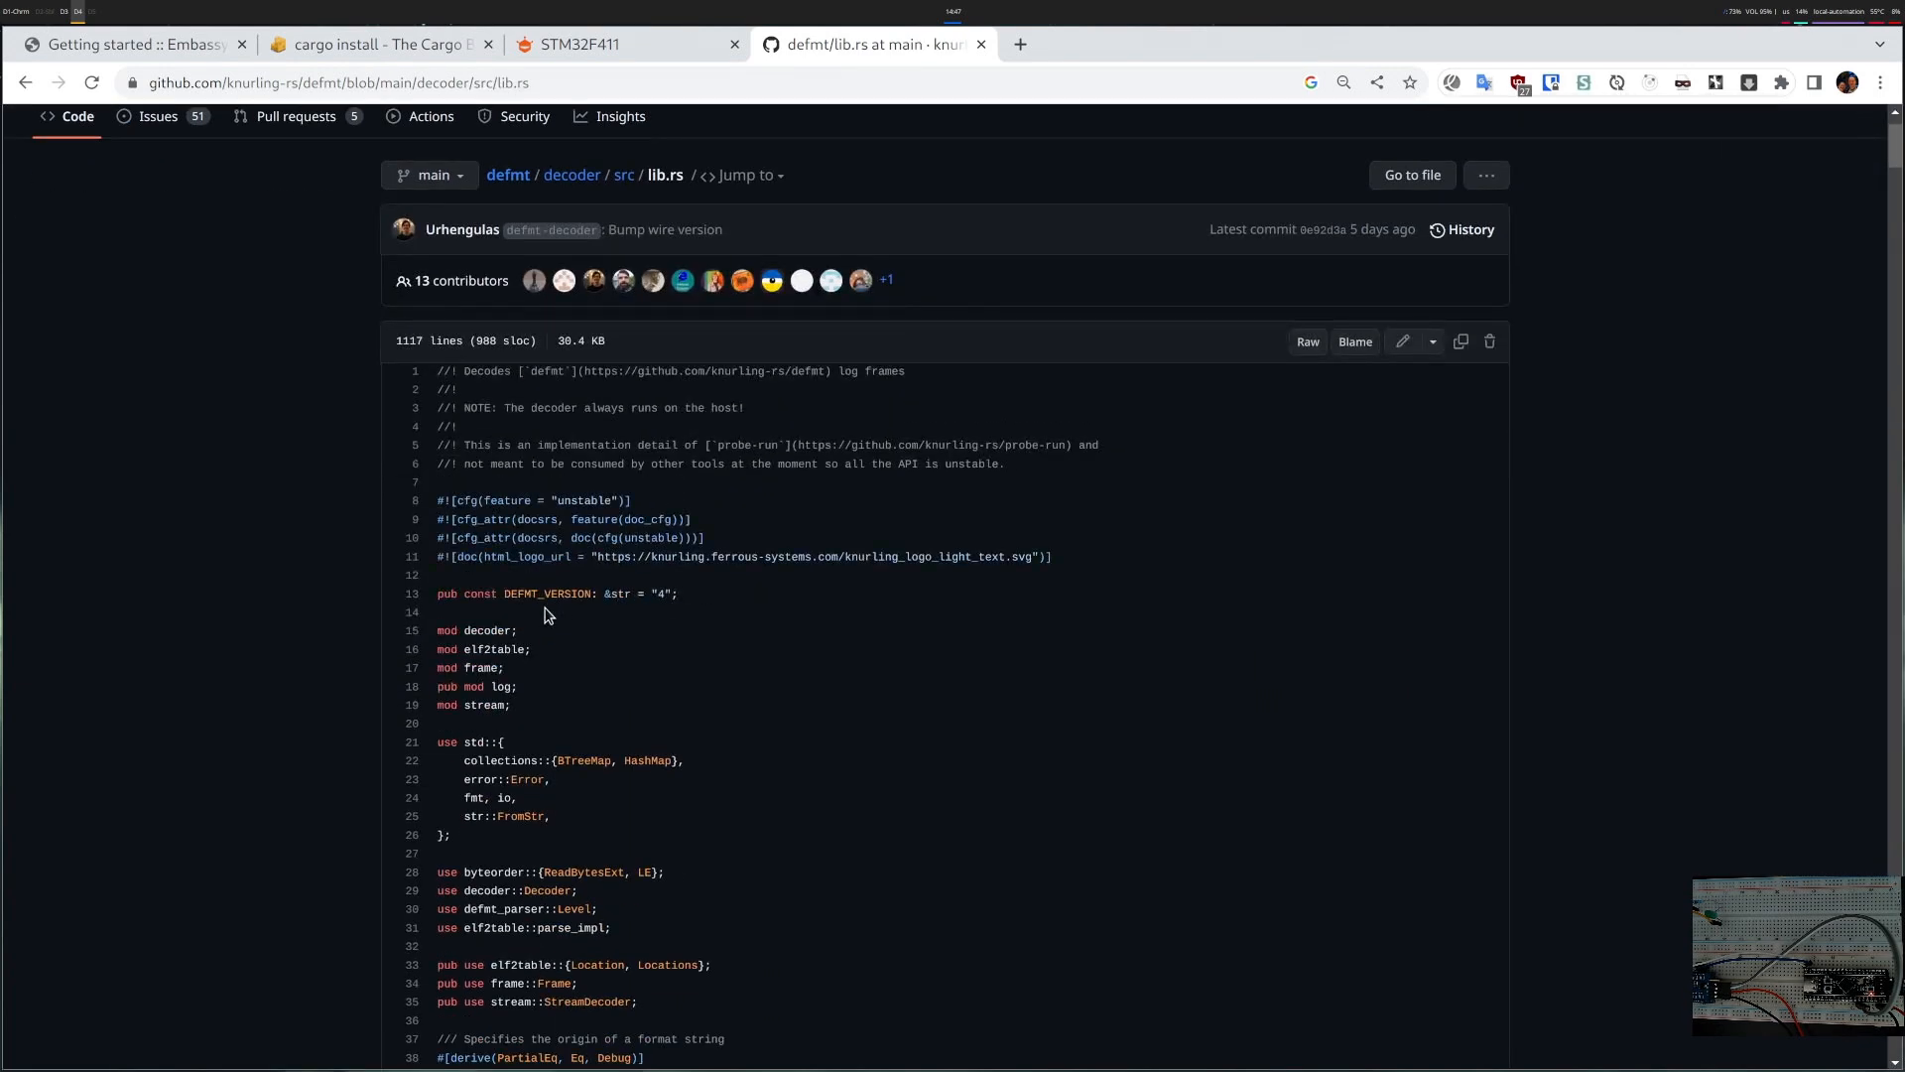
double_click(548, 594)
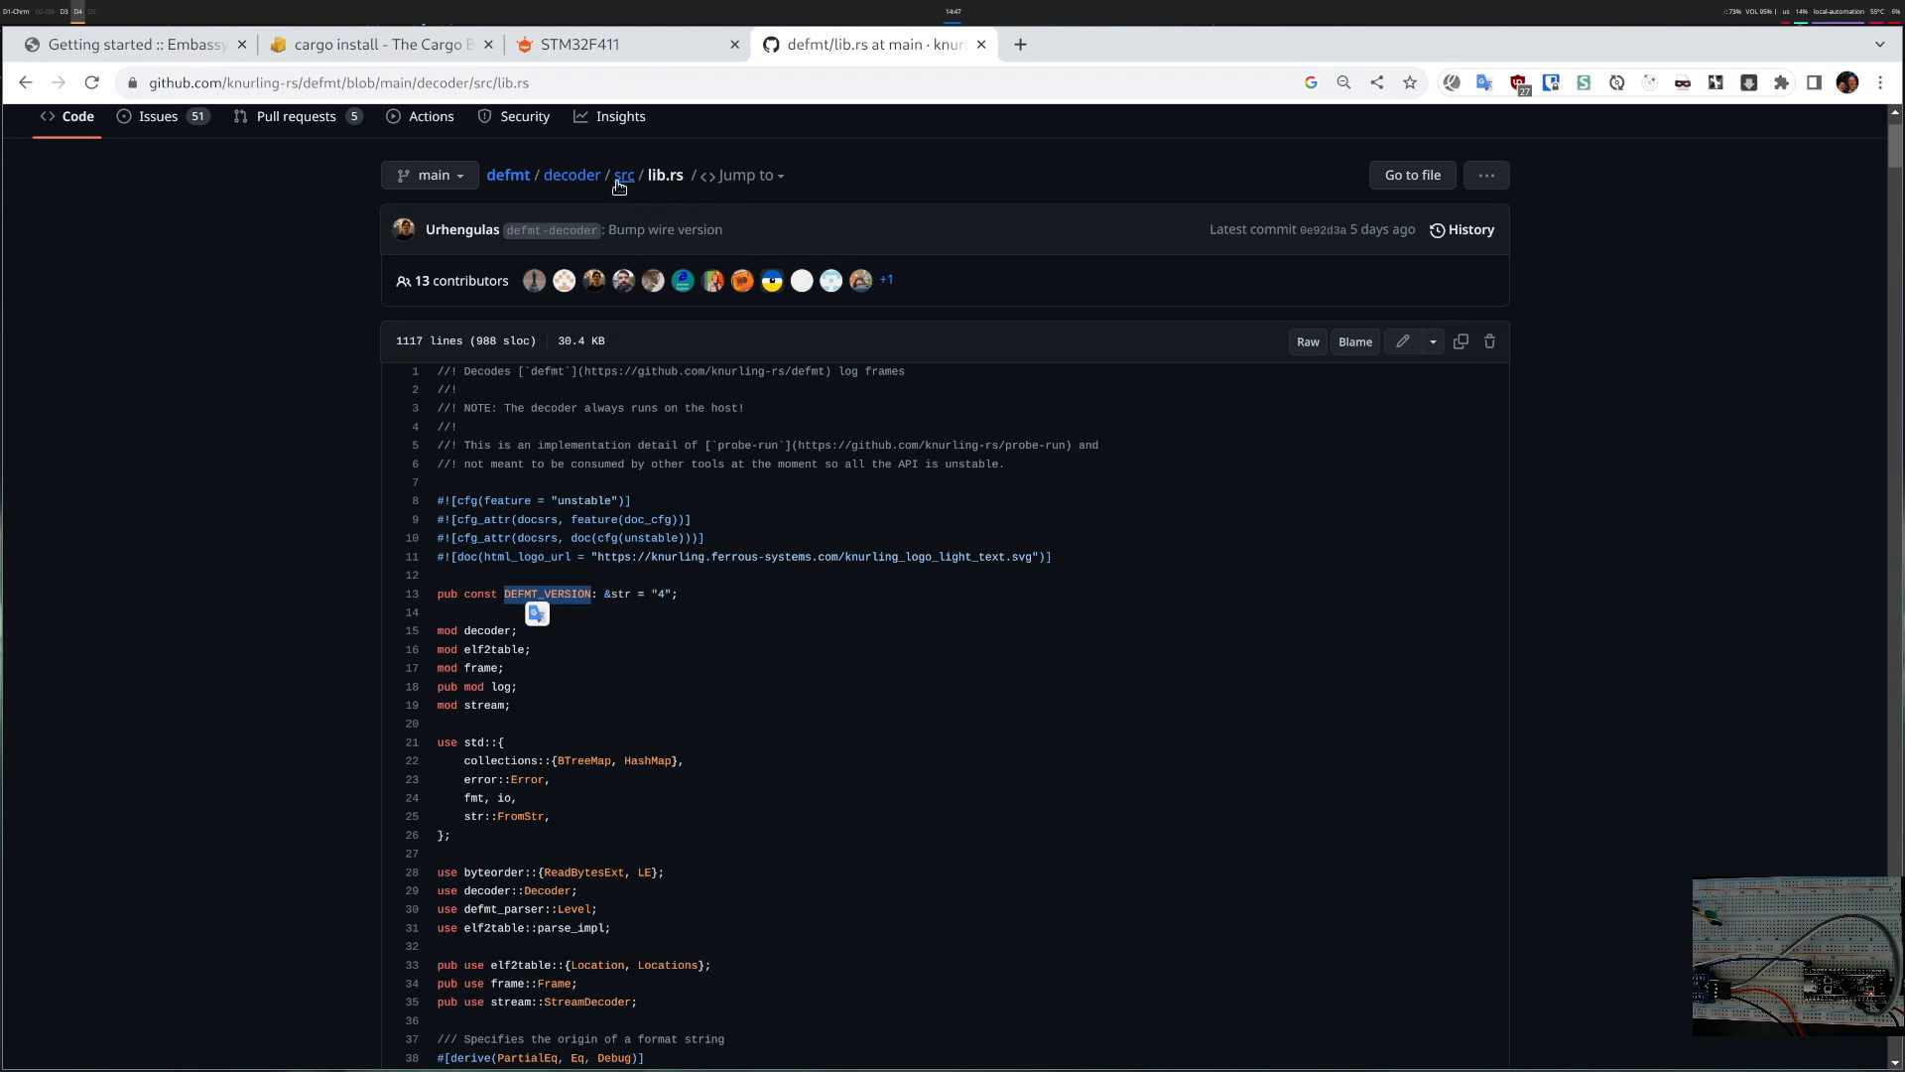
mouse_move(717, 246)
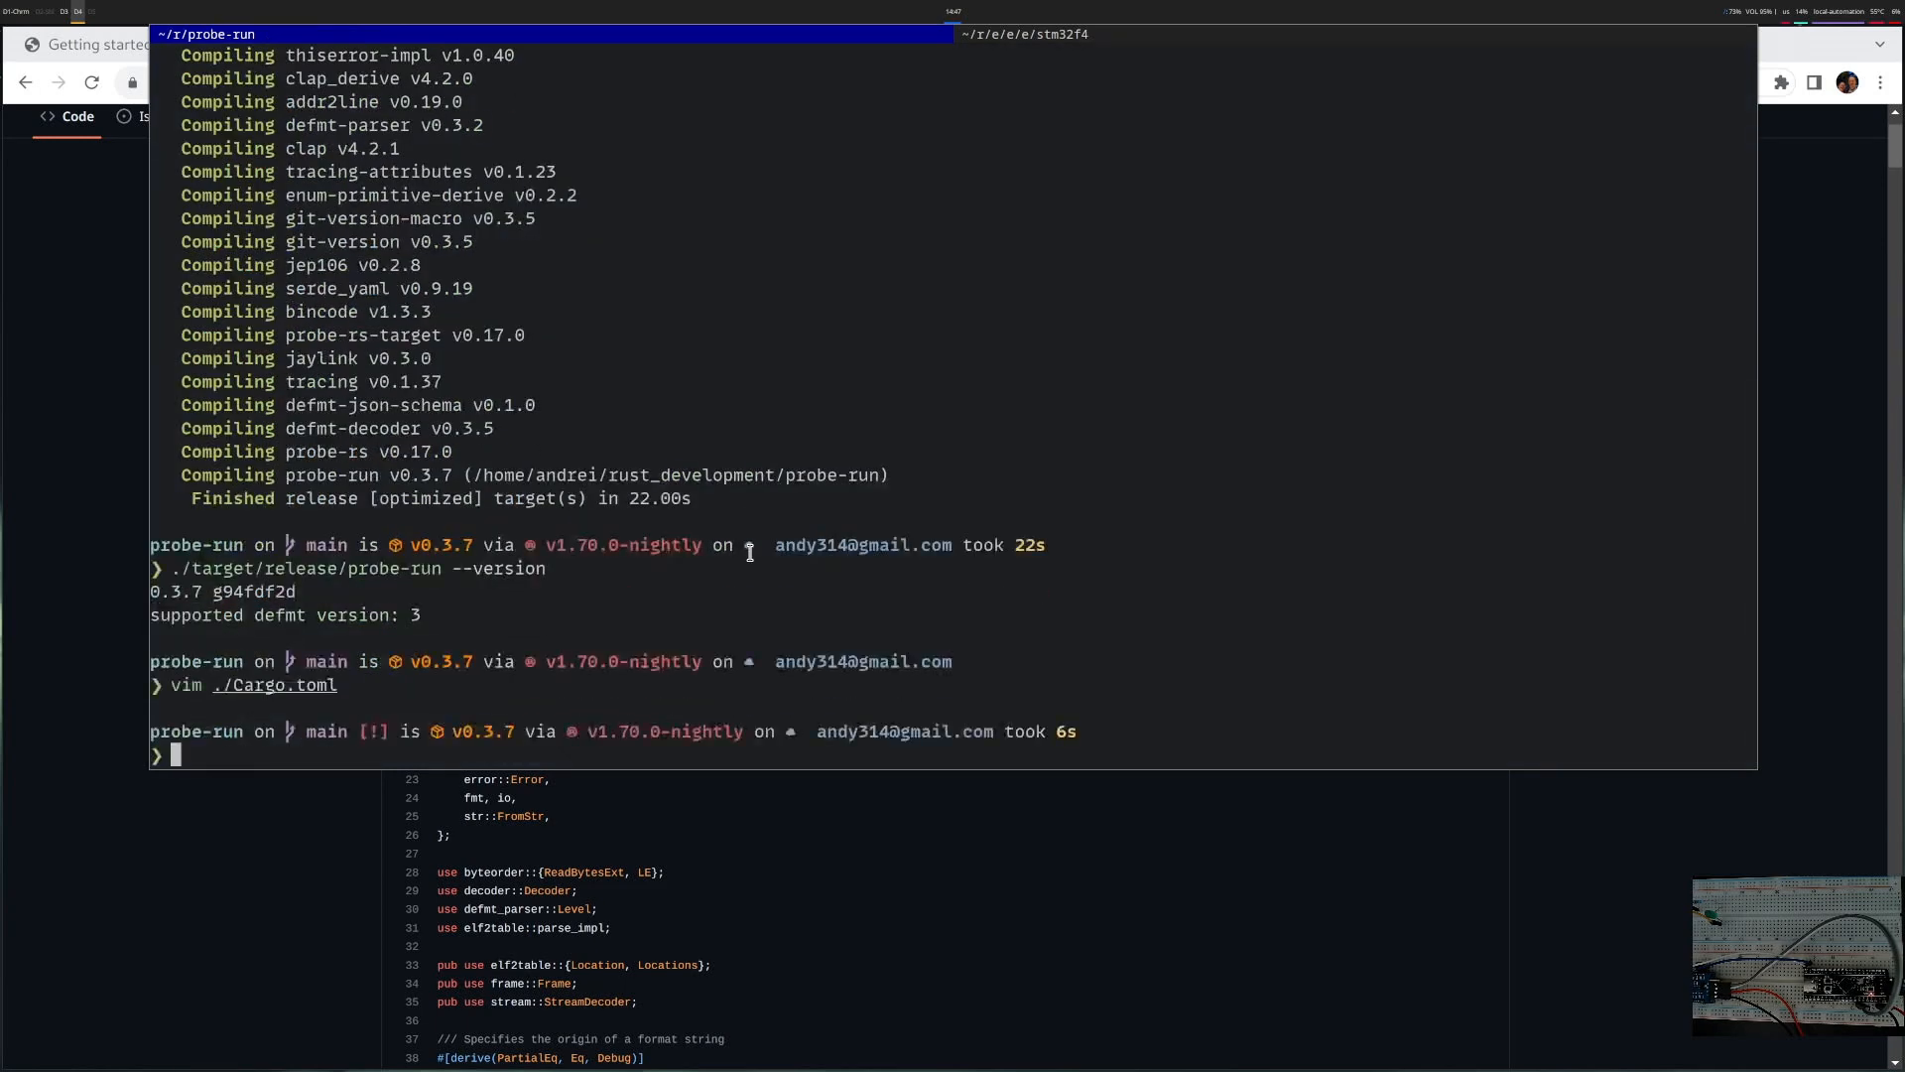
- Run cargo clean and cargo build --release in the probe-run repo to rebuild with defmt 4 support
type("cargo build --release")
type("cargo clean")
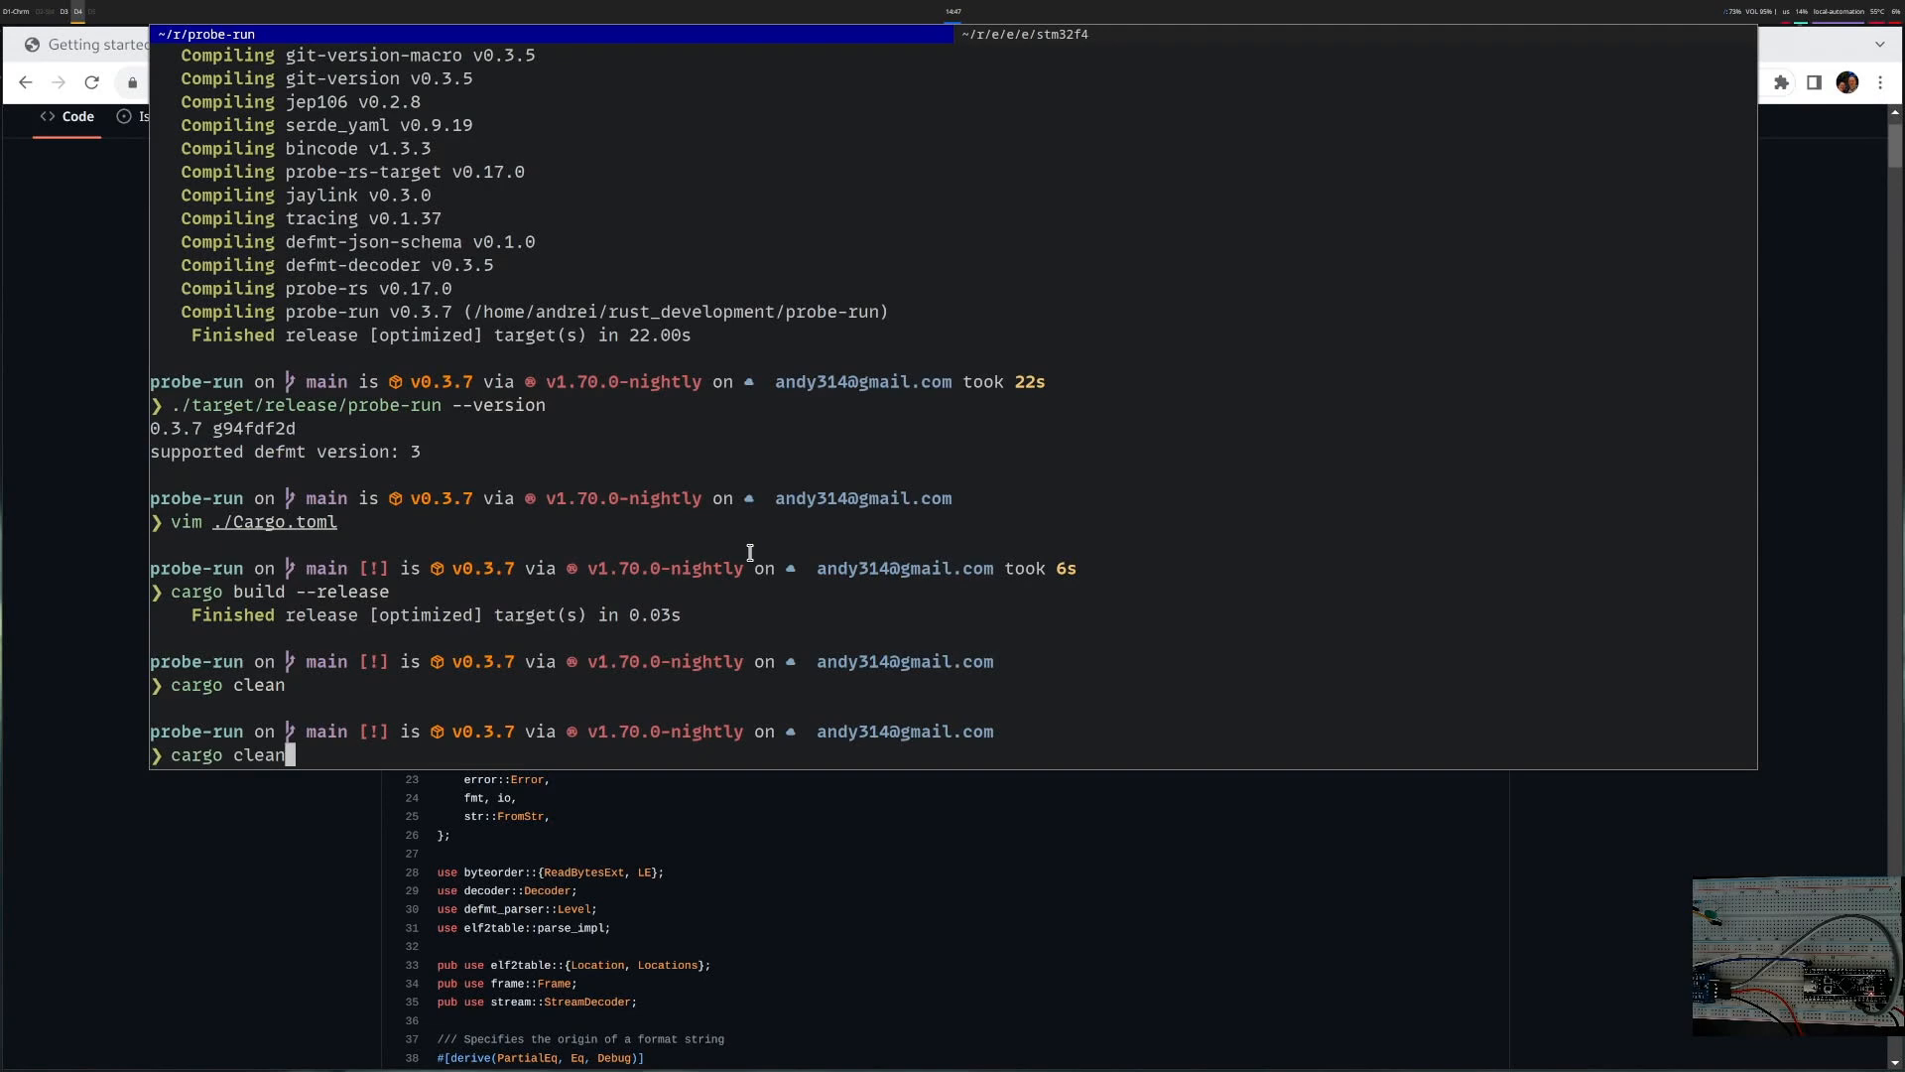
key("Return")
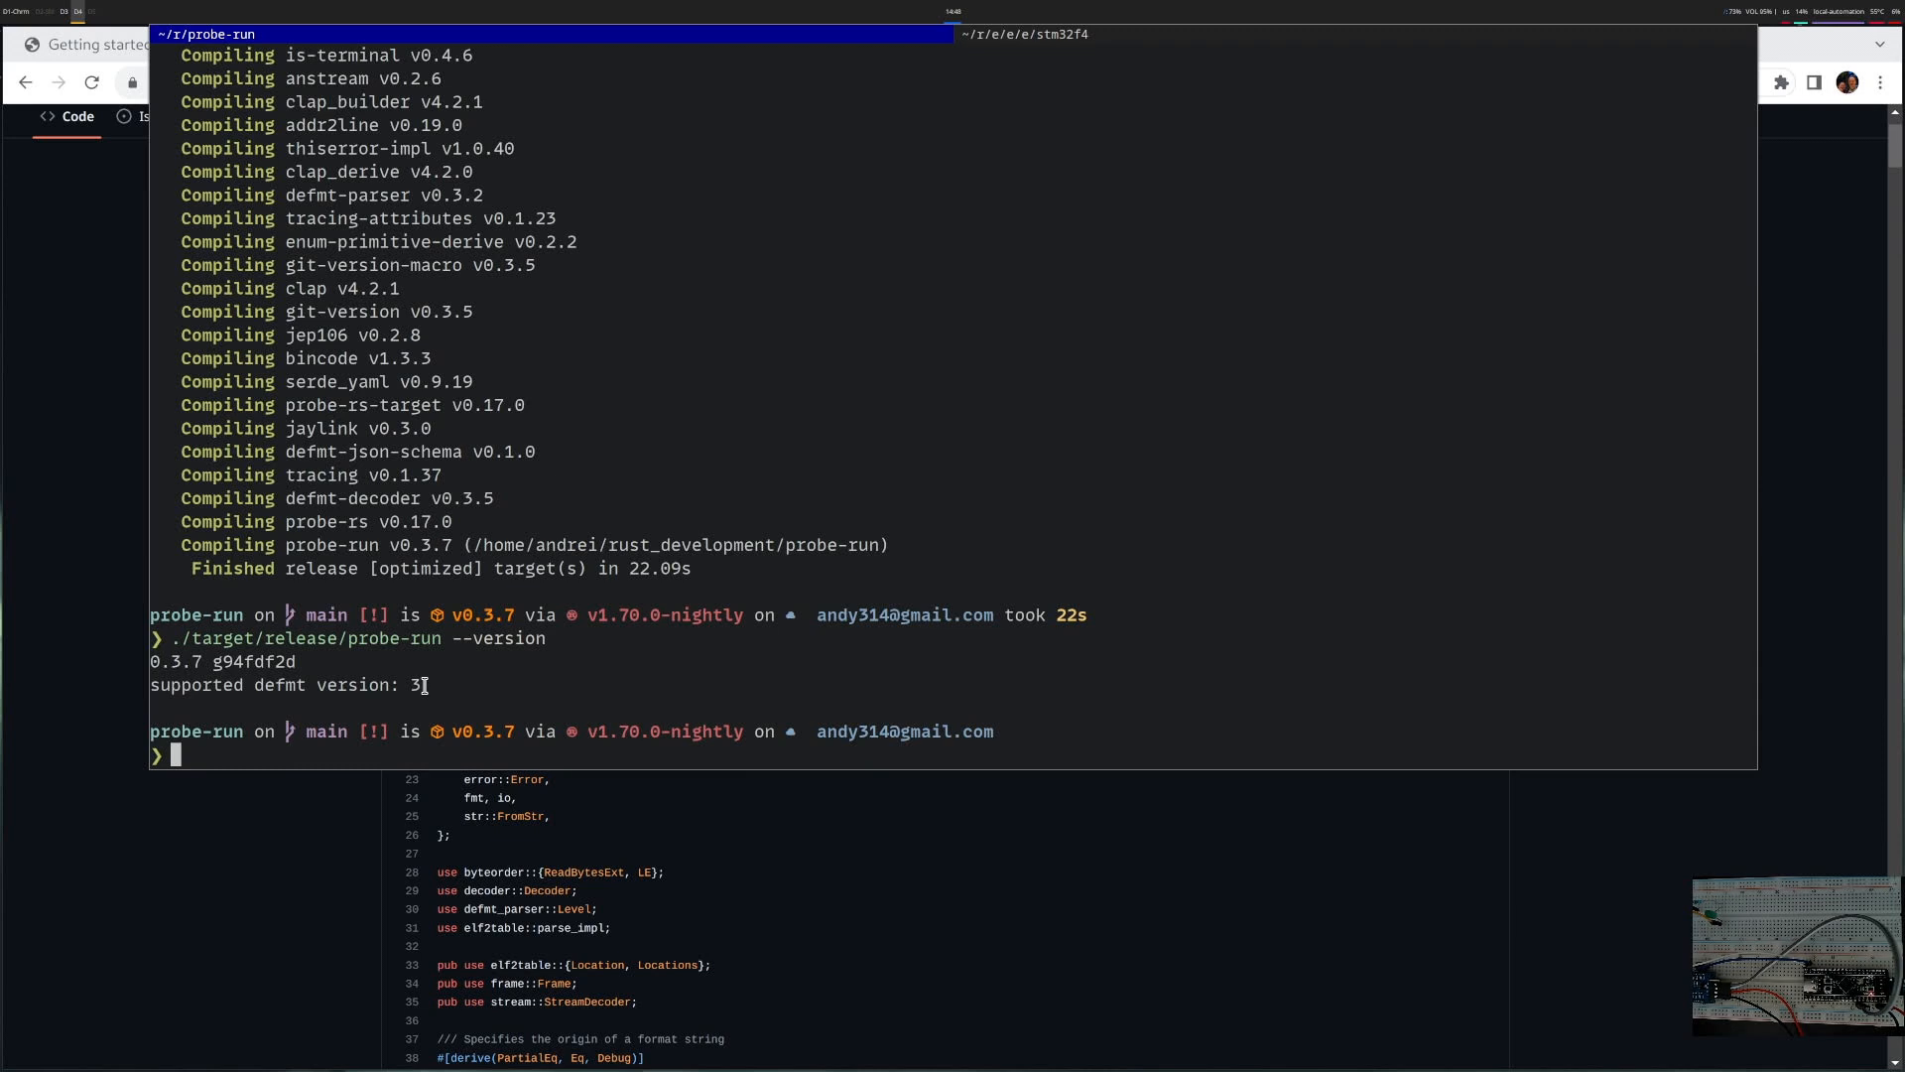
type("cargo clean")
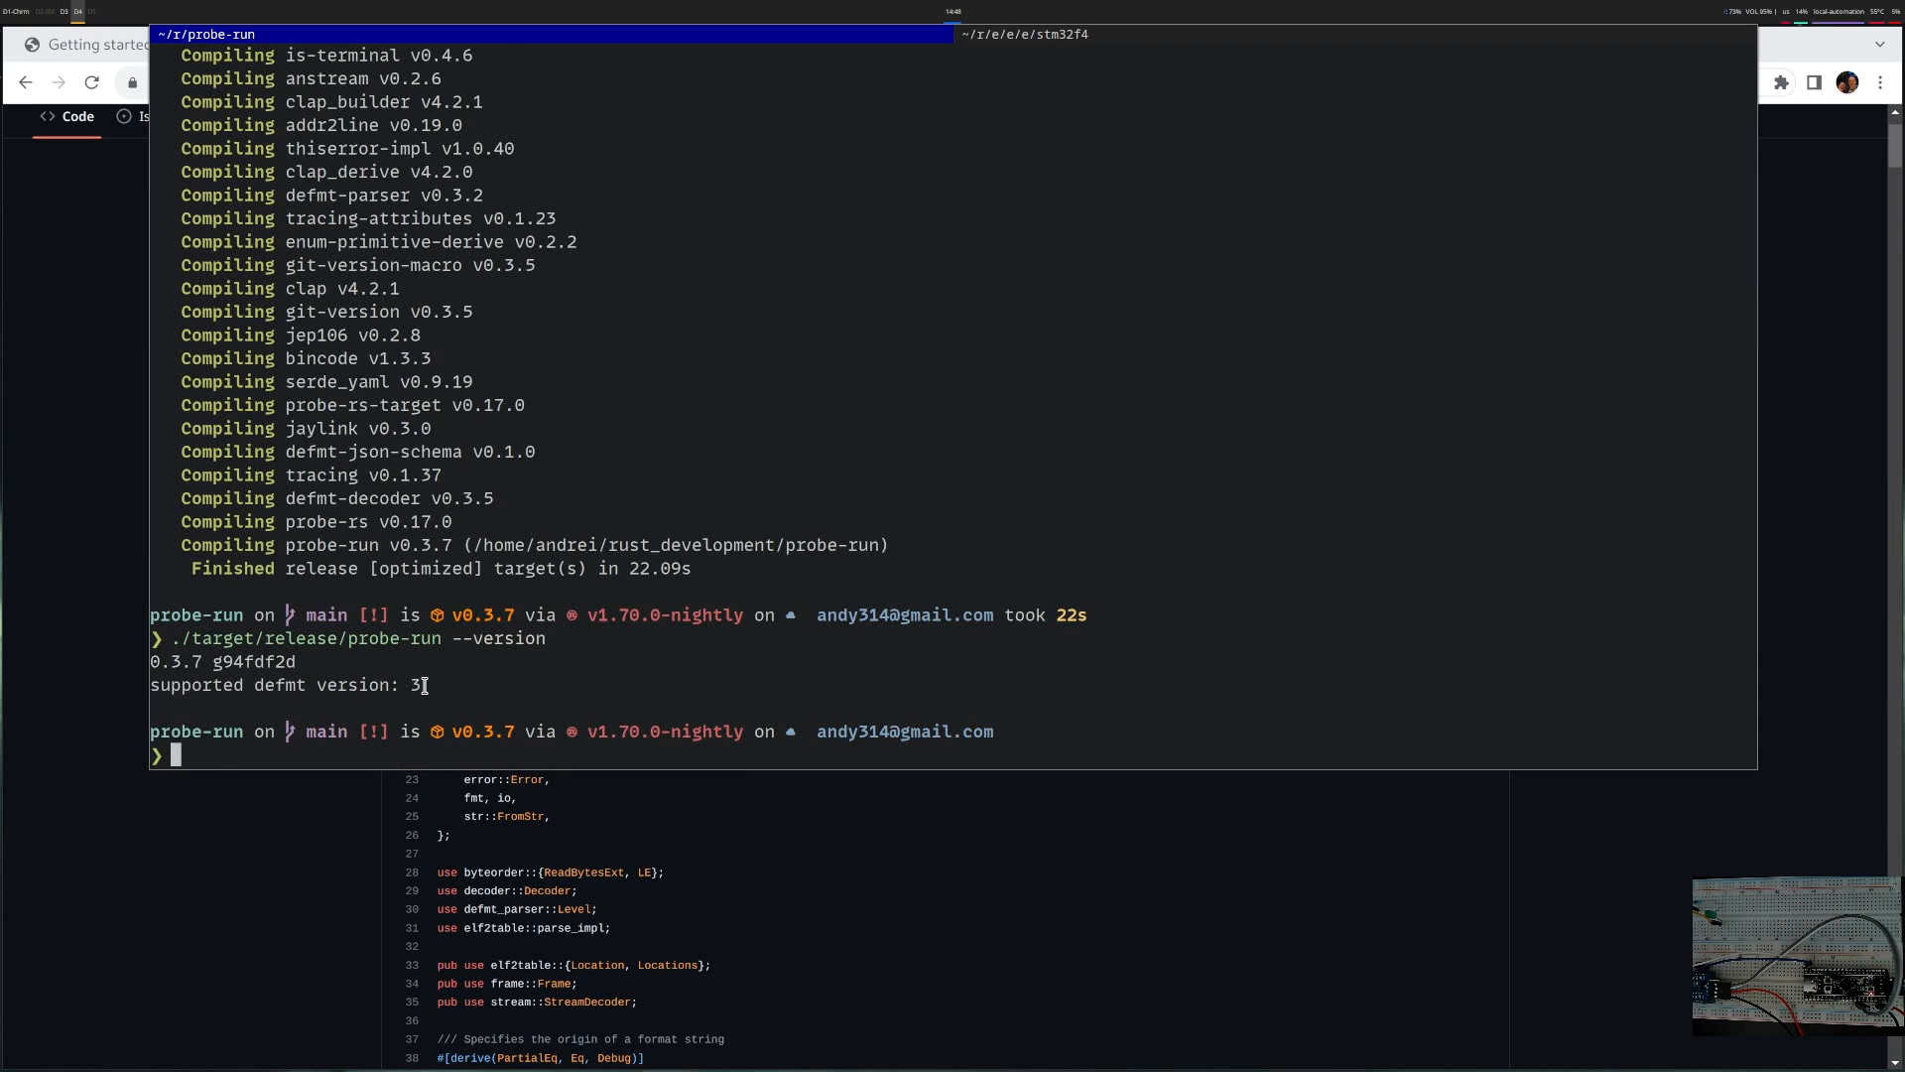
type("cargo build --release")
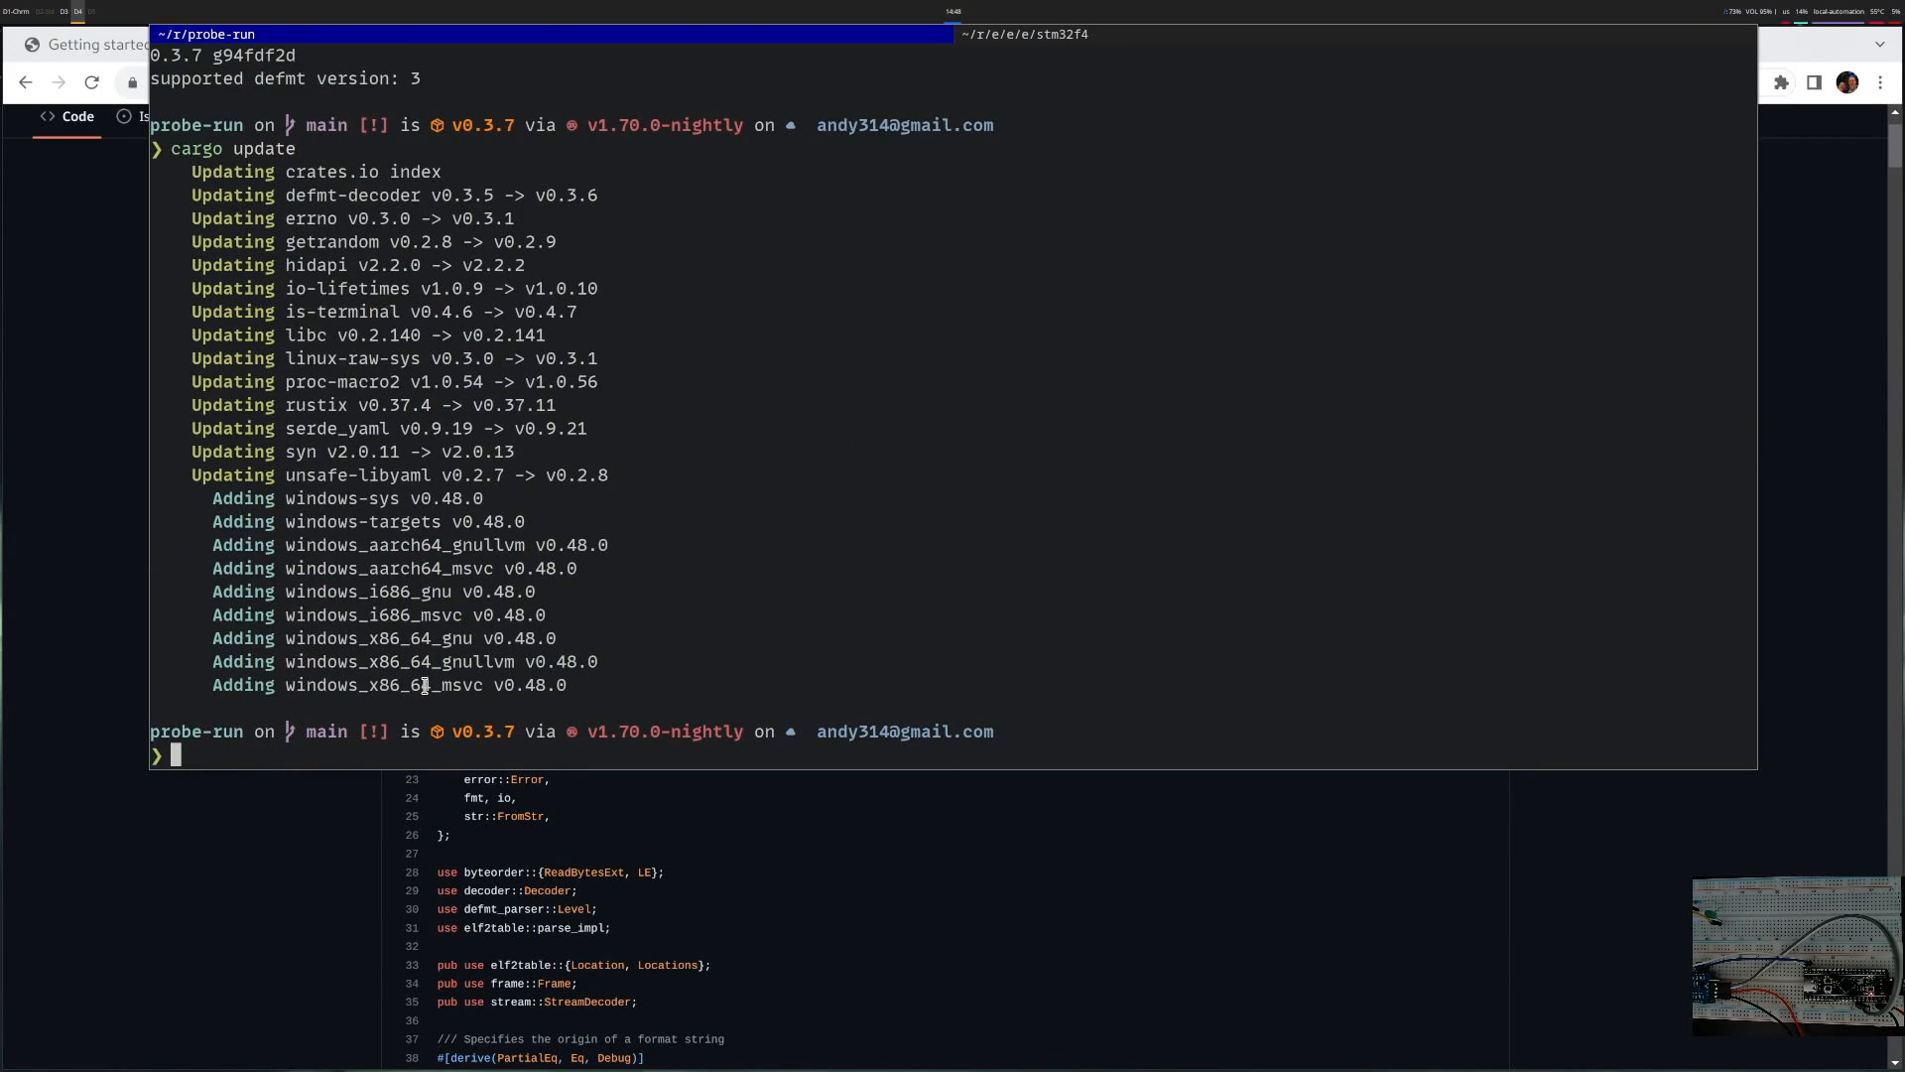
double_click(350, 197)
type("./target/release/probe-run --version")
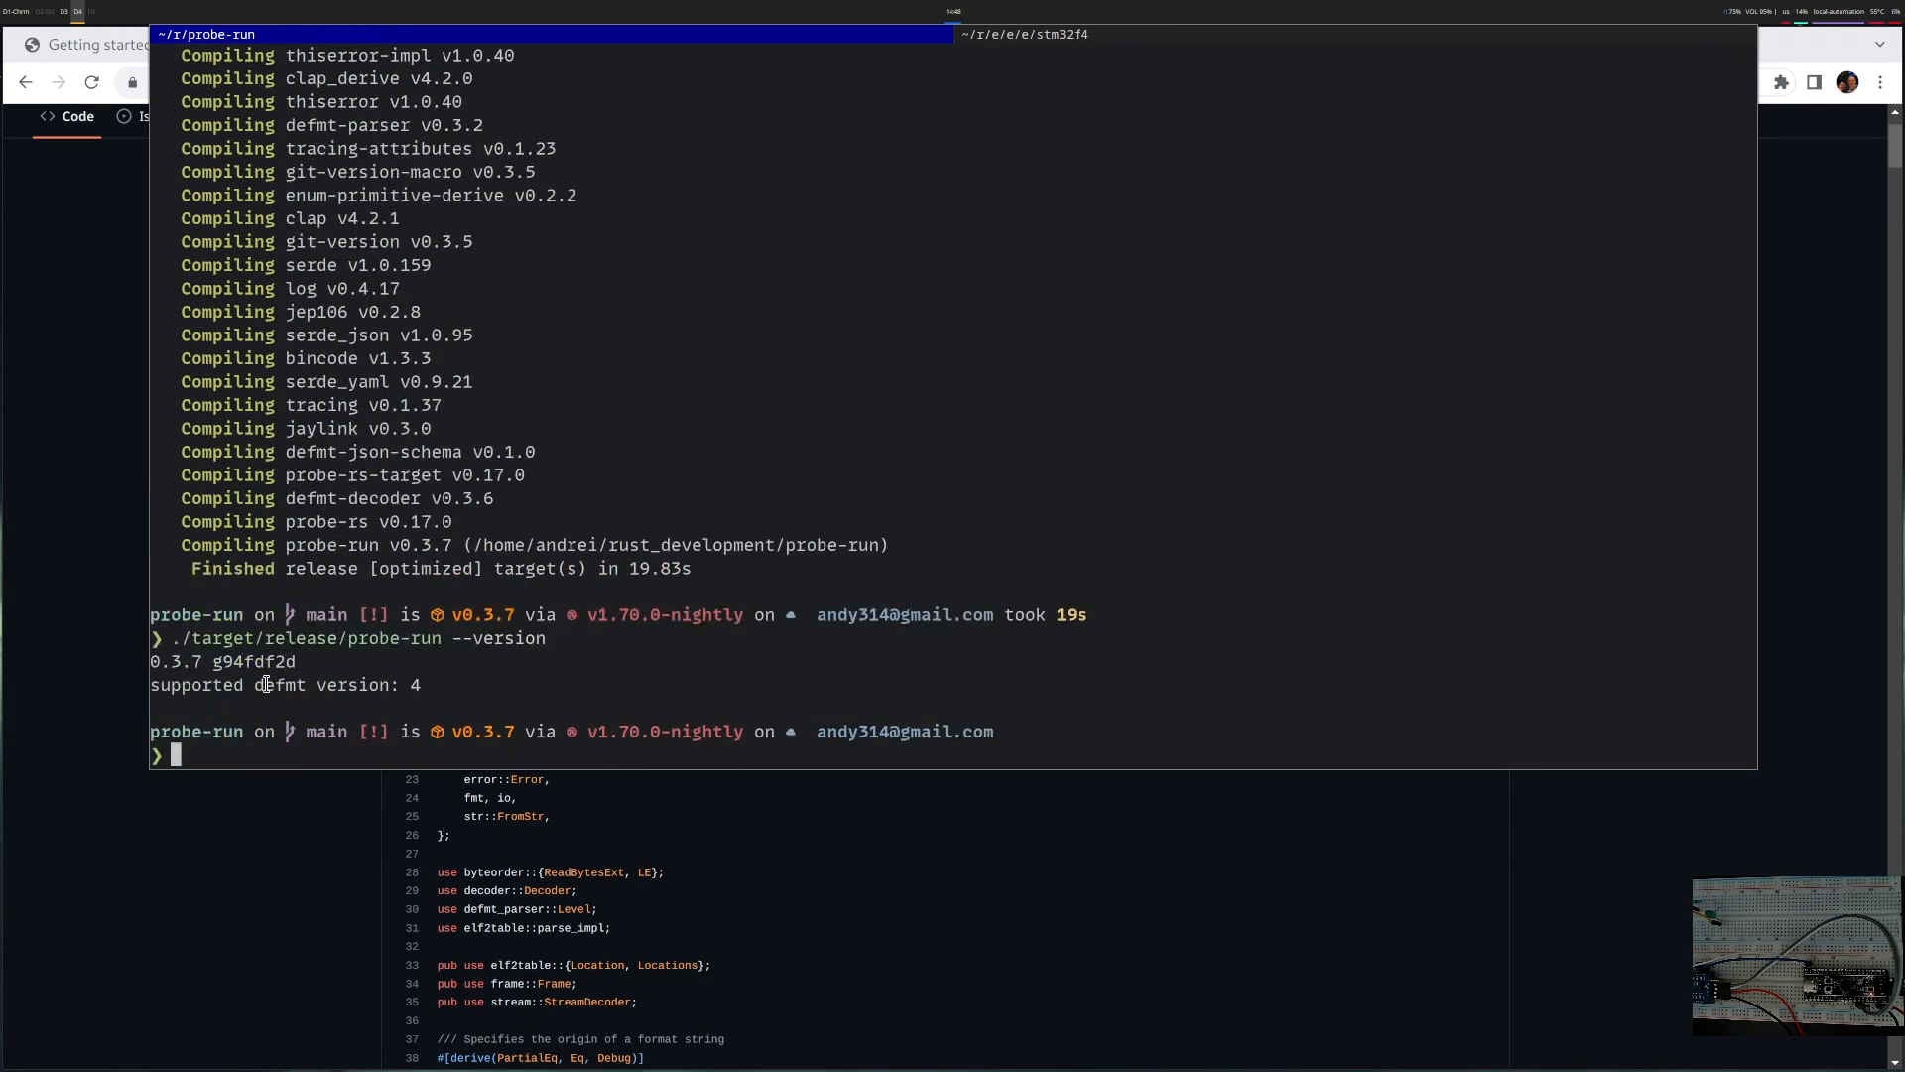
- Copy the freshly built ./target/release/probe-run into ~/.cargo/bin/
double_click(303, 637)
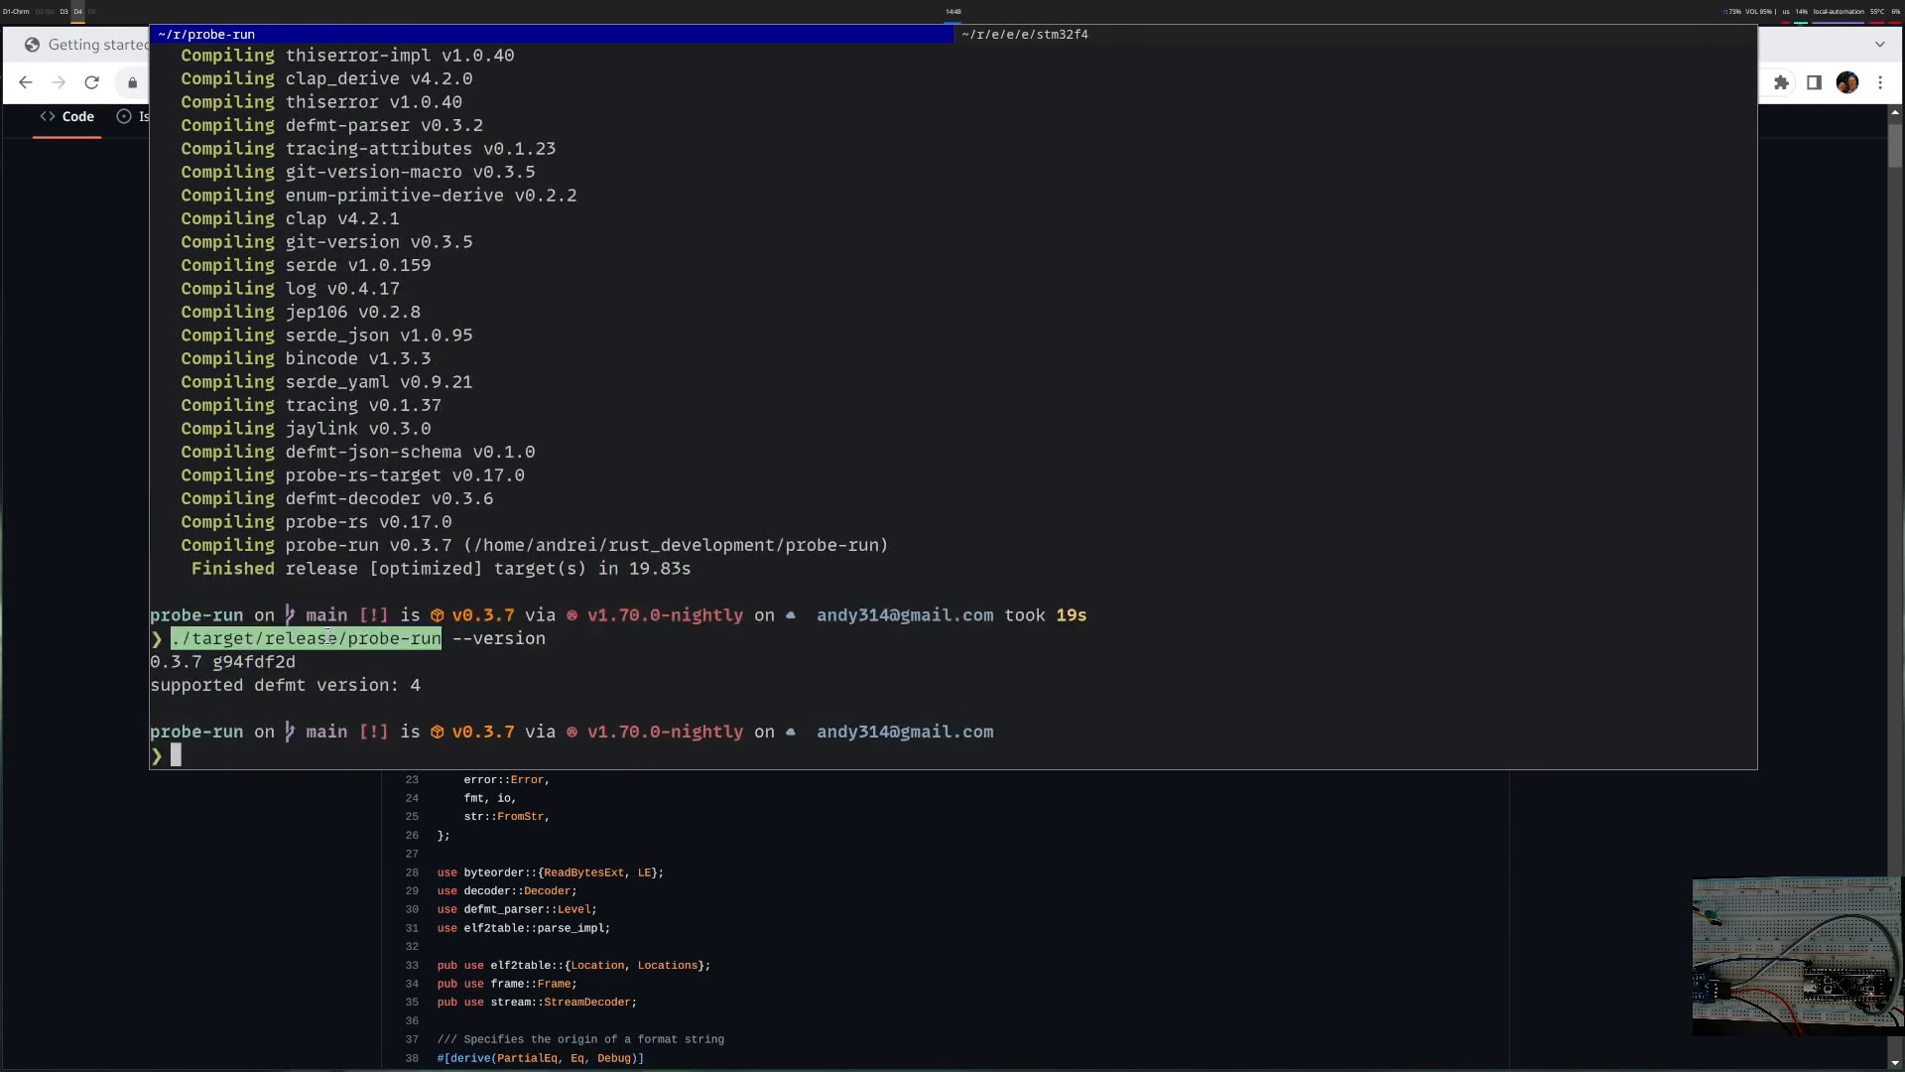
type("cp ./target/release/probe-run ~/.cargo/bin/")
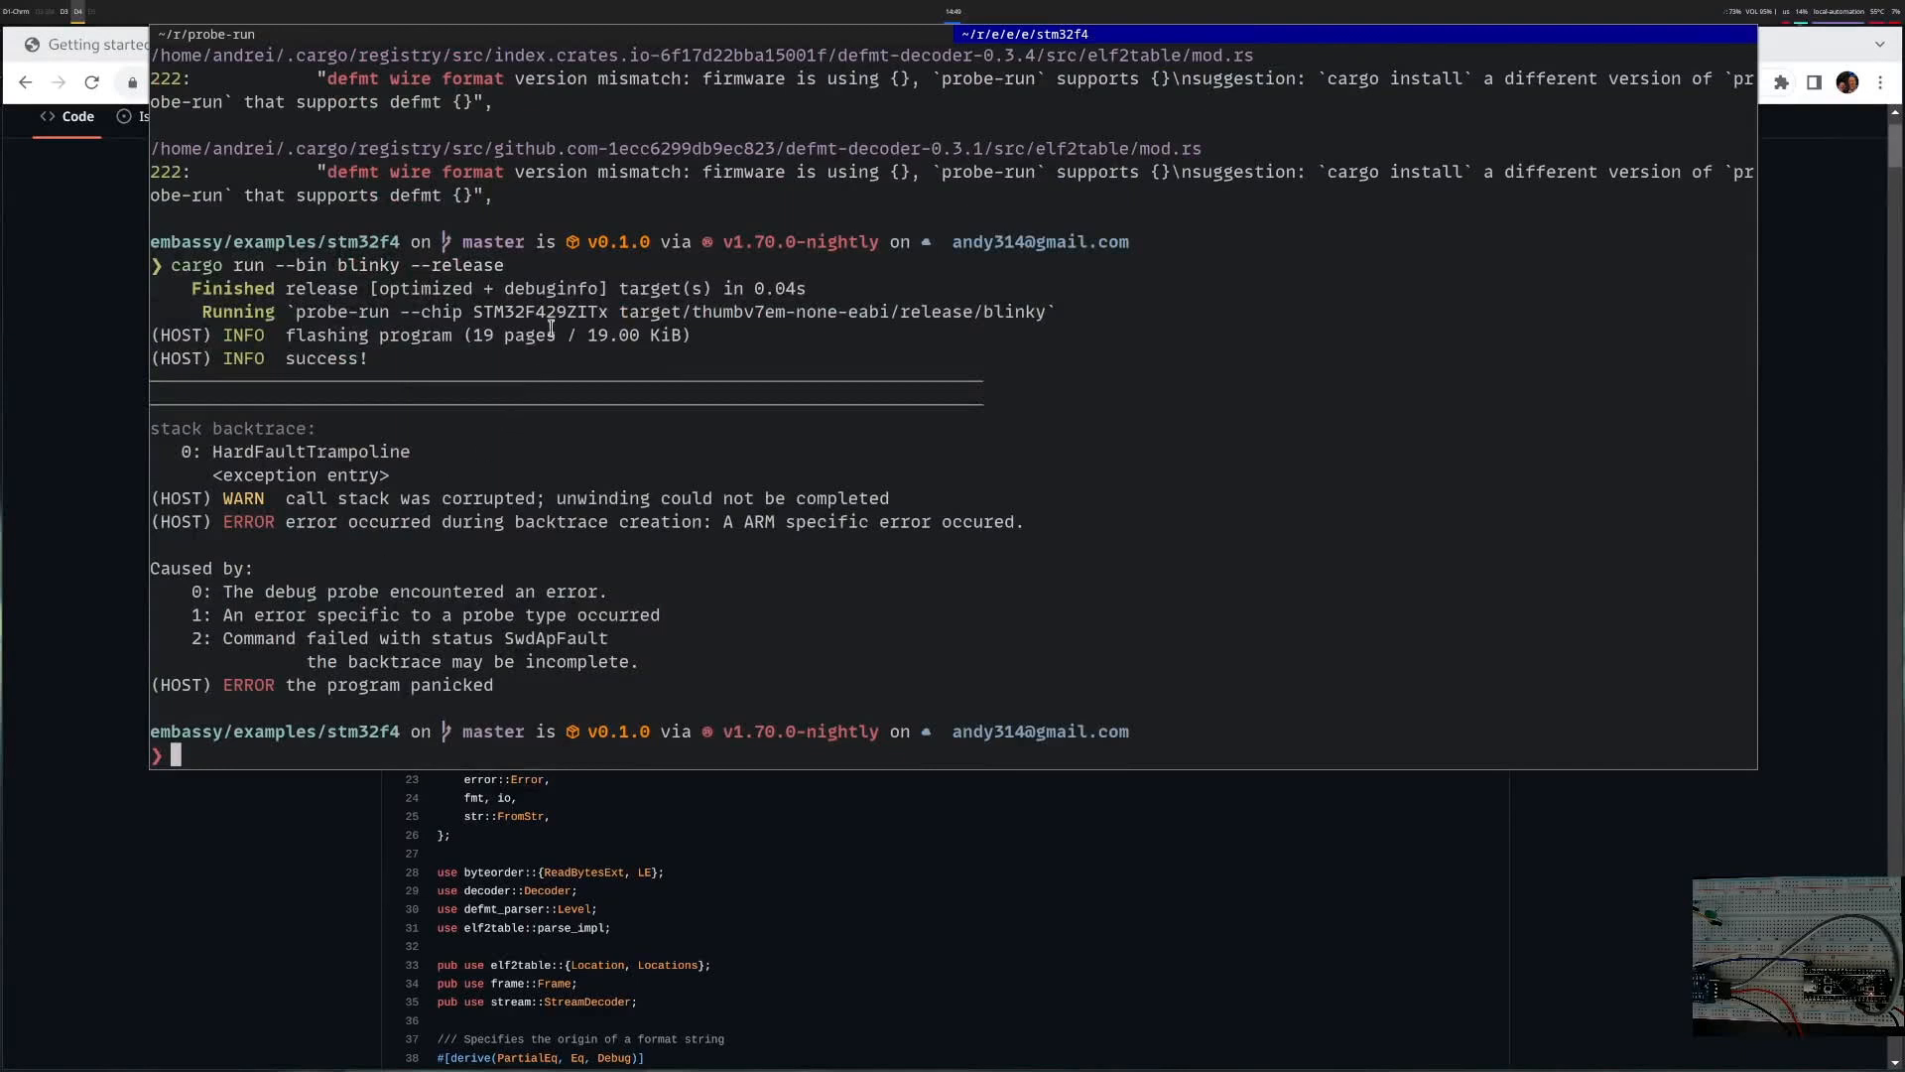
mouse_move(534, 308)
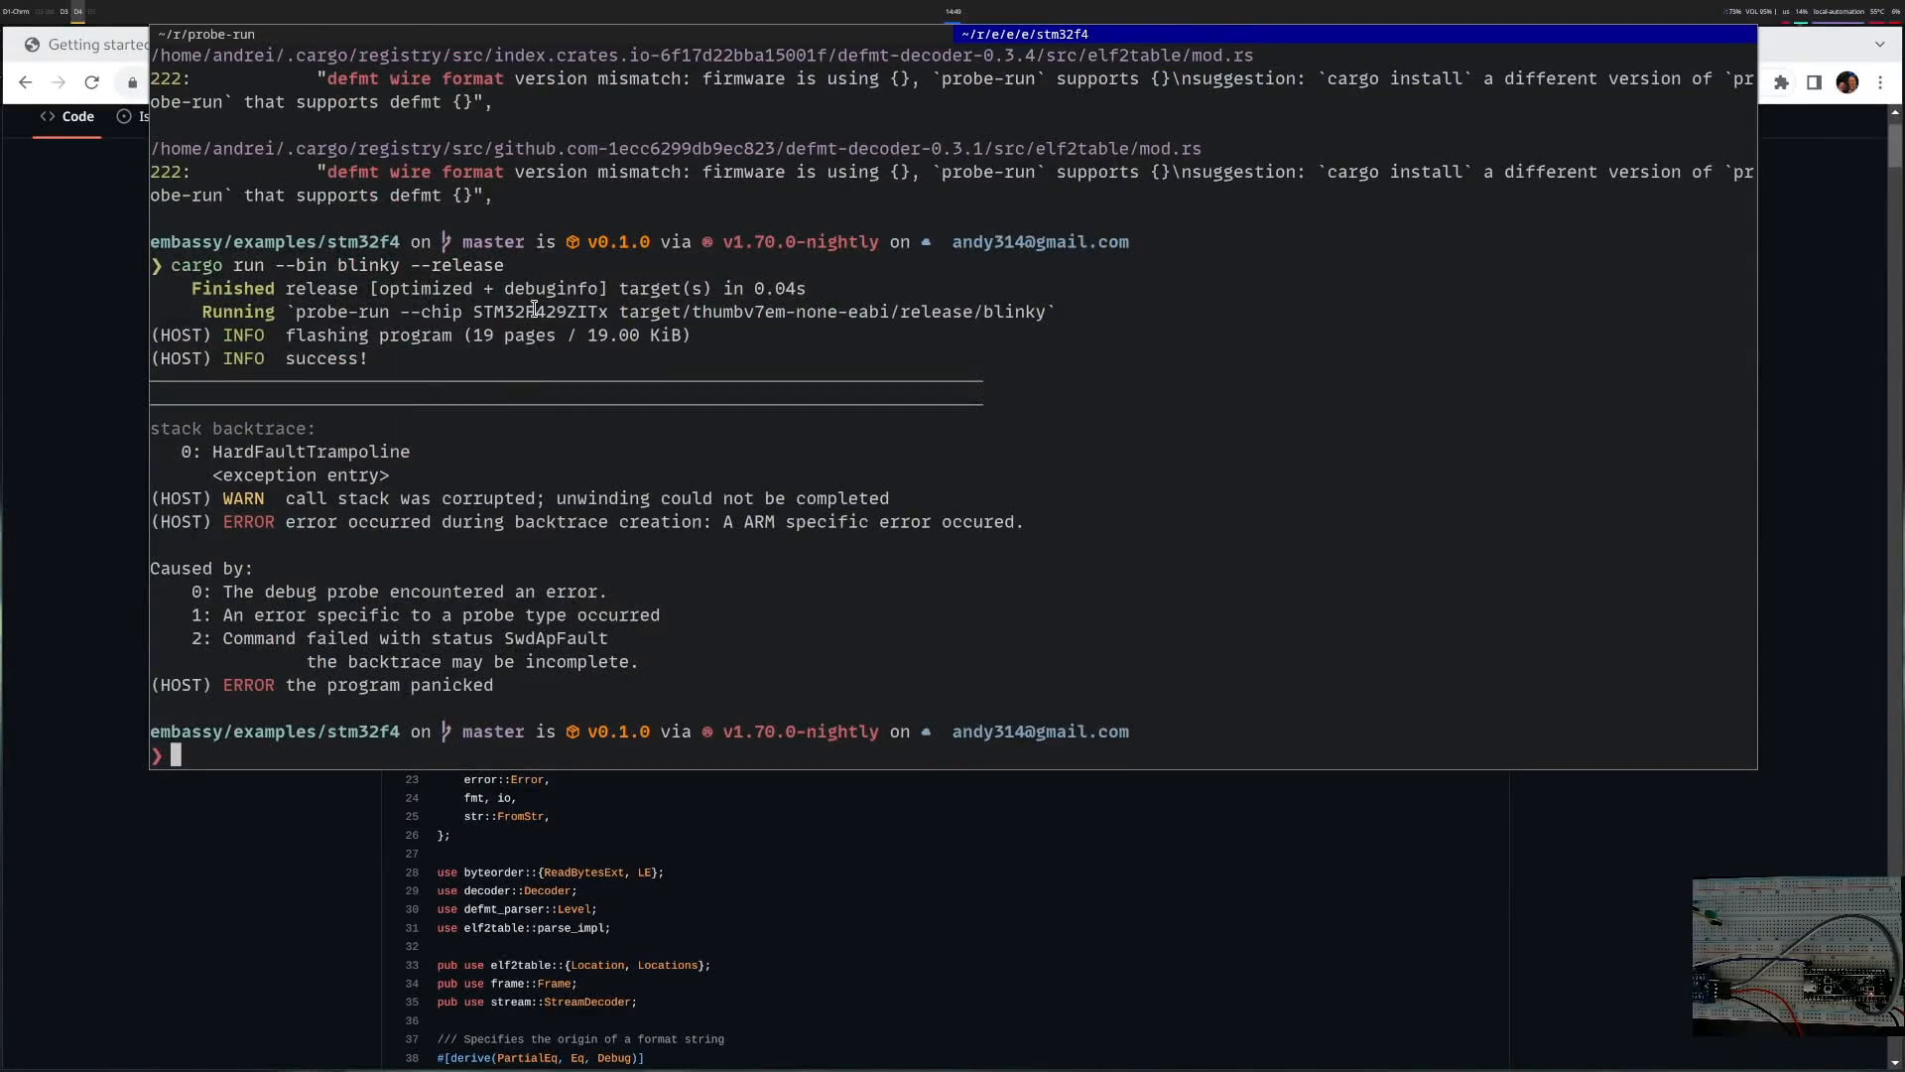
- Mark 429 in the chip name and list probe-run's supported chips filtered for 411
double_click(548, 312)
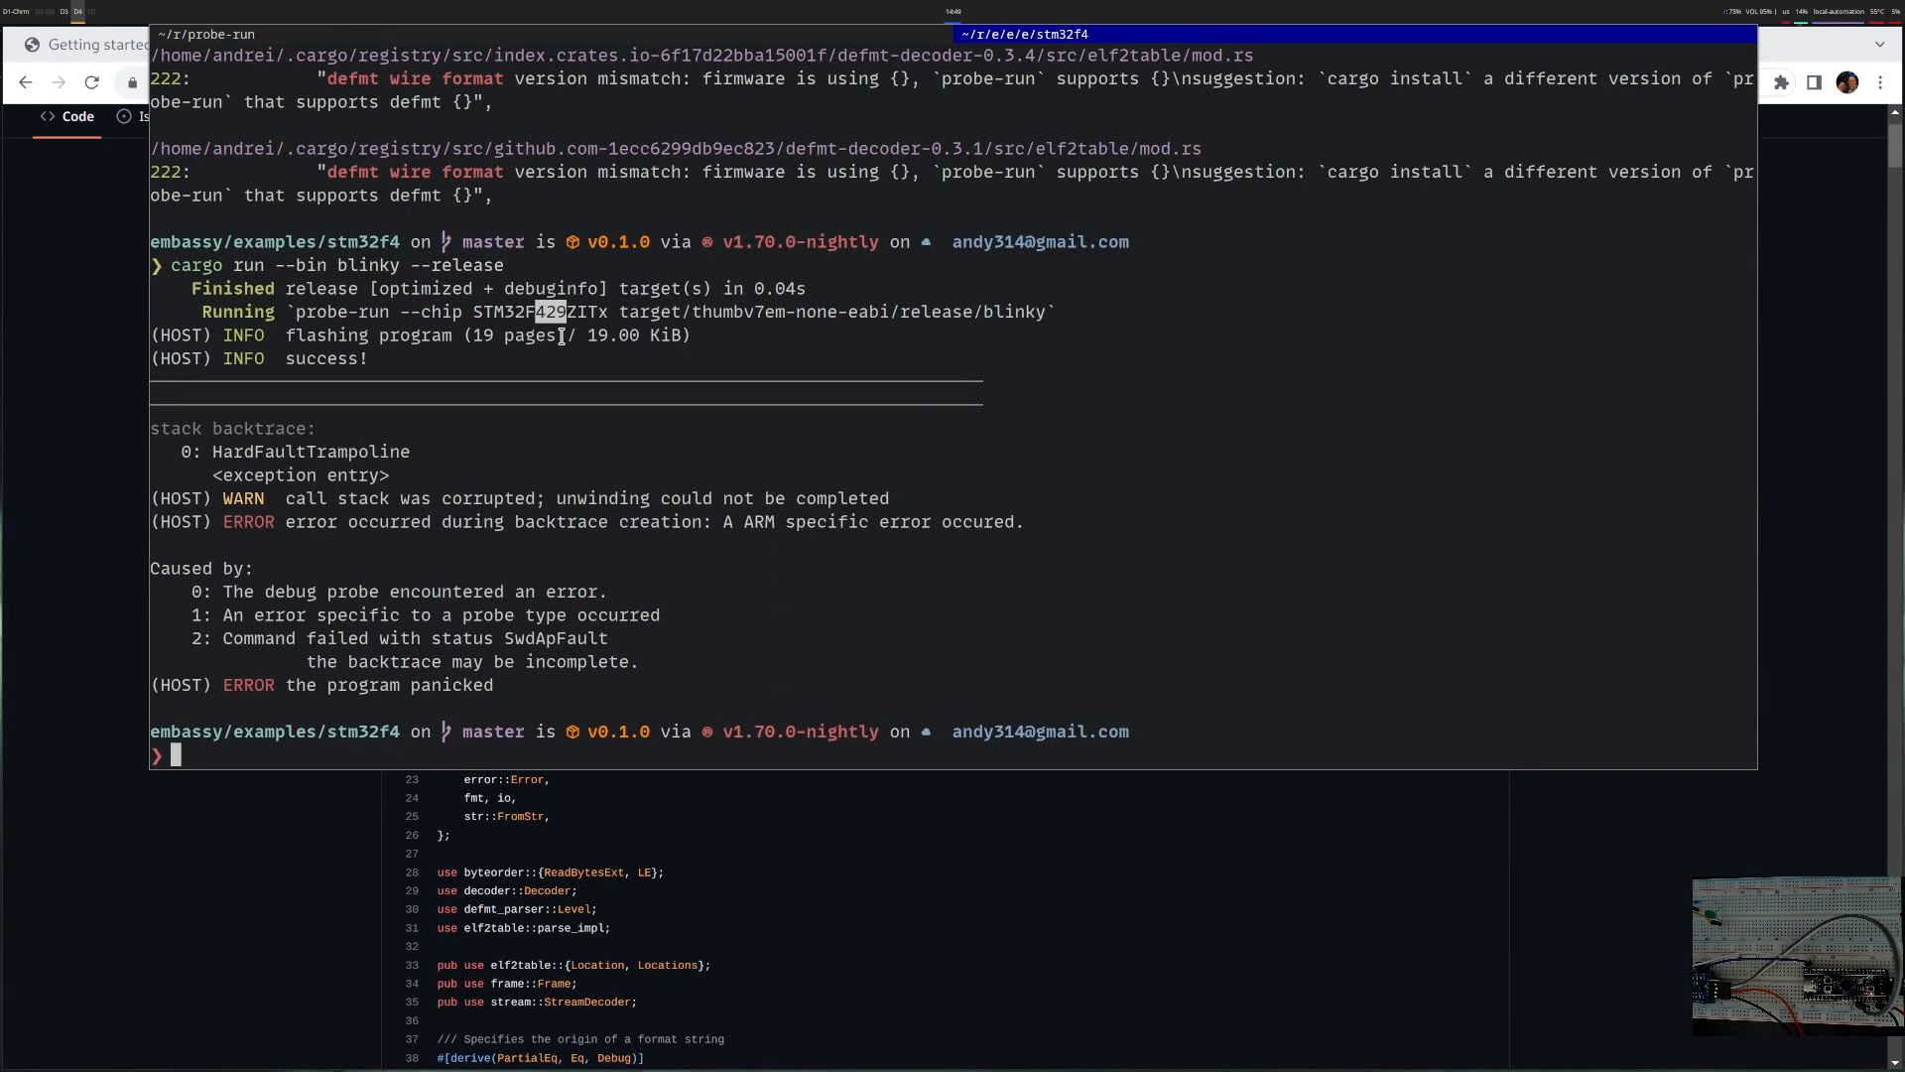
type("probe-run --list-chips | grep 411")
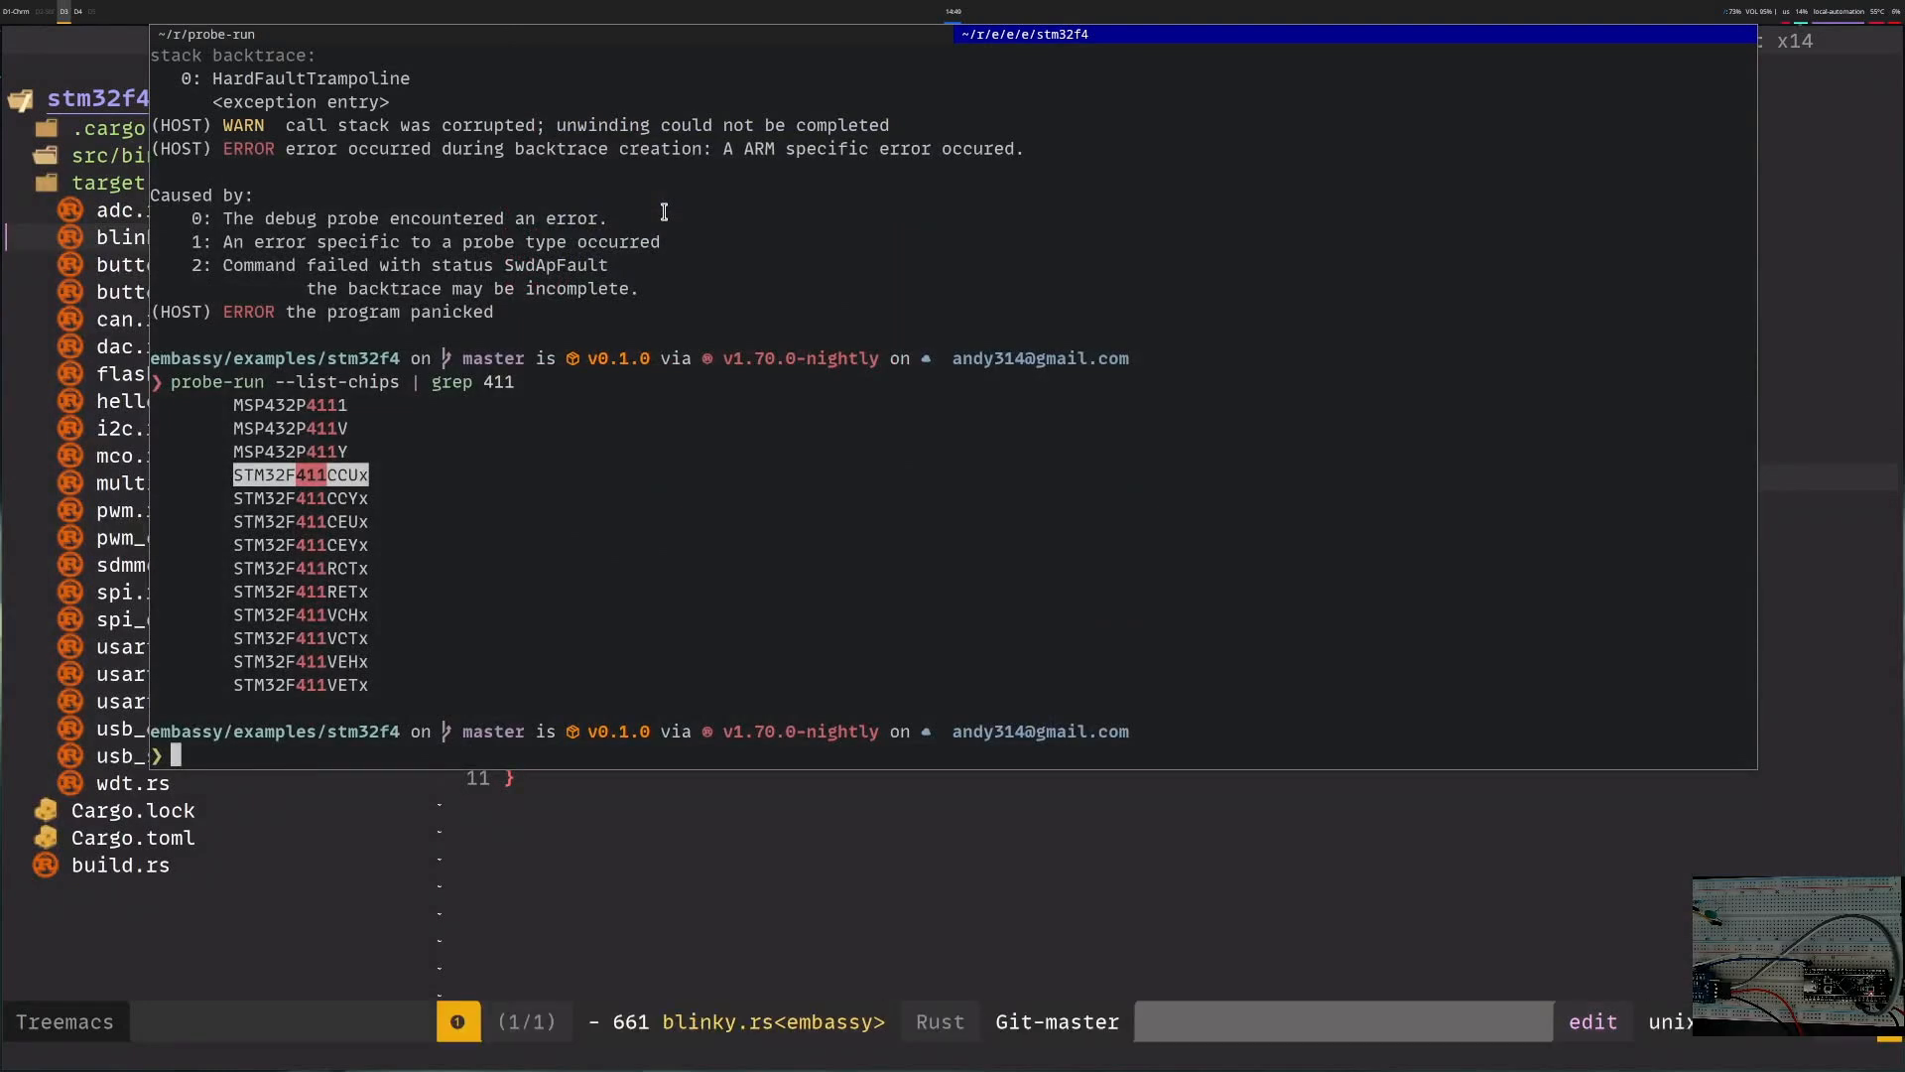
- Search the project with rg for STM32F429 references, including hidden .cargo/config.toml
type("rg STM32F2")
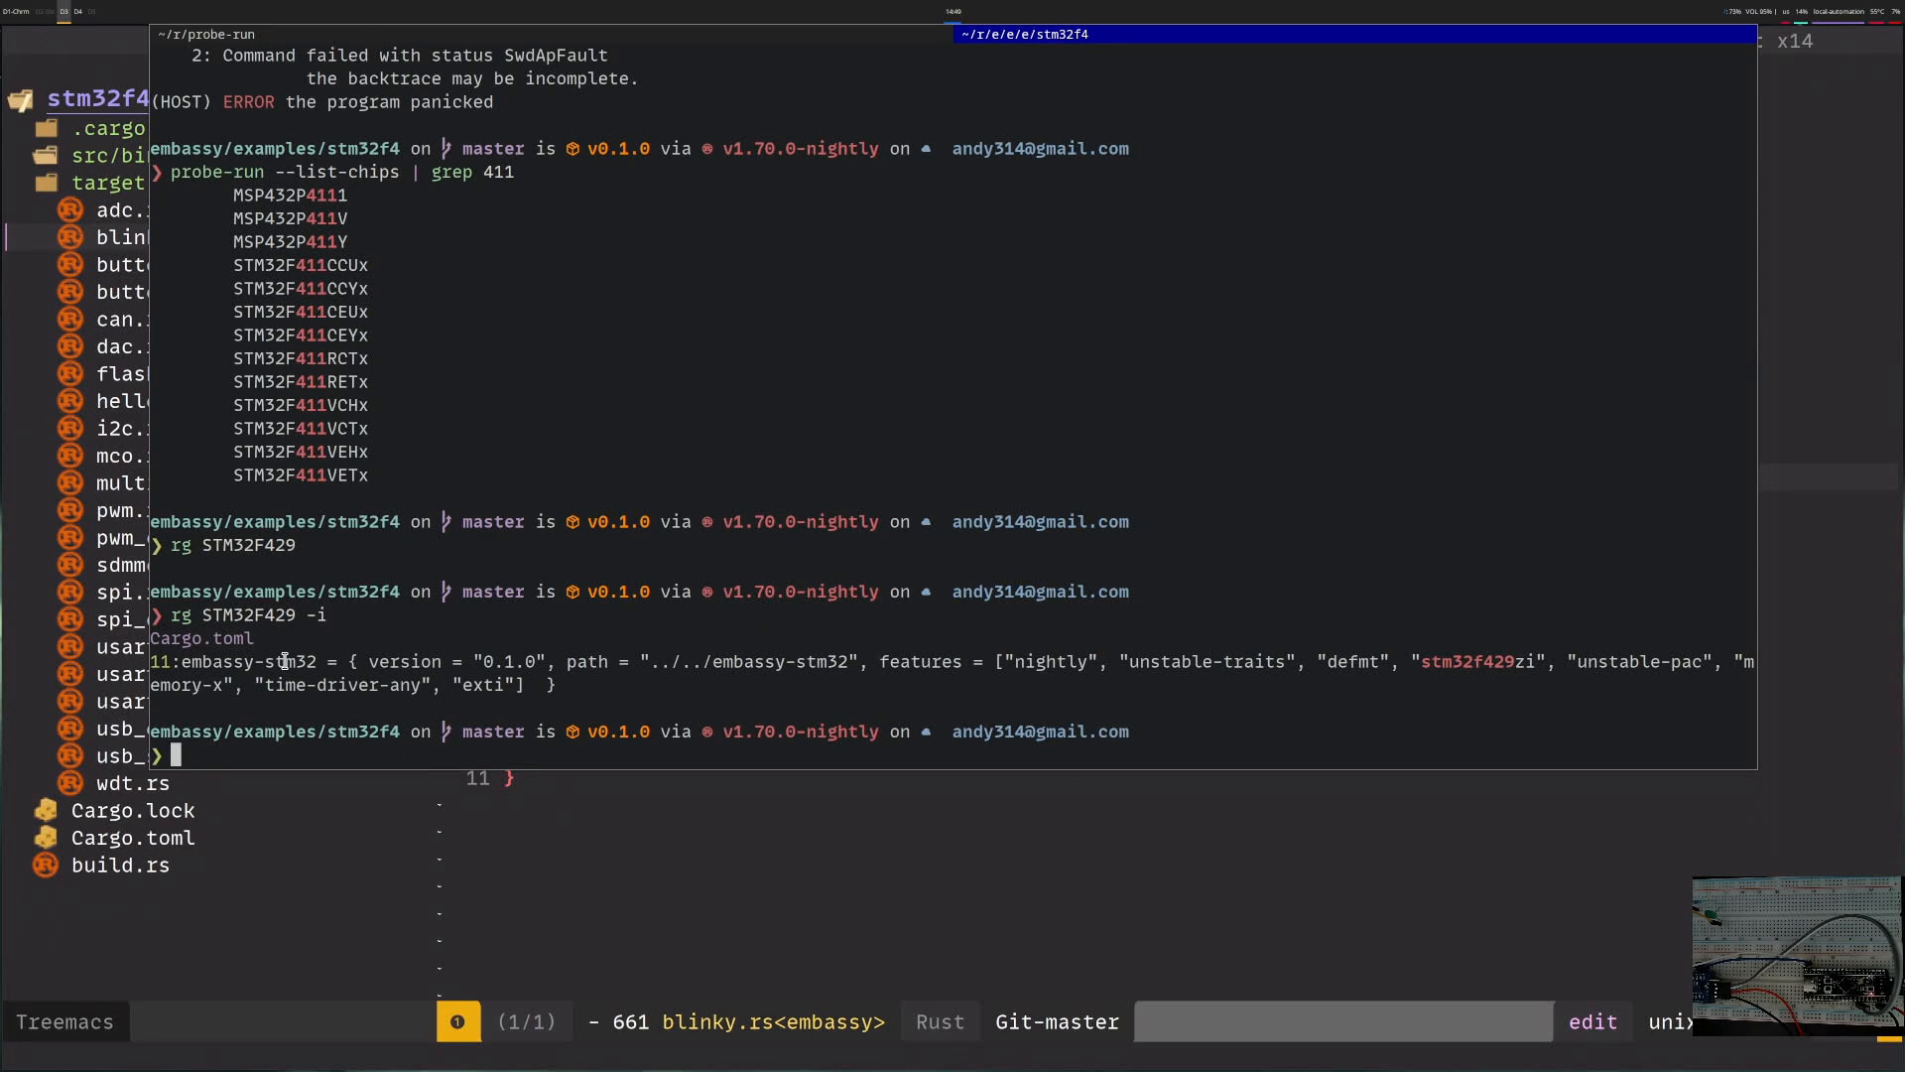
double_click(246, 661)
type("rg STM32F429")
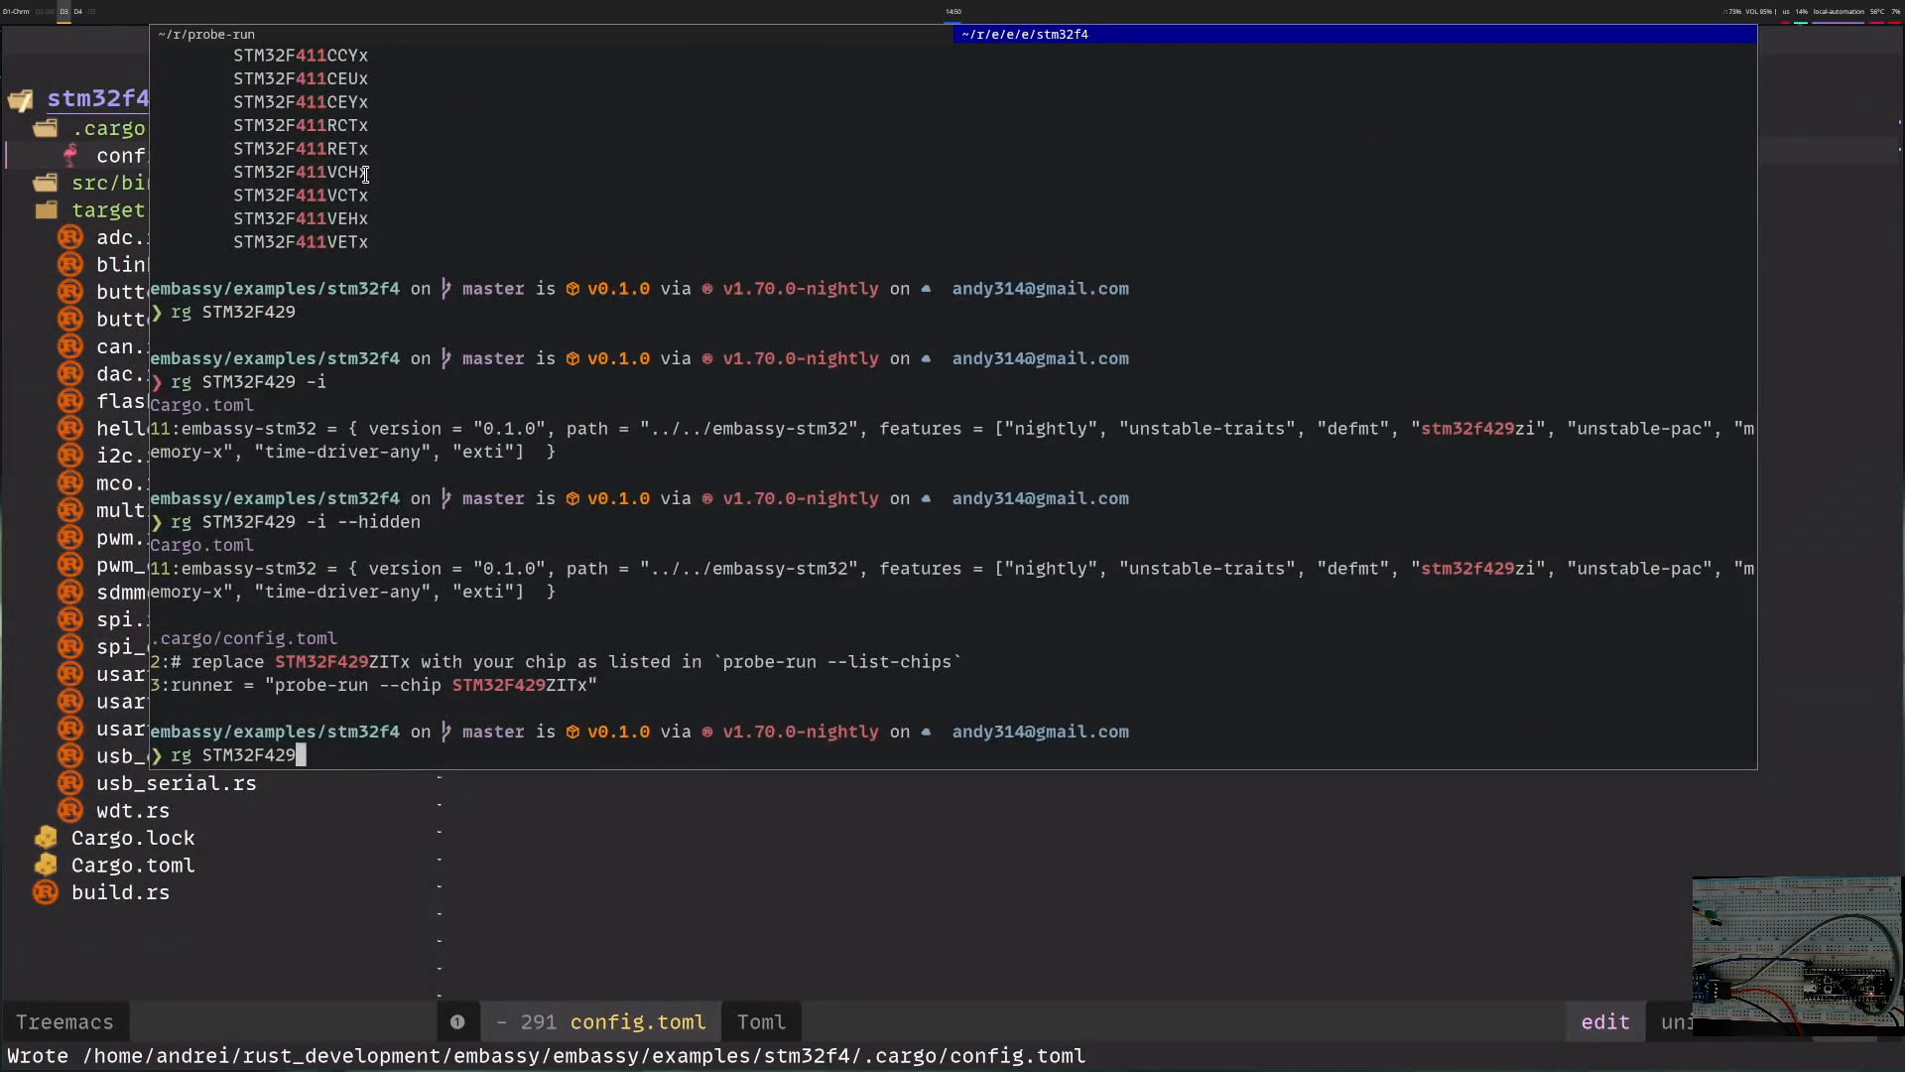
- Rerun blinky, then bring up Cargo.toml in Emacs to change the embassy-stm32 chip feature
type("cargo run --bin blinky --release")
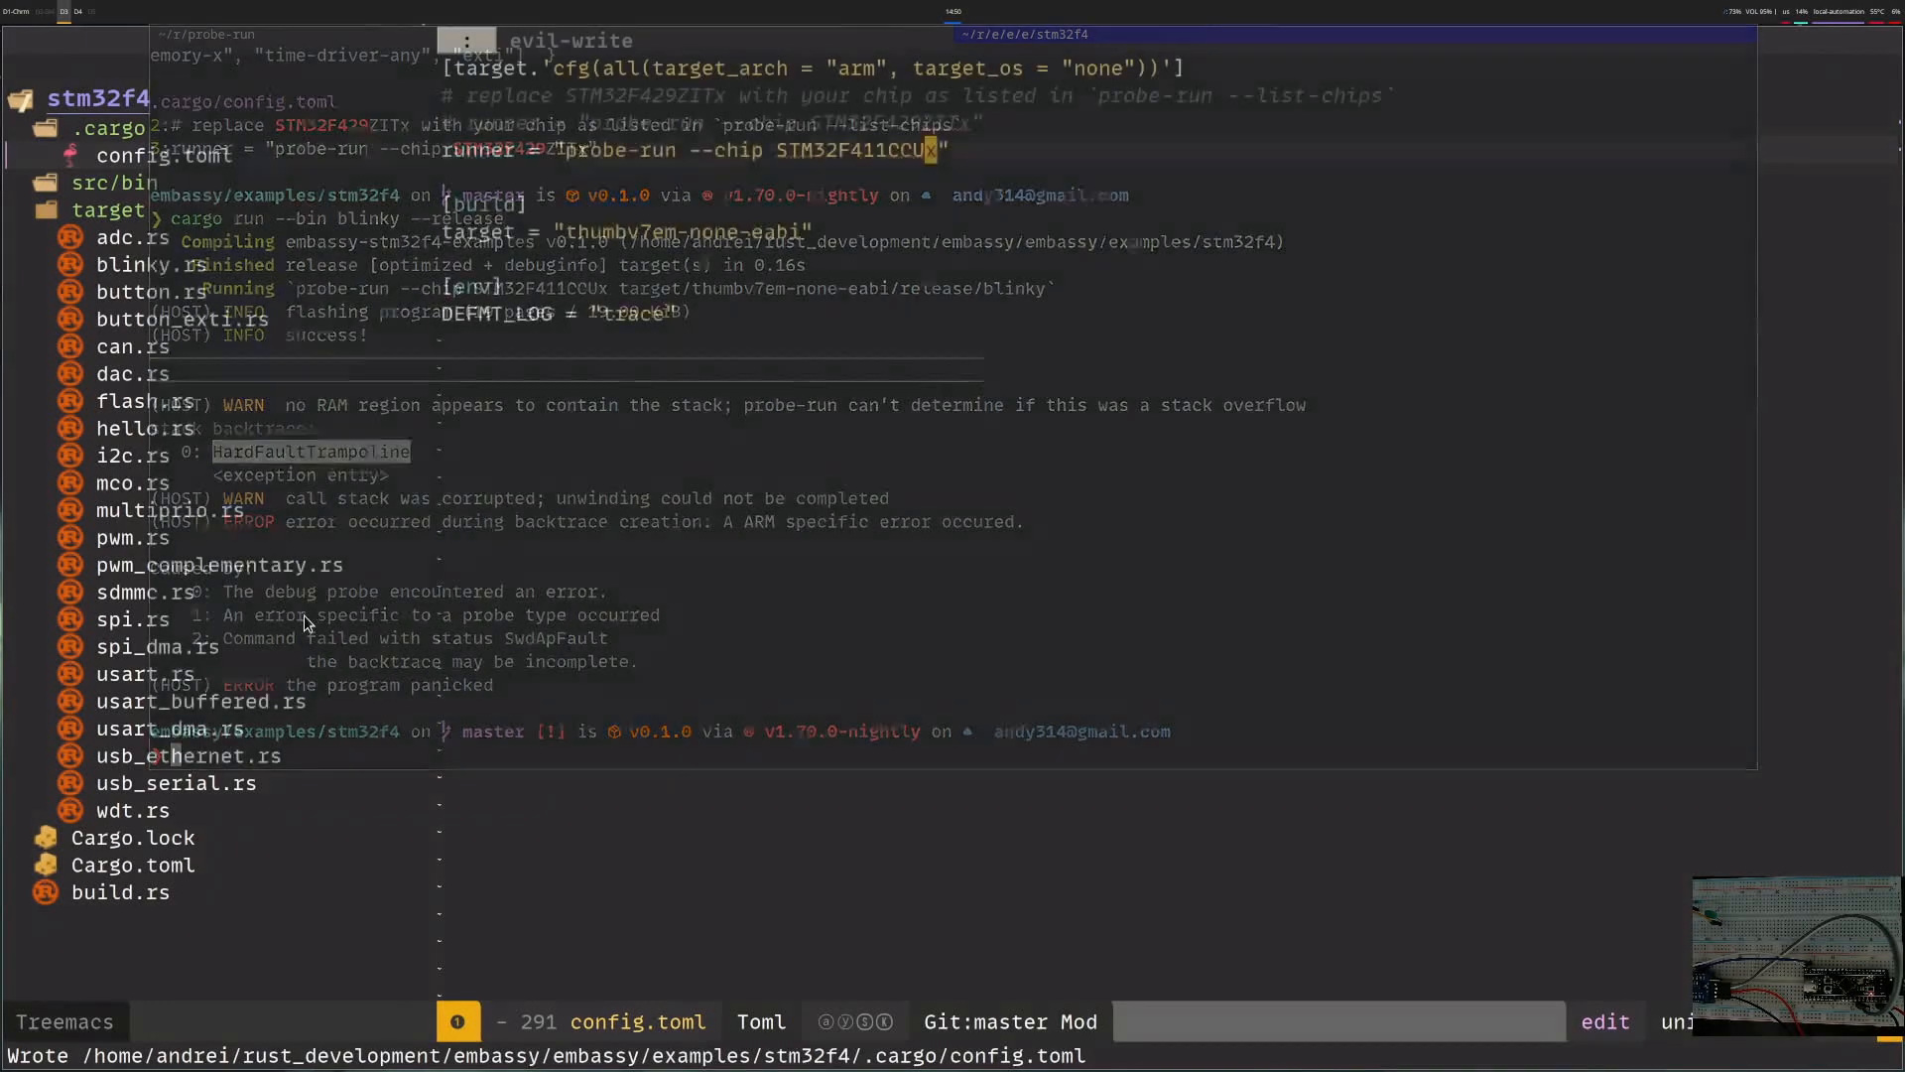
left_click(131, 863)
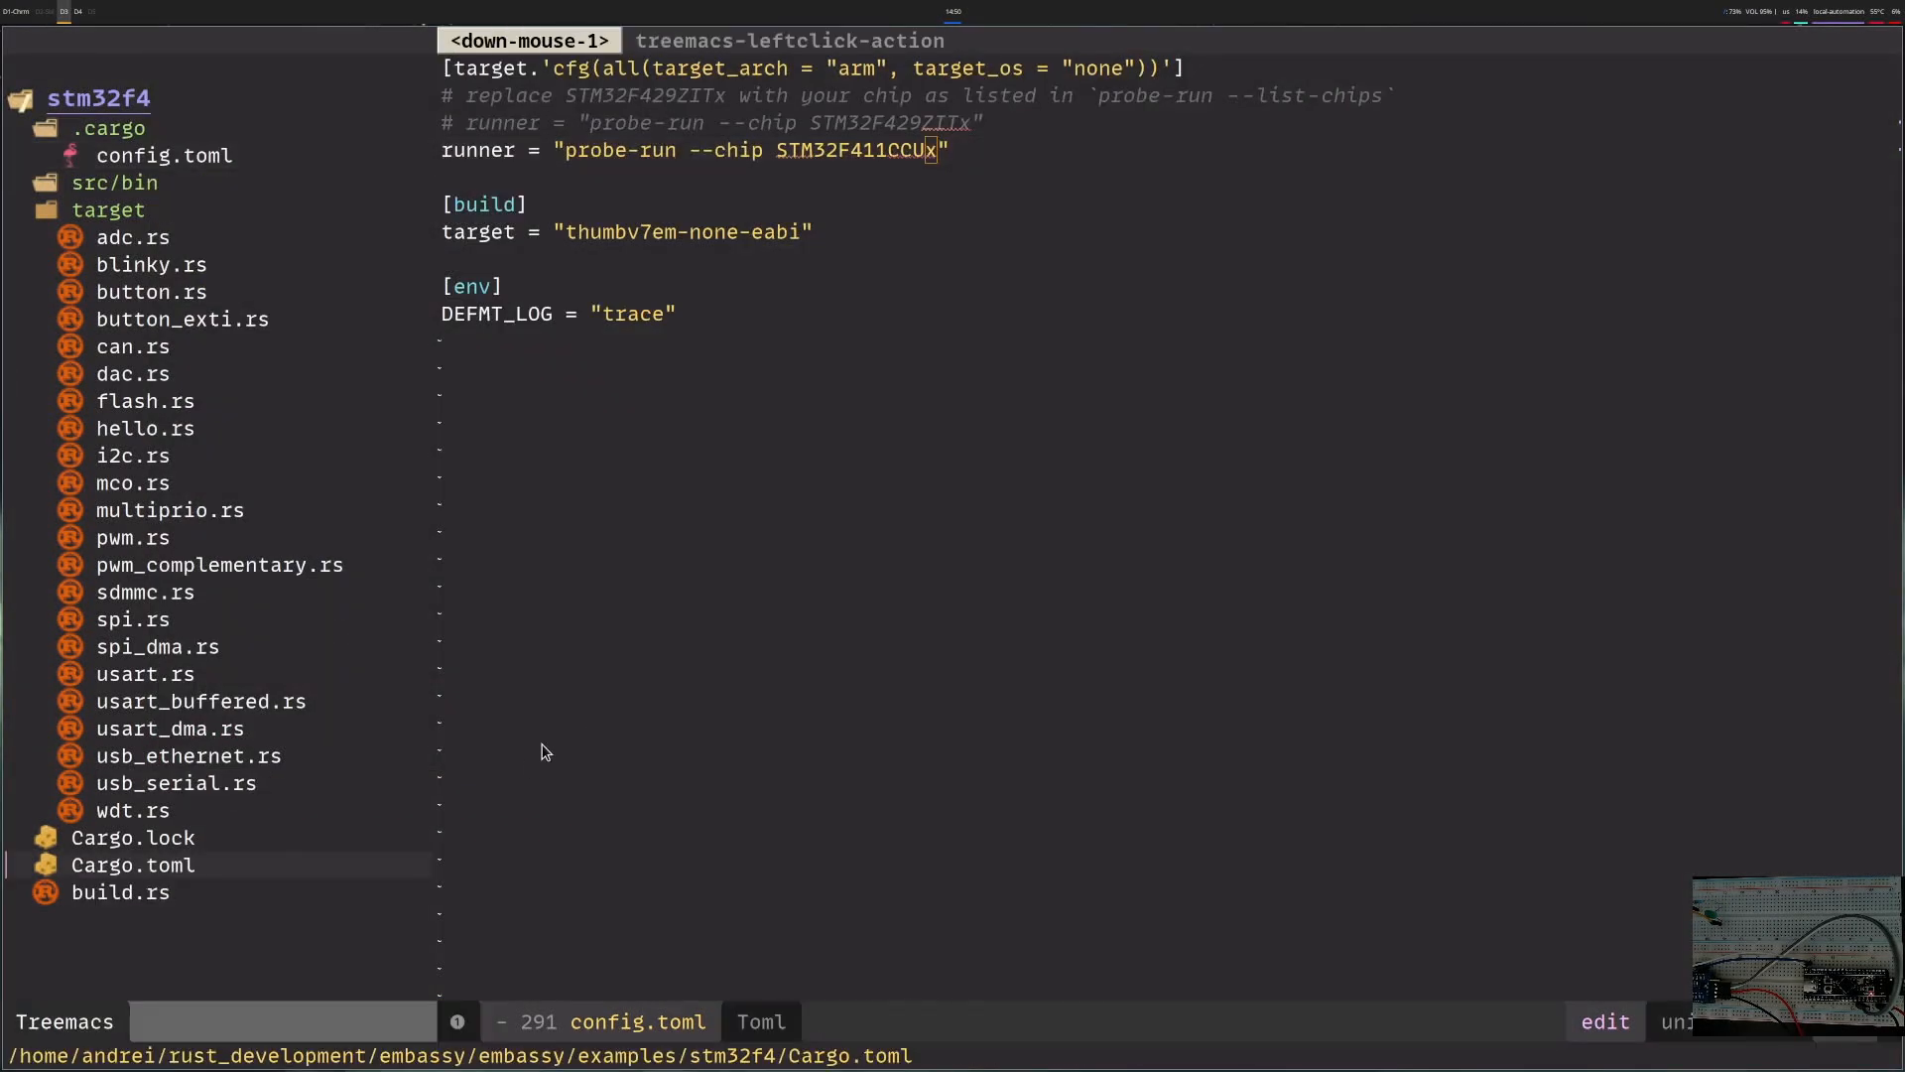
double_click(1112, 342)
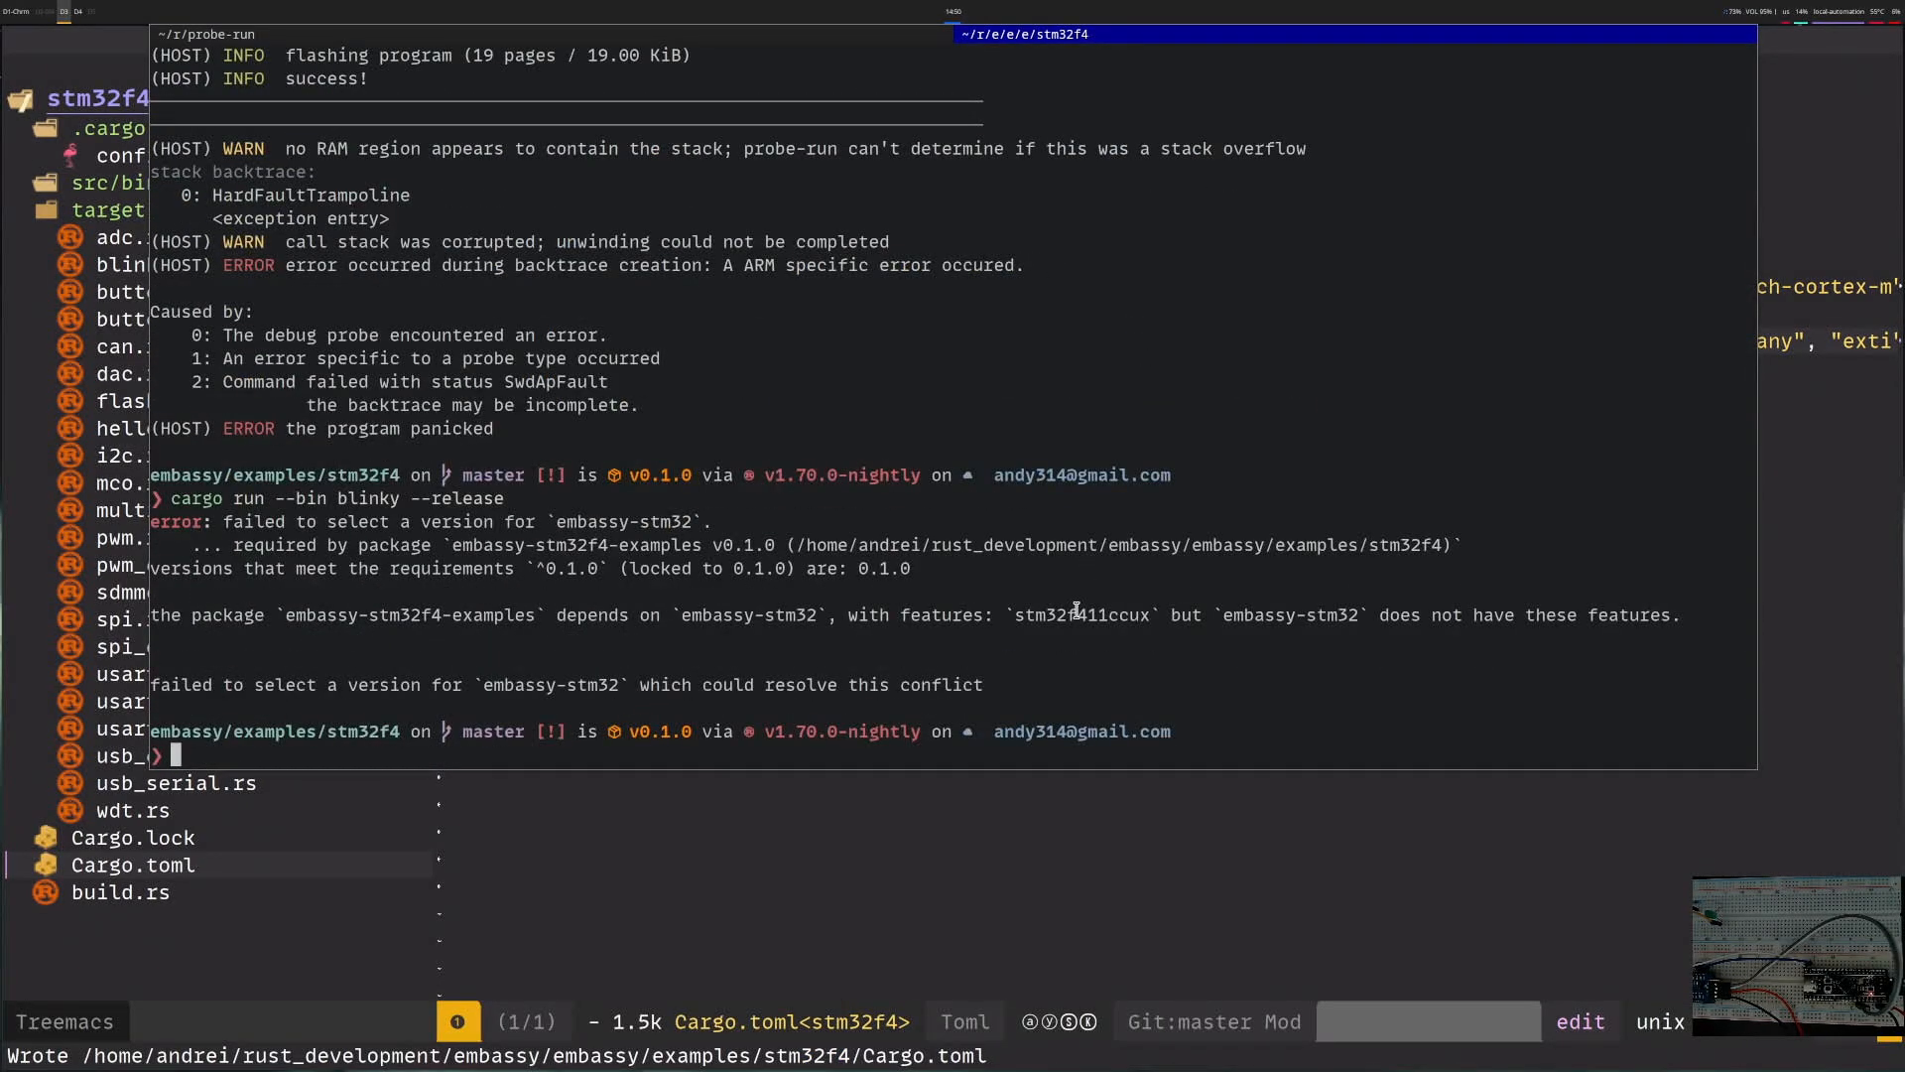
- Search ../../embassy-stm32/ for stm32f411 to find the valid feature name stm32f411cc
double_click(1058, 616)
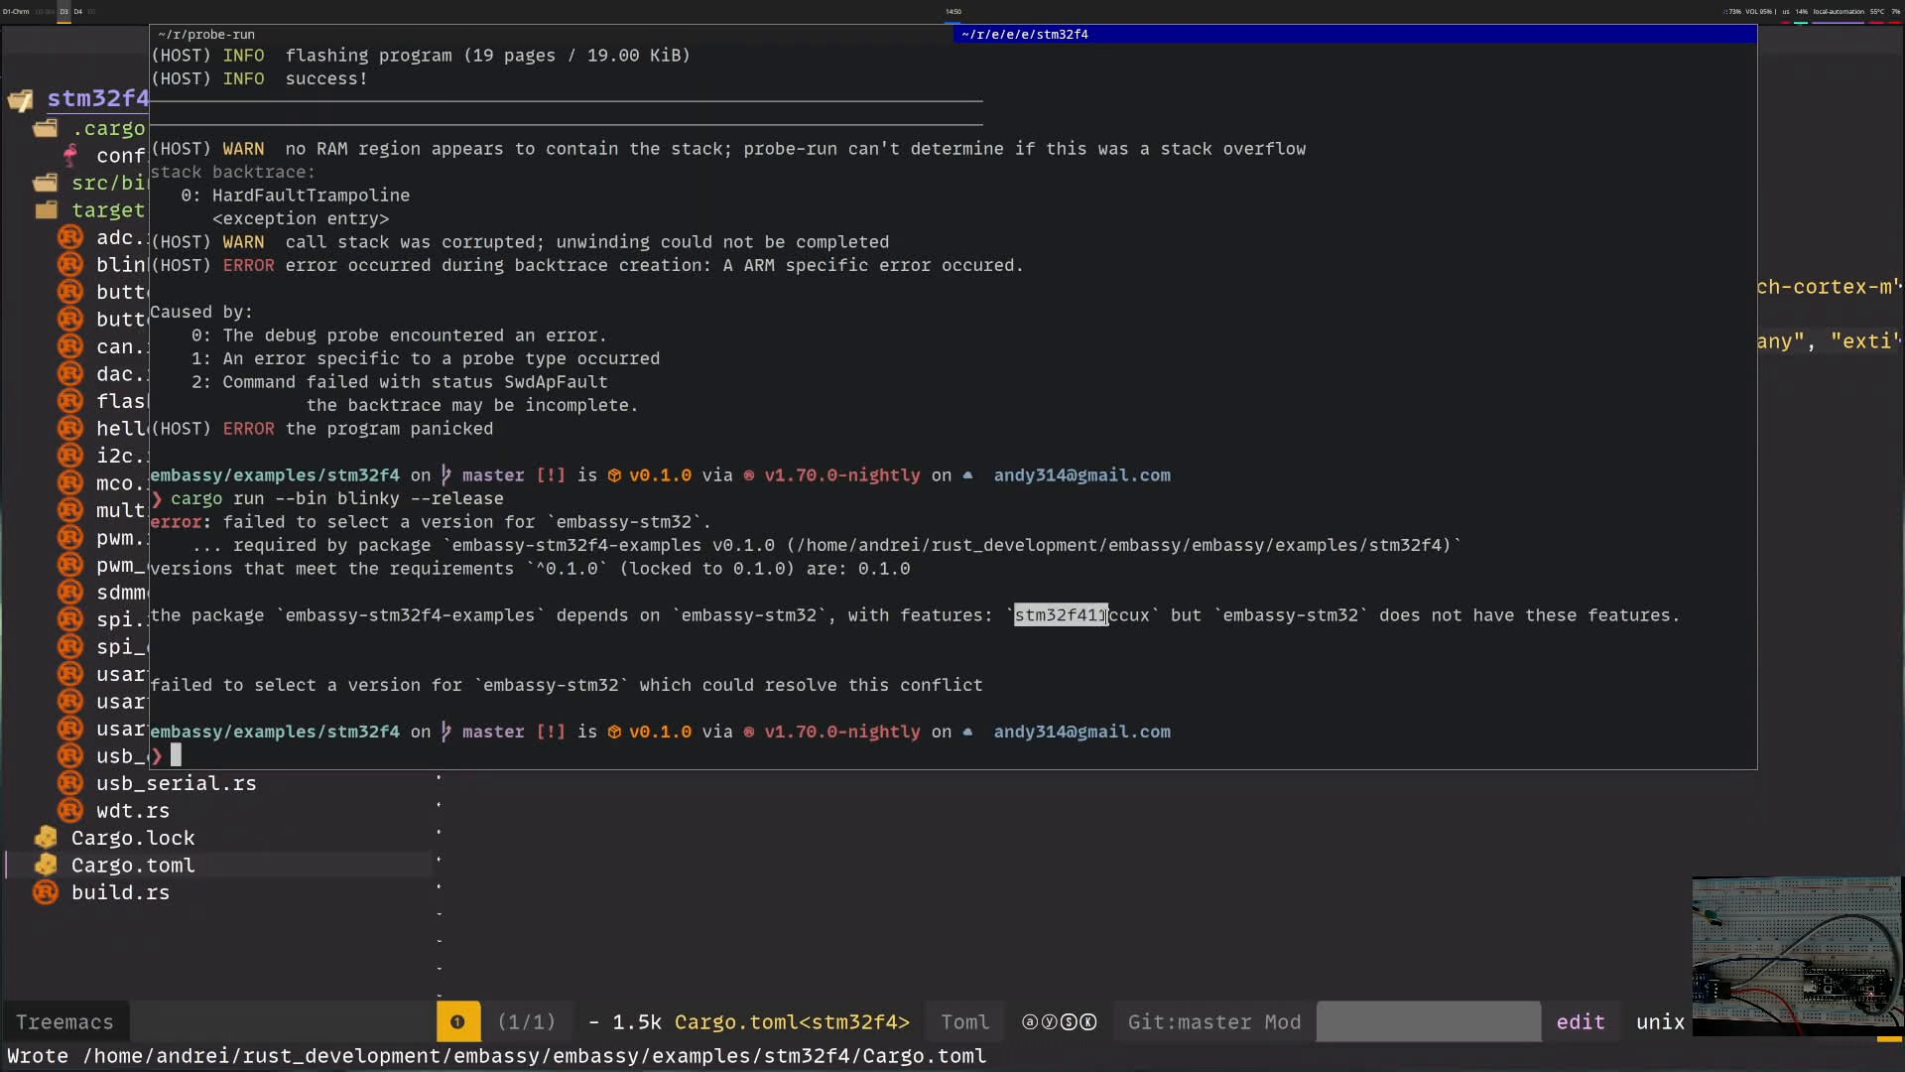
type("rg stm32f411 ../../embassy-stm32/")
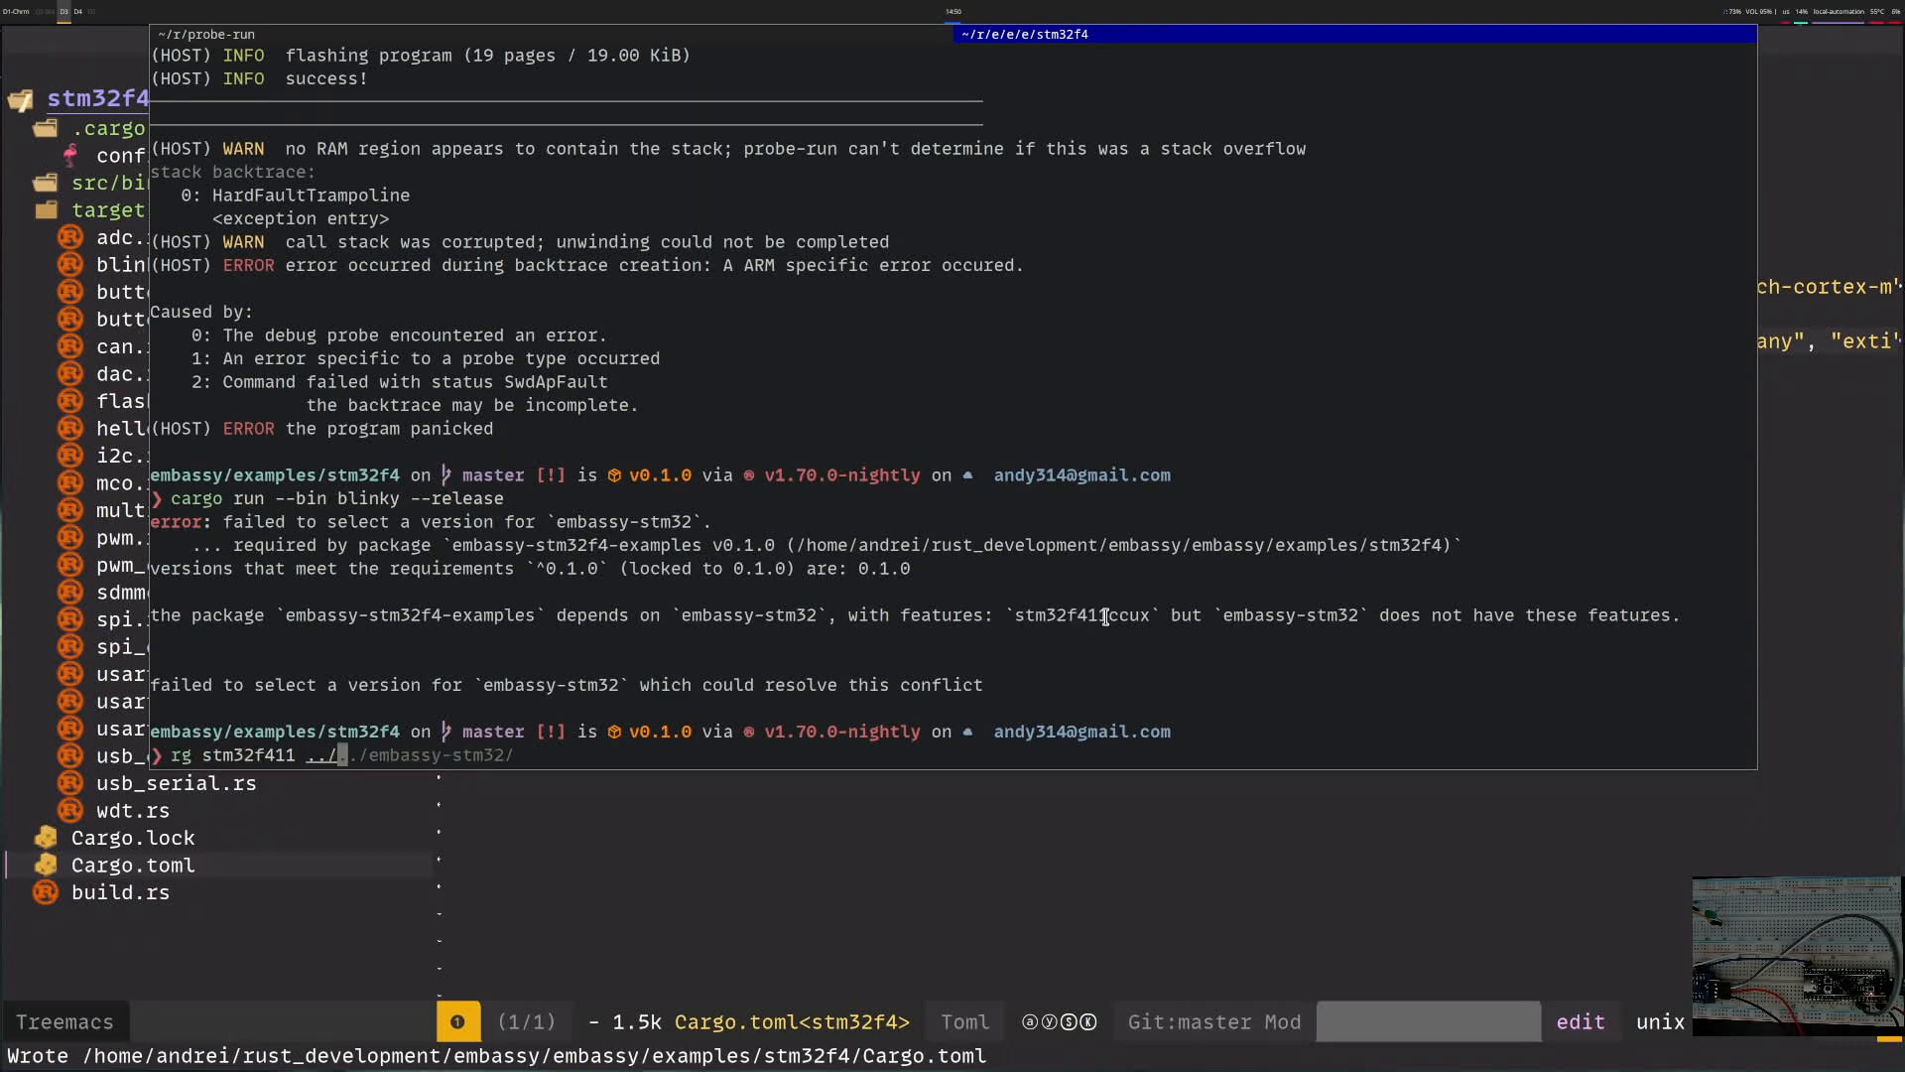
key("Return")
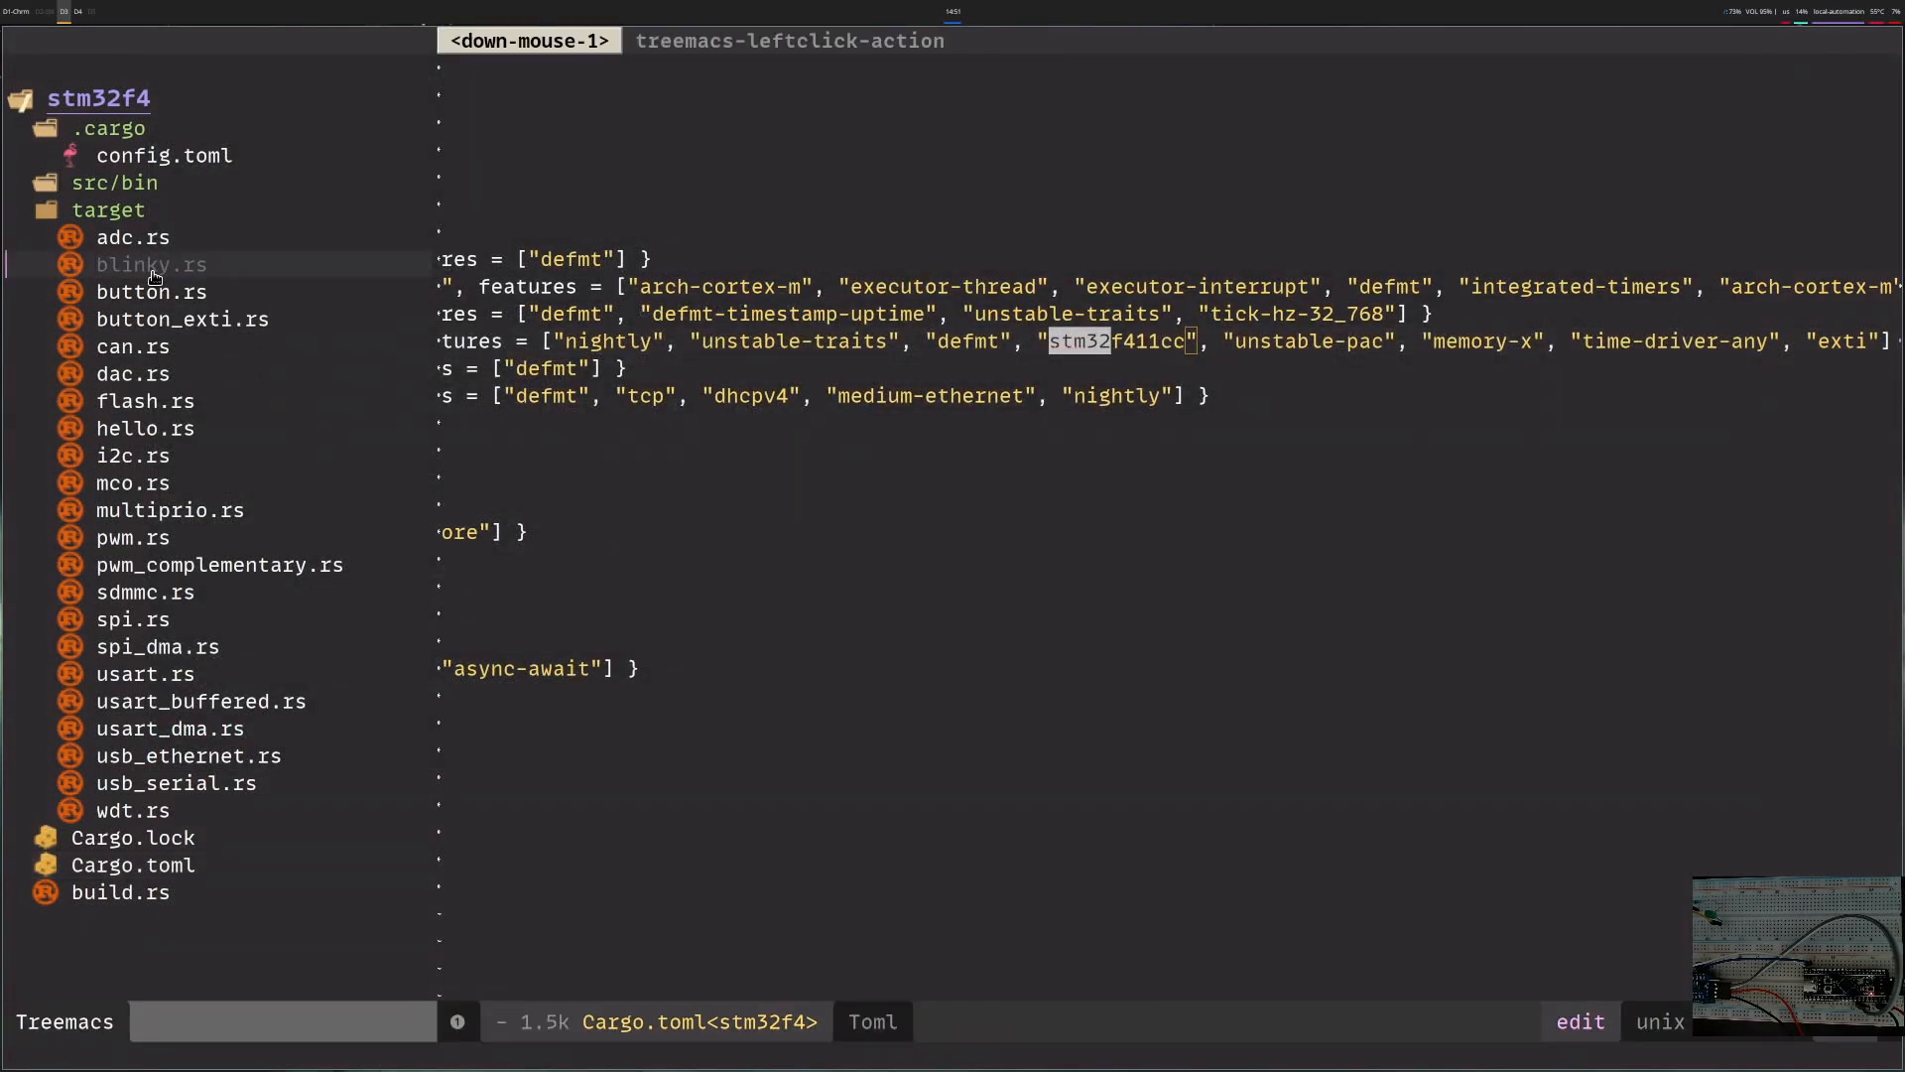
left_click(150, 264)
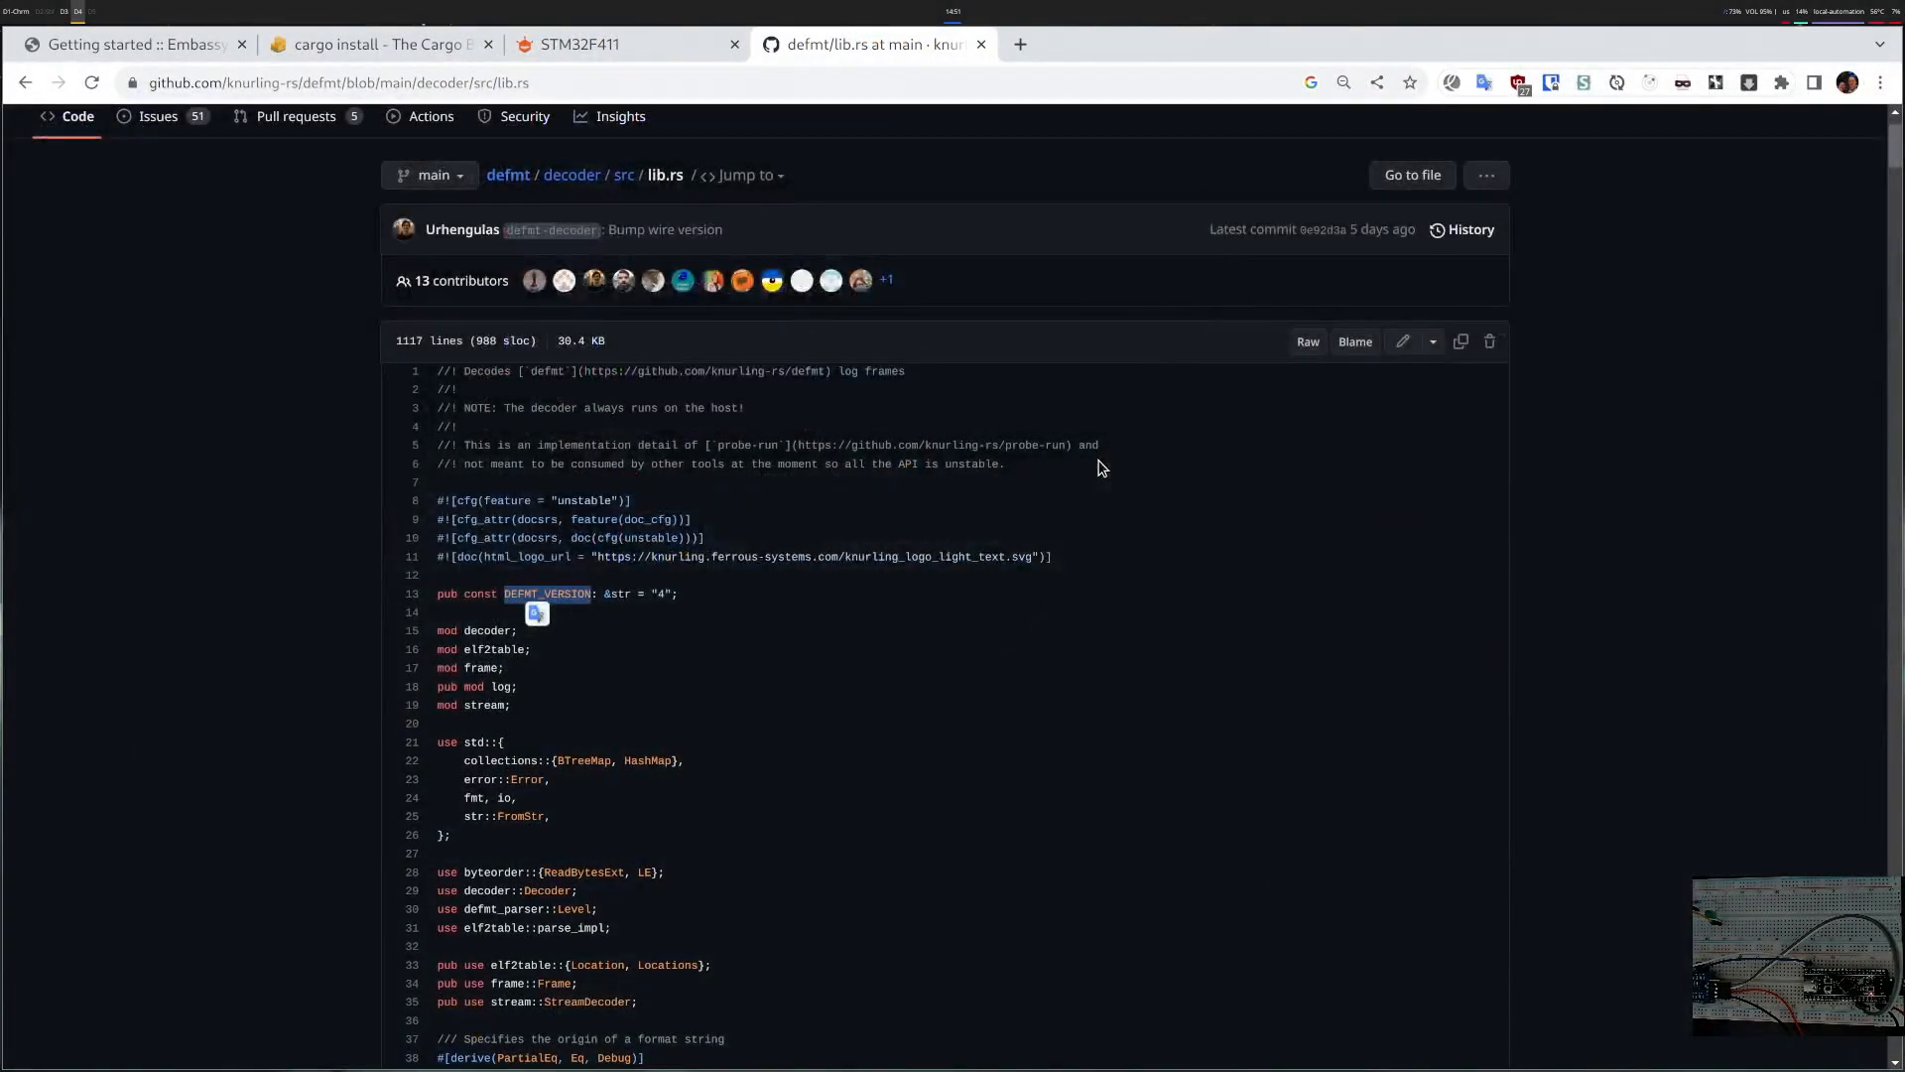
- Switch Chrome to the DFRobot STM32F411 BlackPill product page with its pinout diagram
left_click(625, 44)
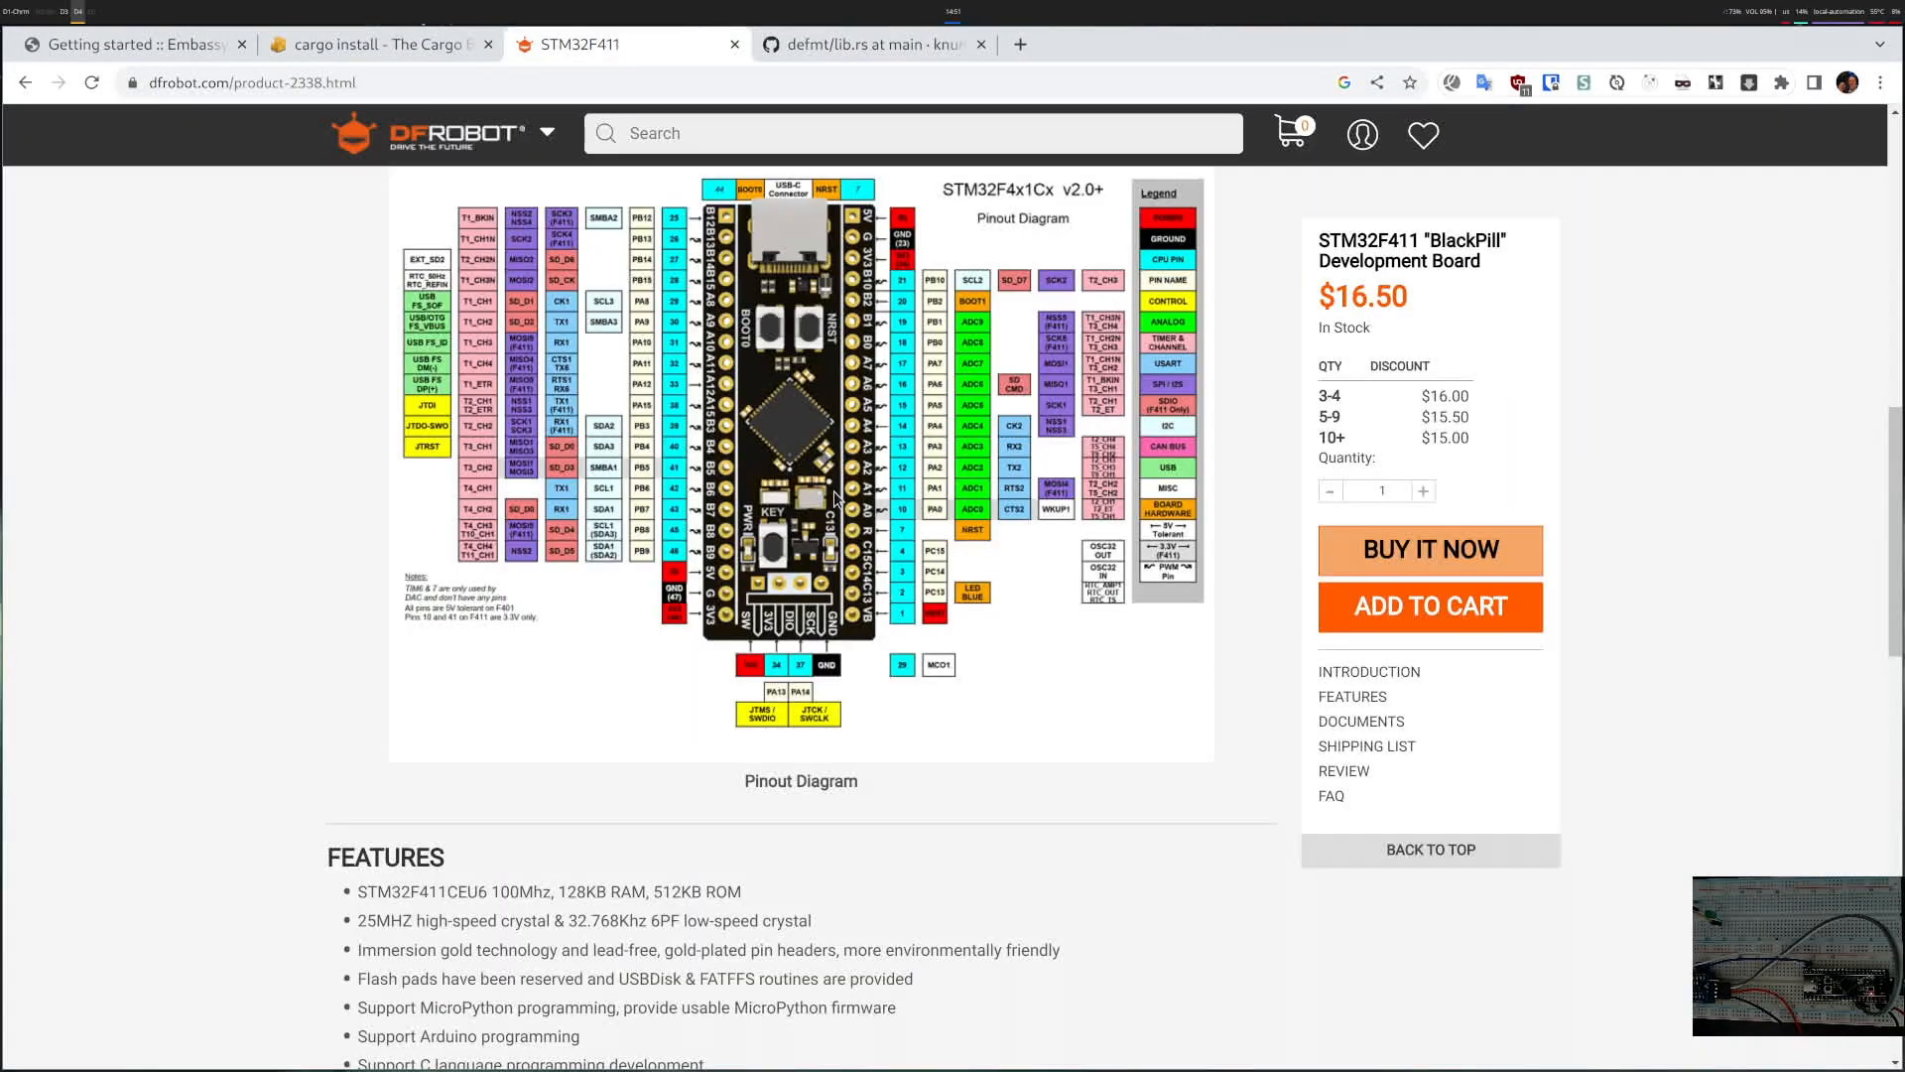
mouse_move(831, 522)
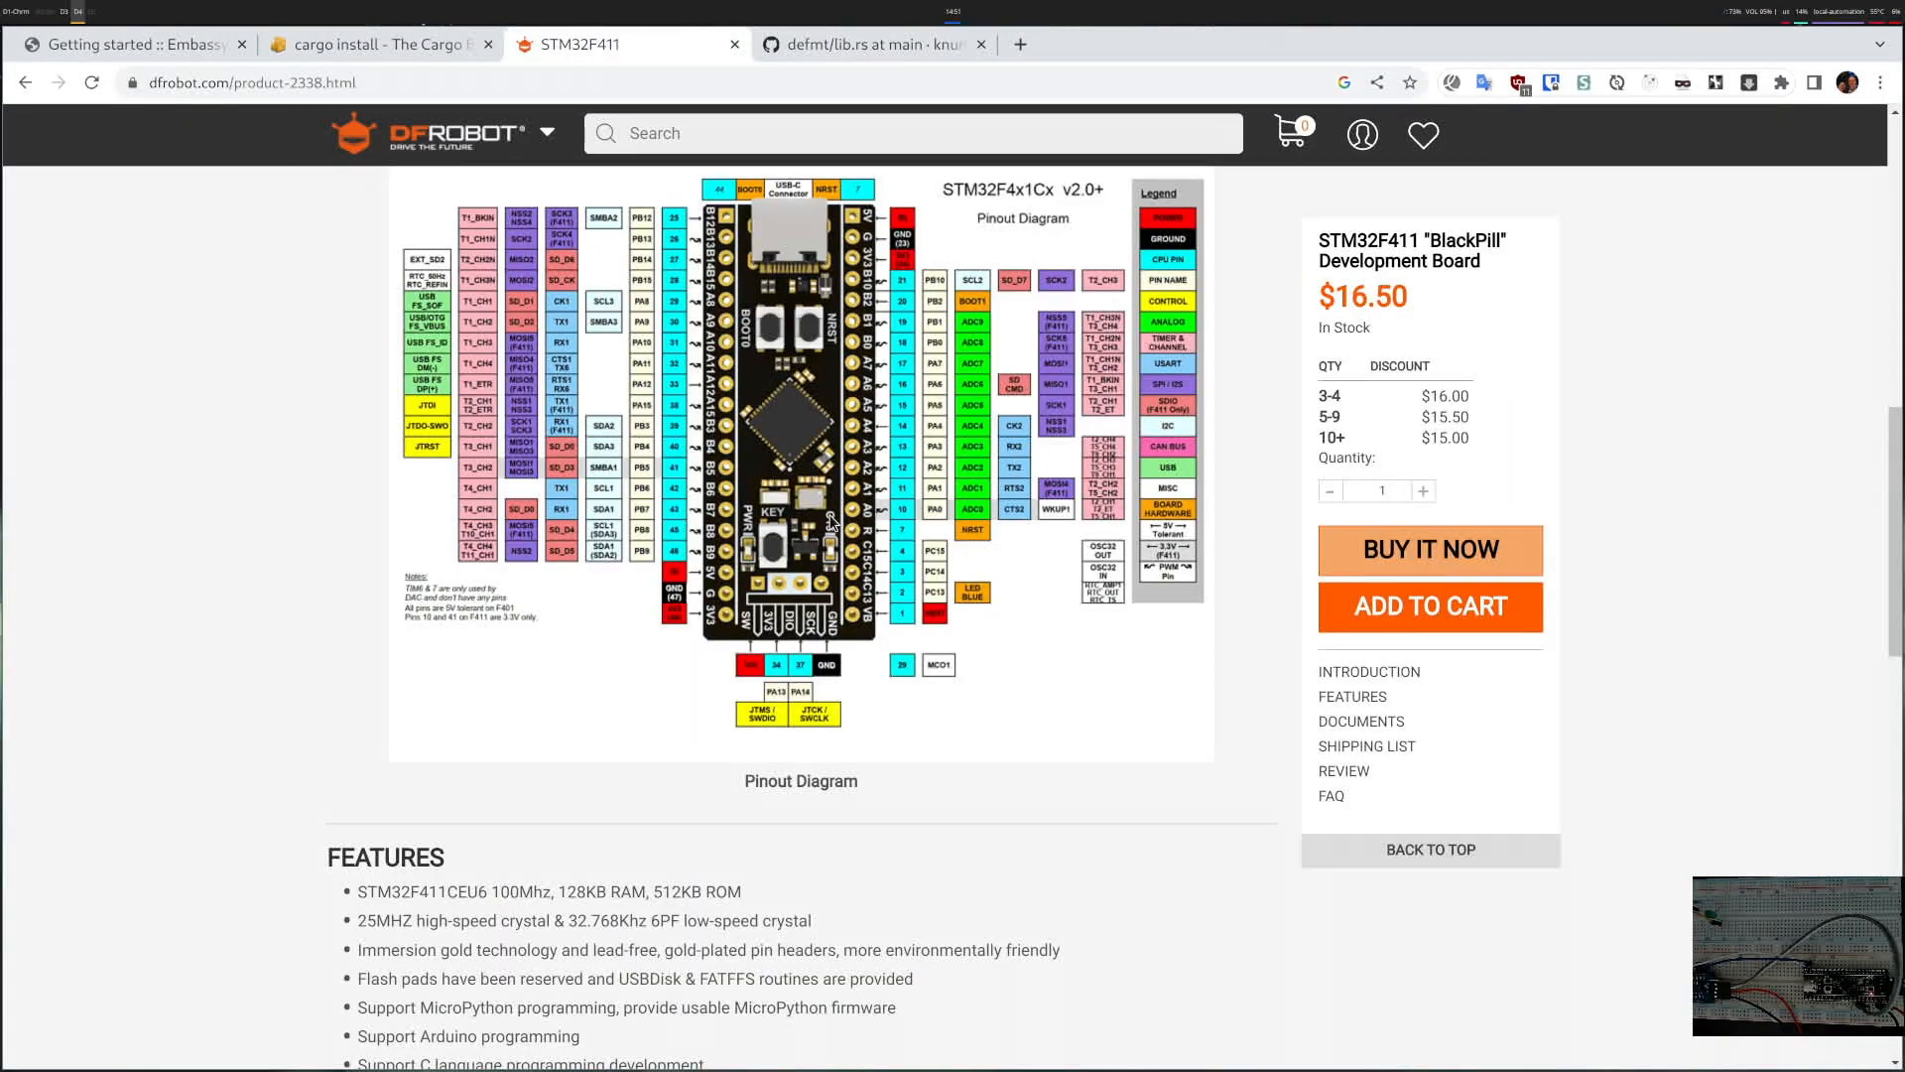